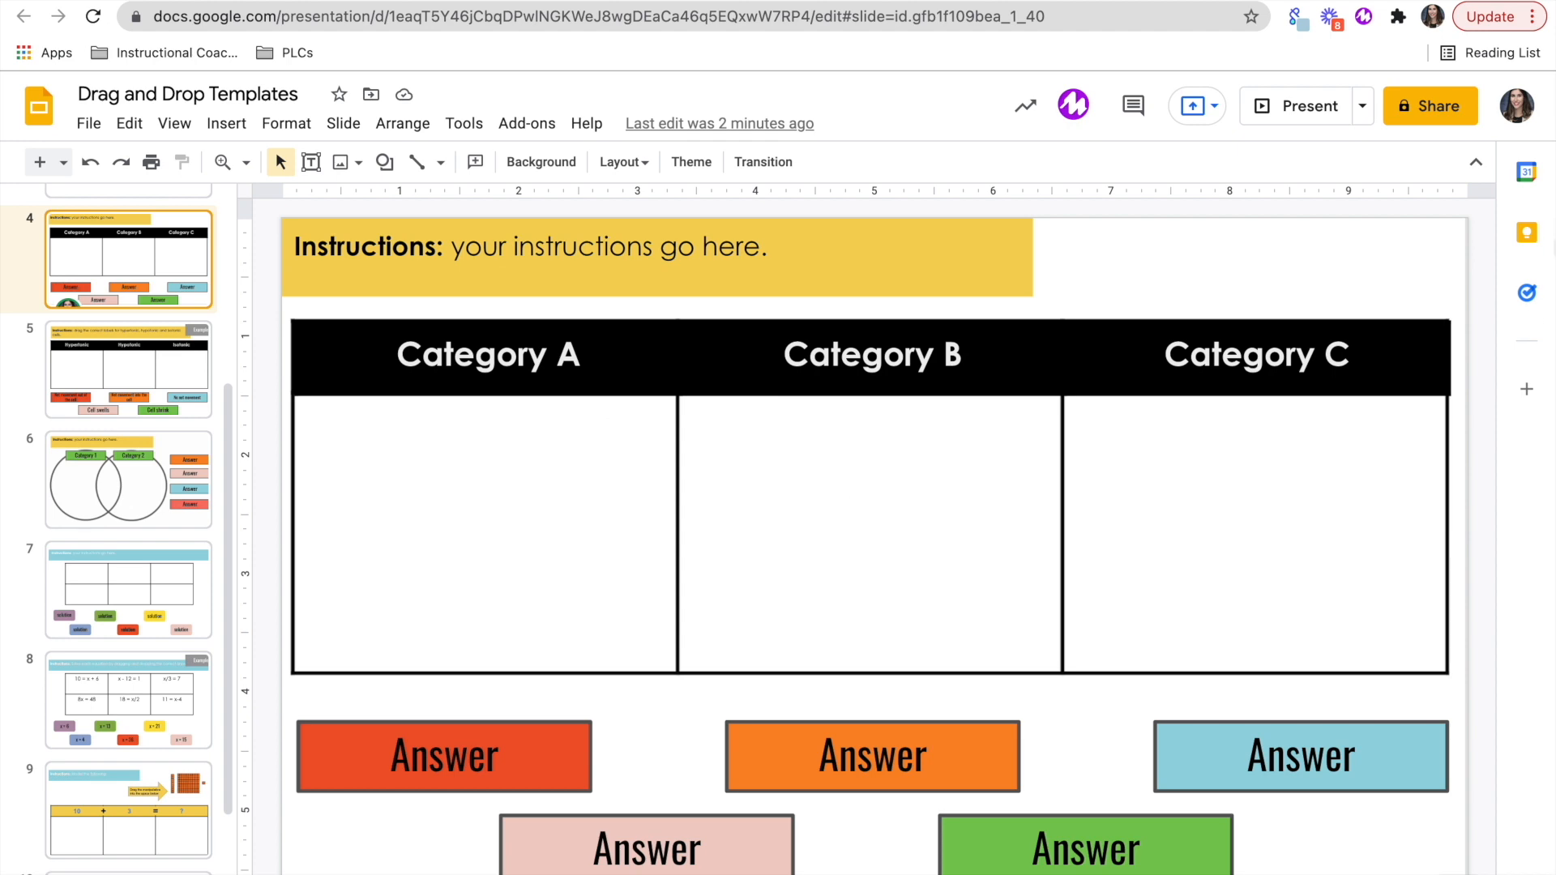
{"action": "mouse_move", "coordinate": [1498, 442]}
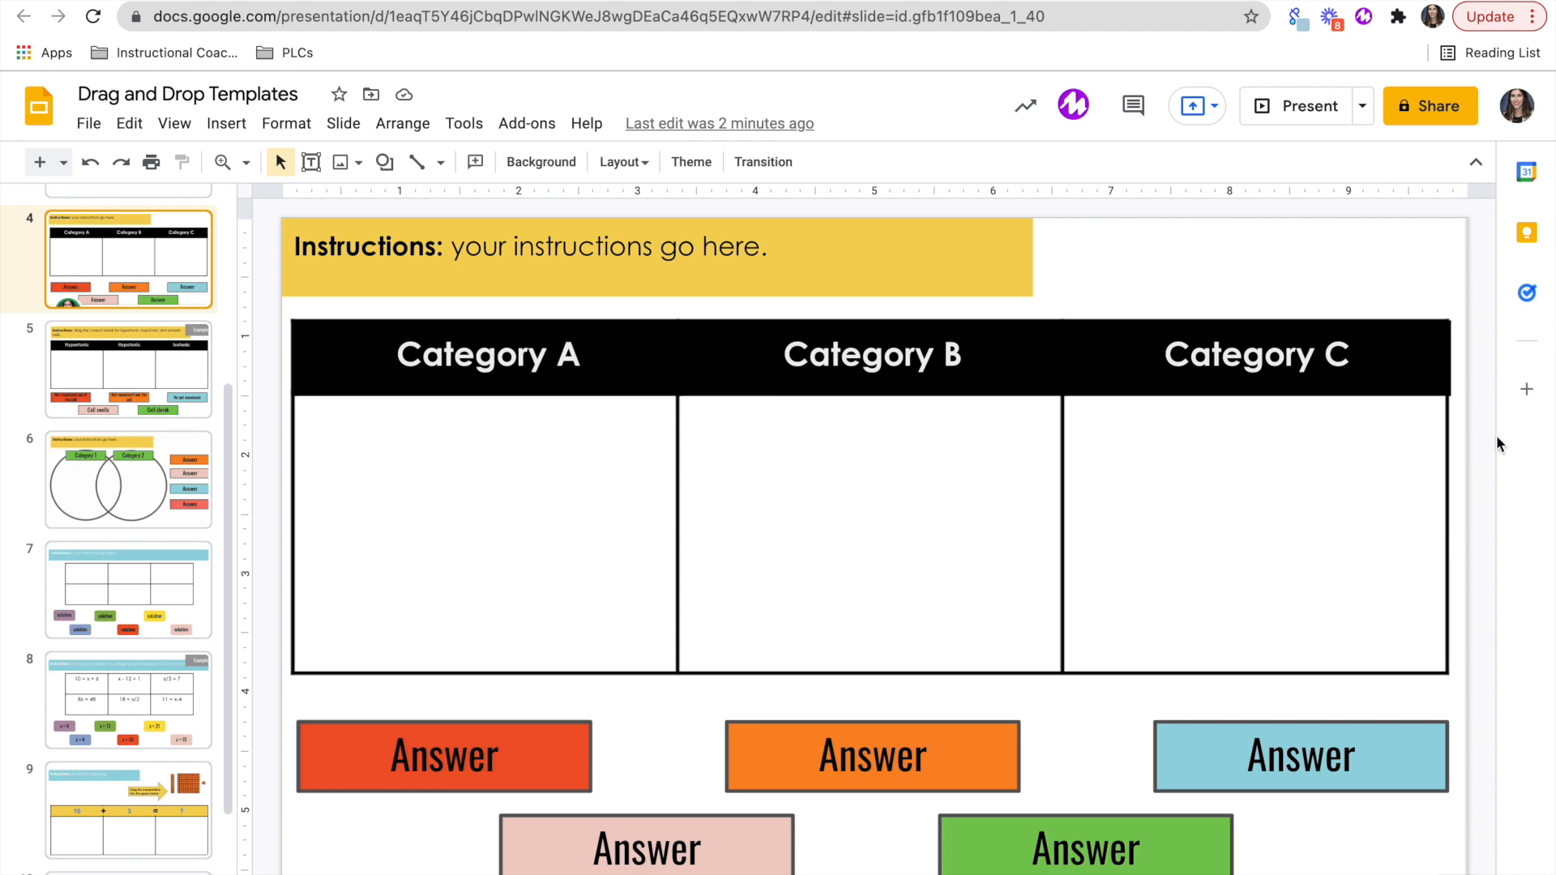
Step: On the tonicity slide, place No net movement, Net movement into the cell and Cell shrink under Isotonic, Hypotonic and Hypertonic
{"action": "left_click", "coordinate": [128, 370]}
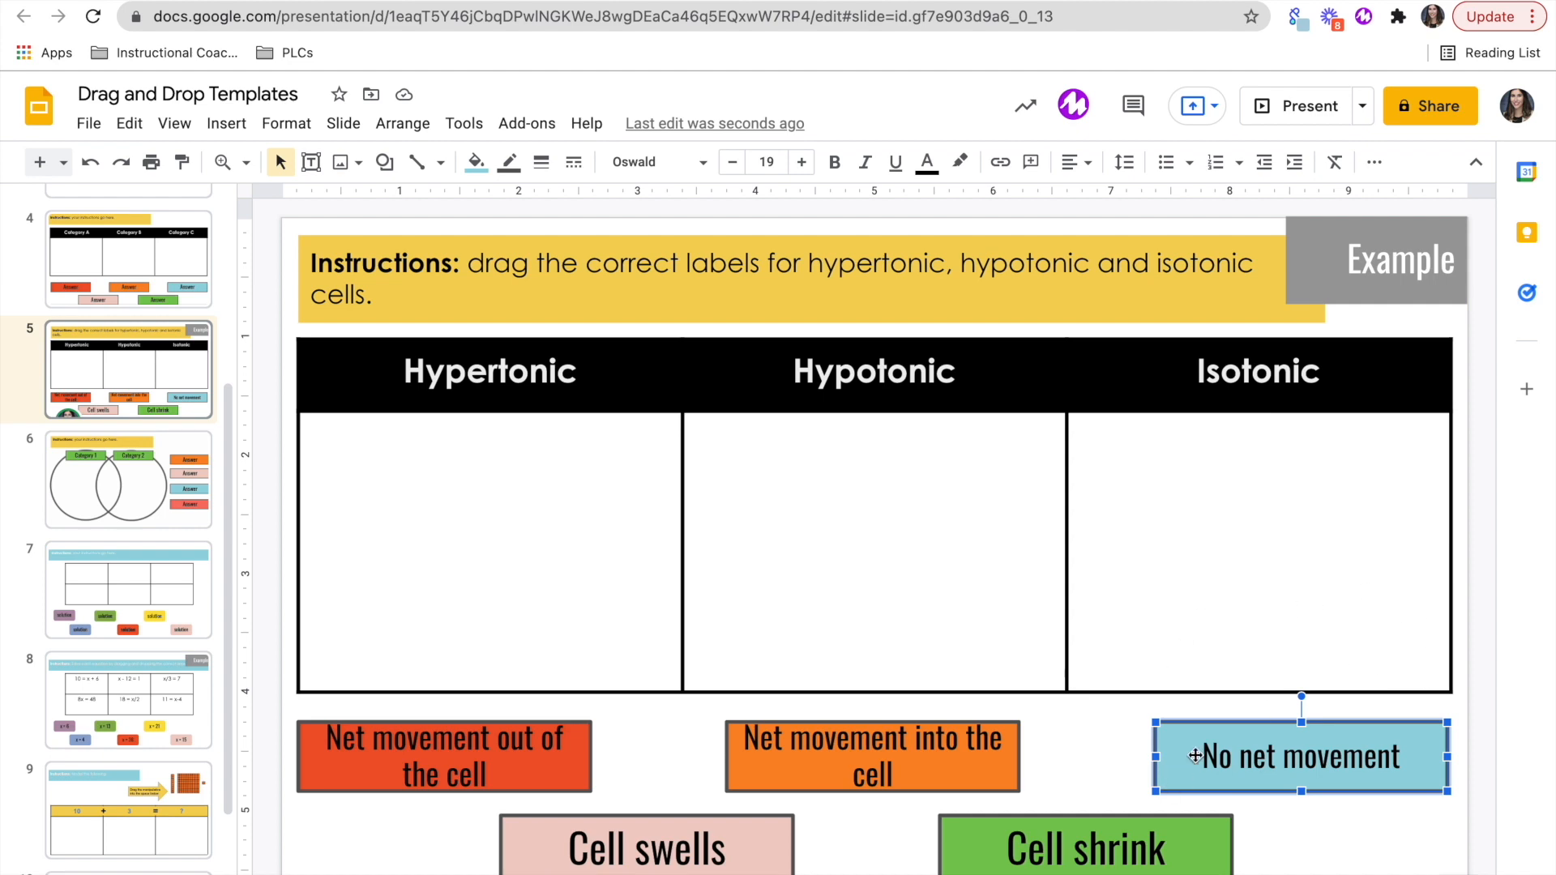
{"action": "left_click_drag", "start_coordinate": [1300, 754], "coordinate": [1293, 515]}
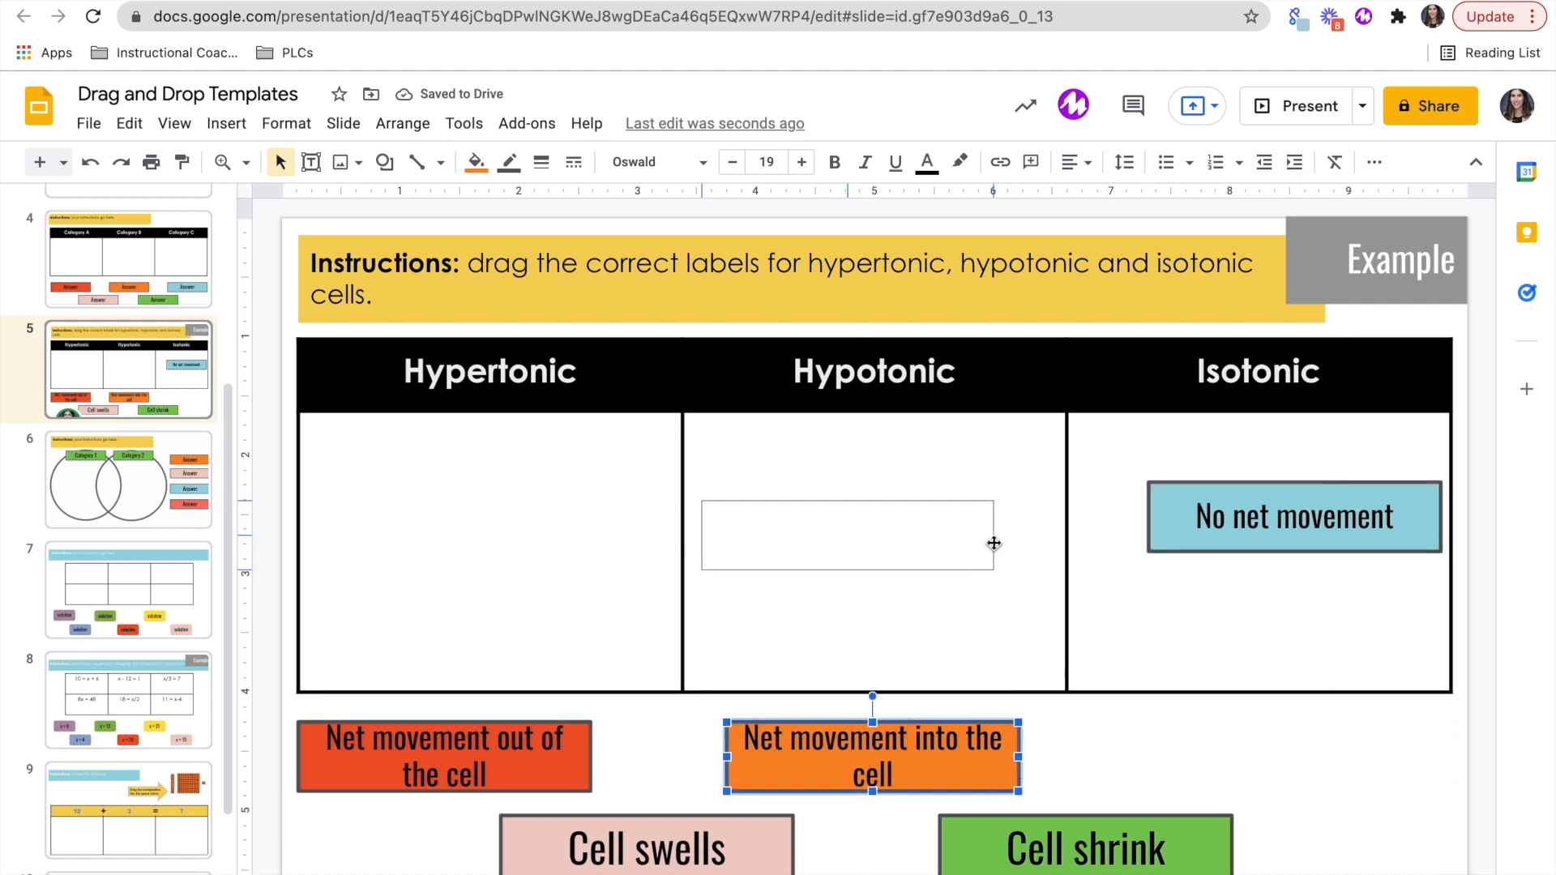
{"action": "left_click_drag", "start_coordinate": [872, 757], "coordinate": [874, 515]}
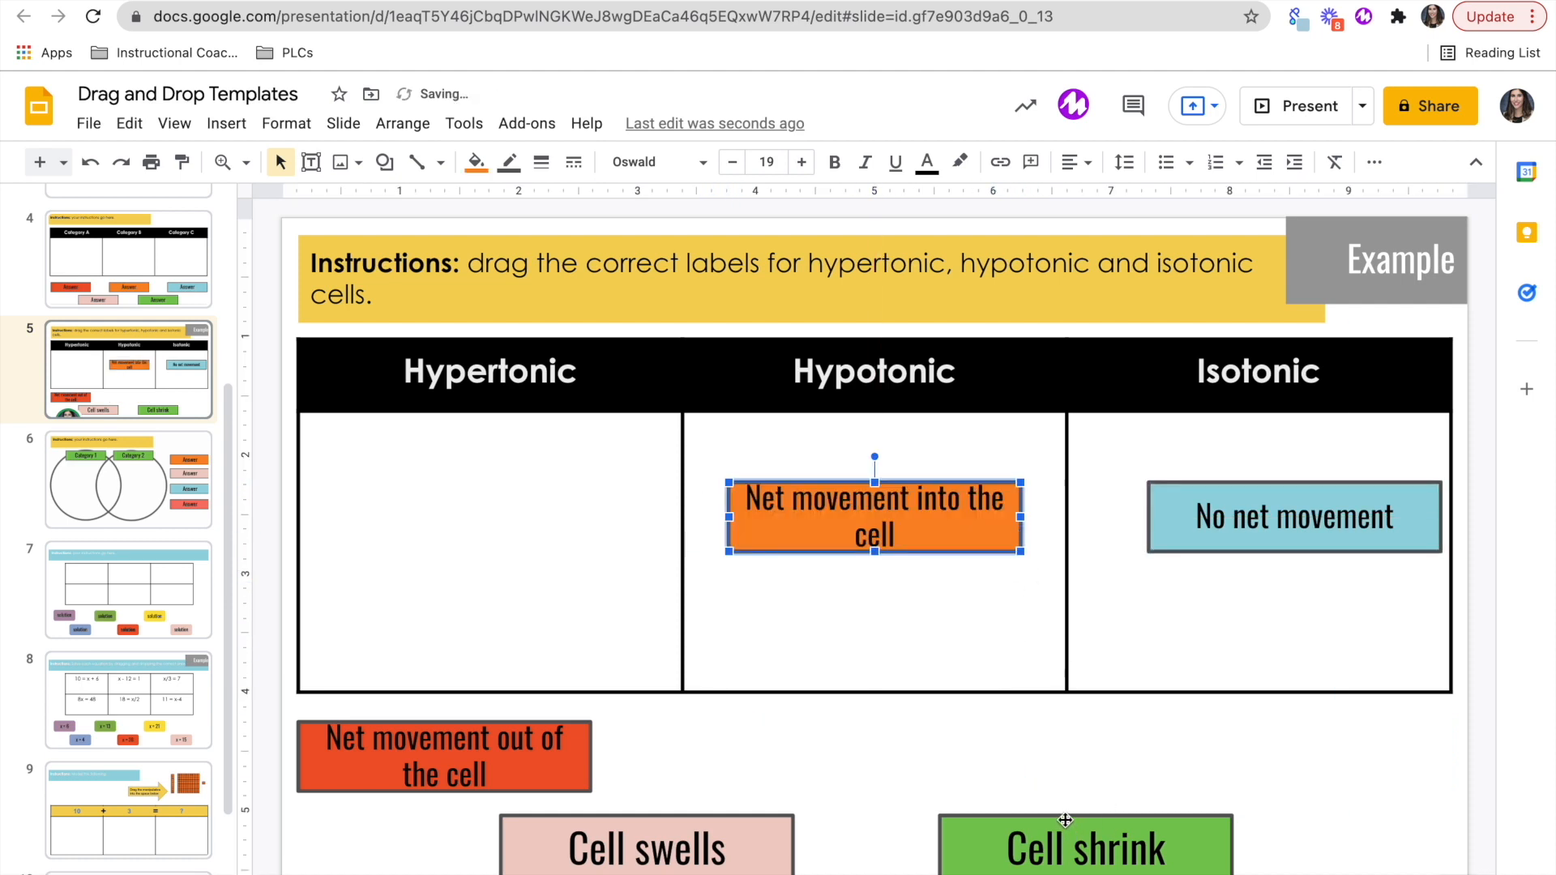
{"action": "left_click_drag", "start_coordinate": [1065, 846], "coordinate": [485, 514]}
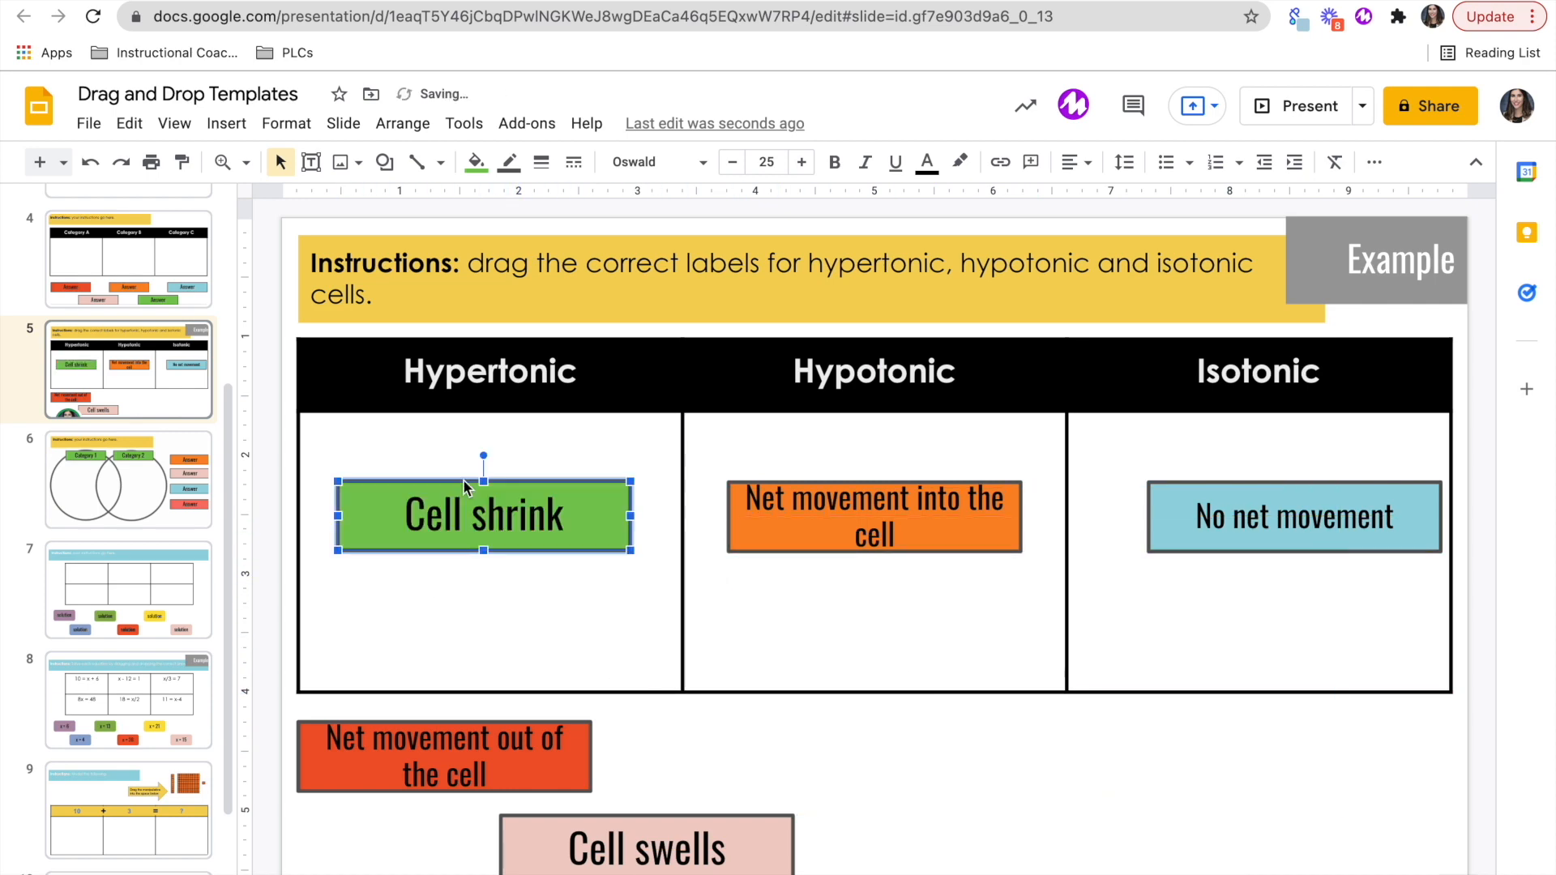
Step: Return Cell shrink and Net movement into the cell below the table, keeping No net movement under Isotonic, and move to the Venn slide
{"action": "left_click_drag", "start_coordinate": [483, 514], "coordinate": [1084, 846]}
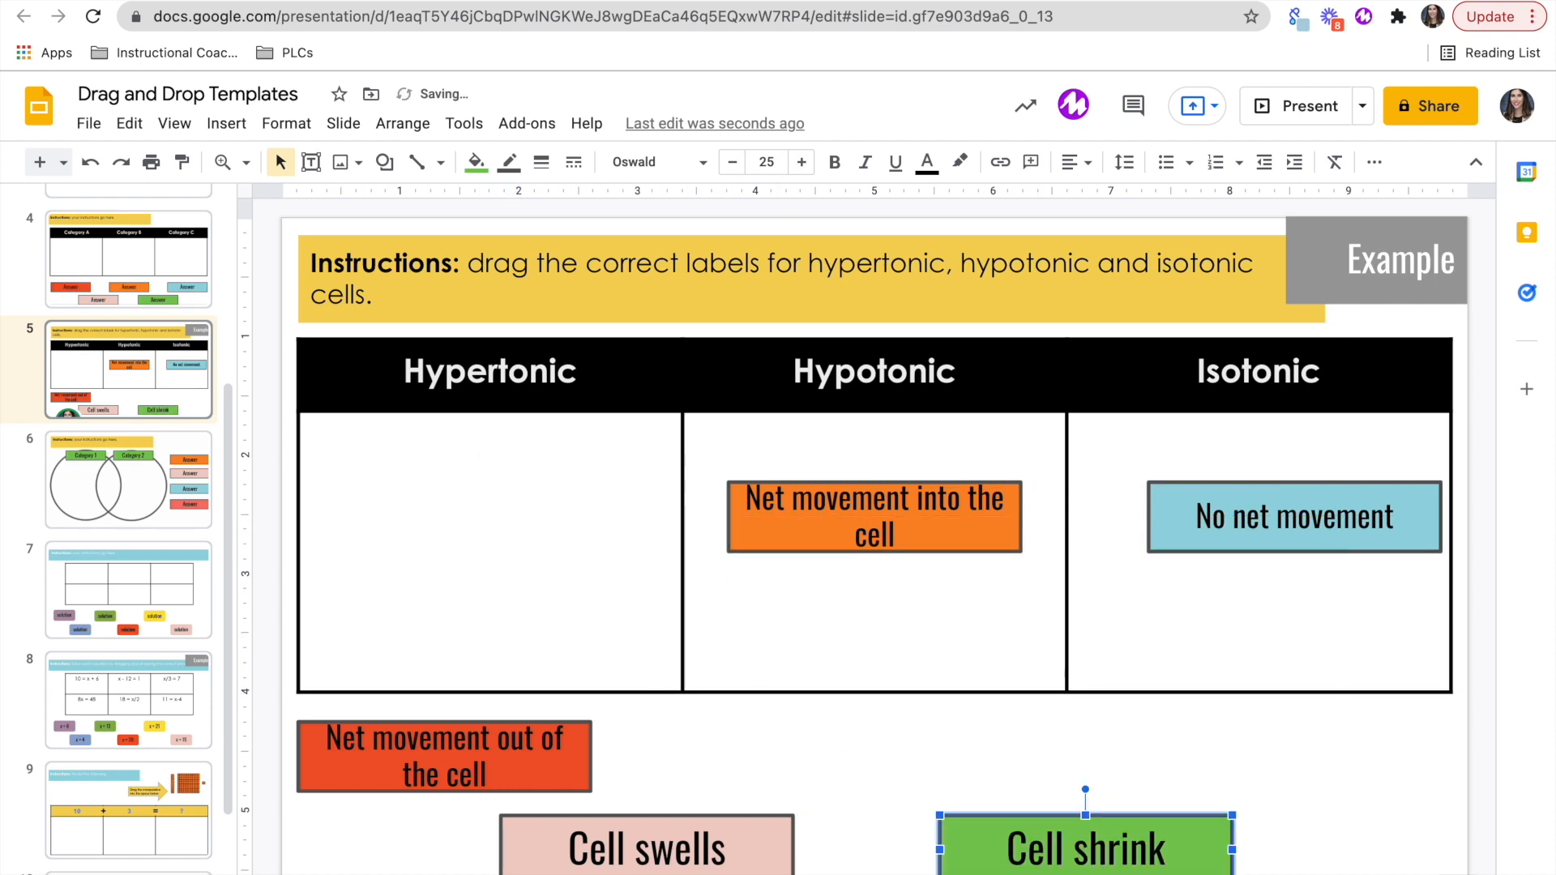
{"action": "left_click_drag", "start_coordinate": [874, 516], "coordinate": [874, 753]}
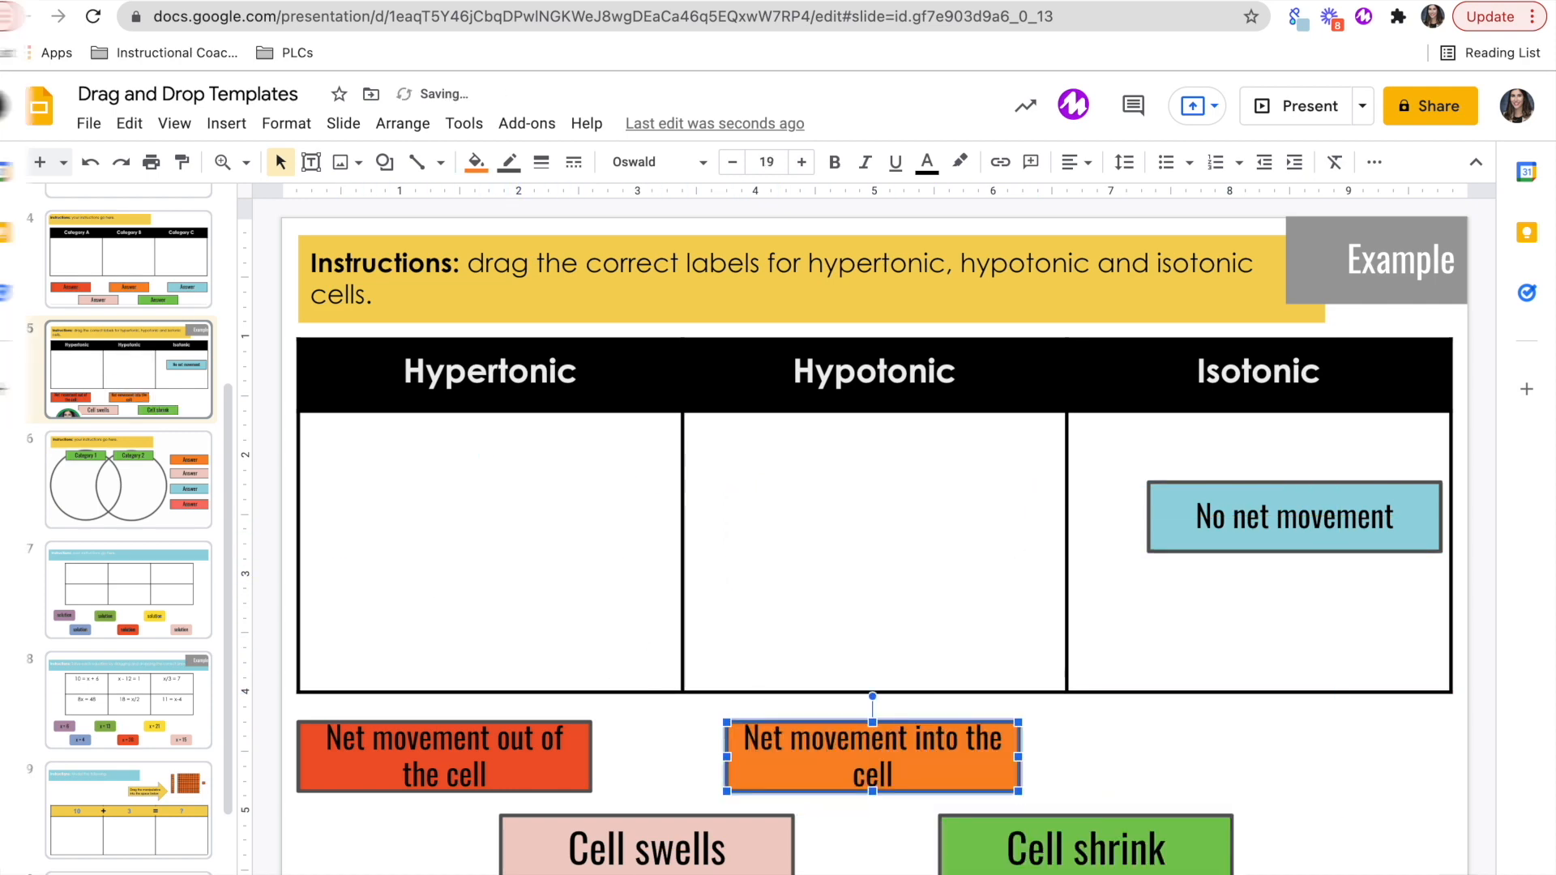
{"action": "left_click", "coordinate": [128, 480]}
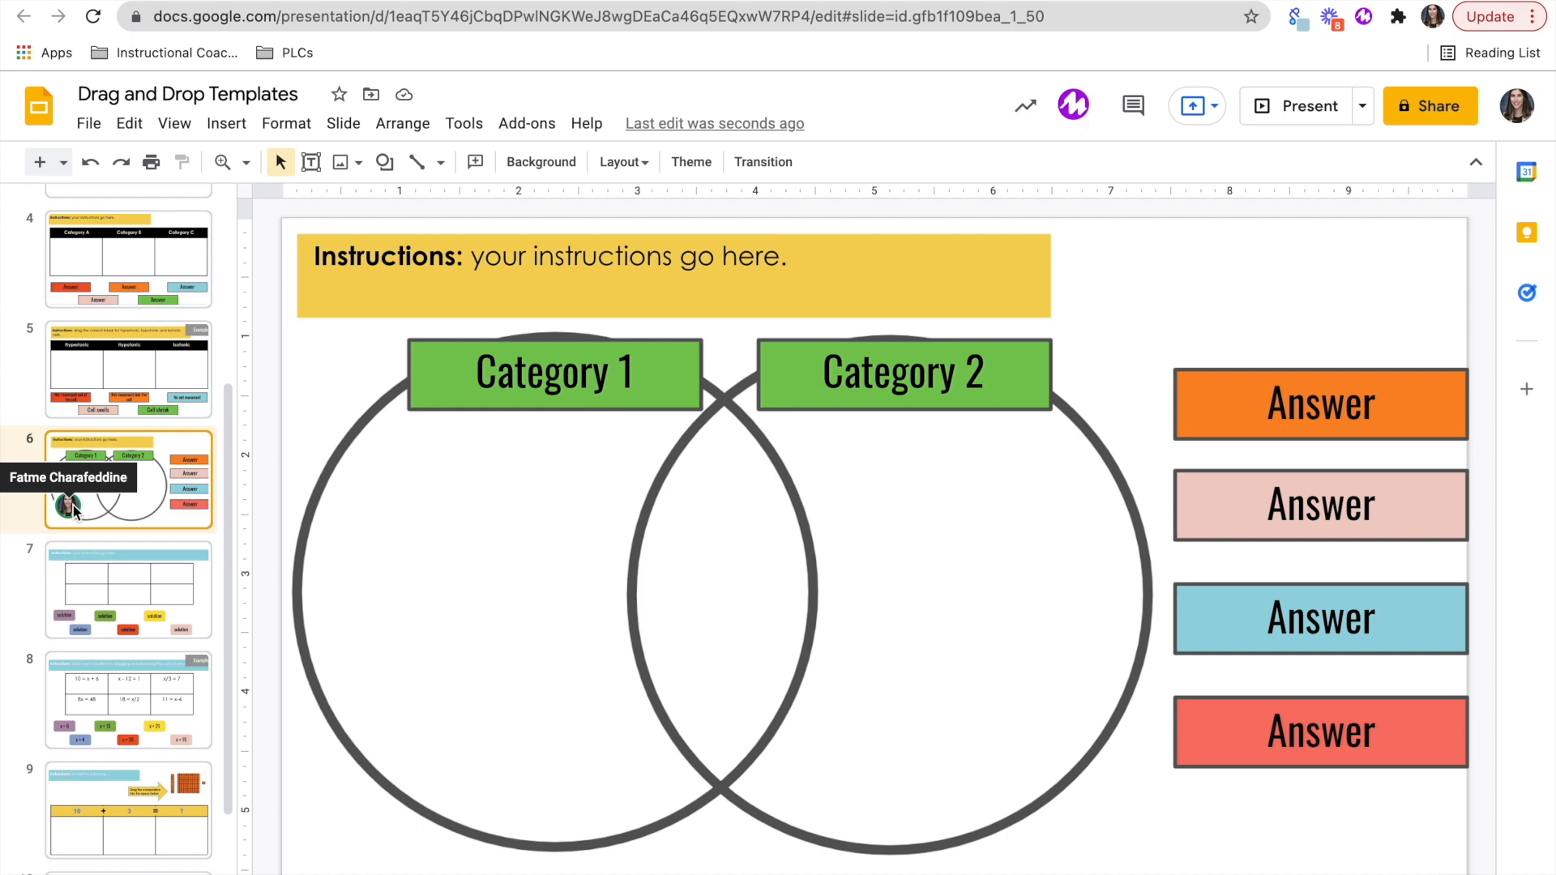
{"action": "mouse_move", "coordinate": [952, 509]}
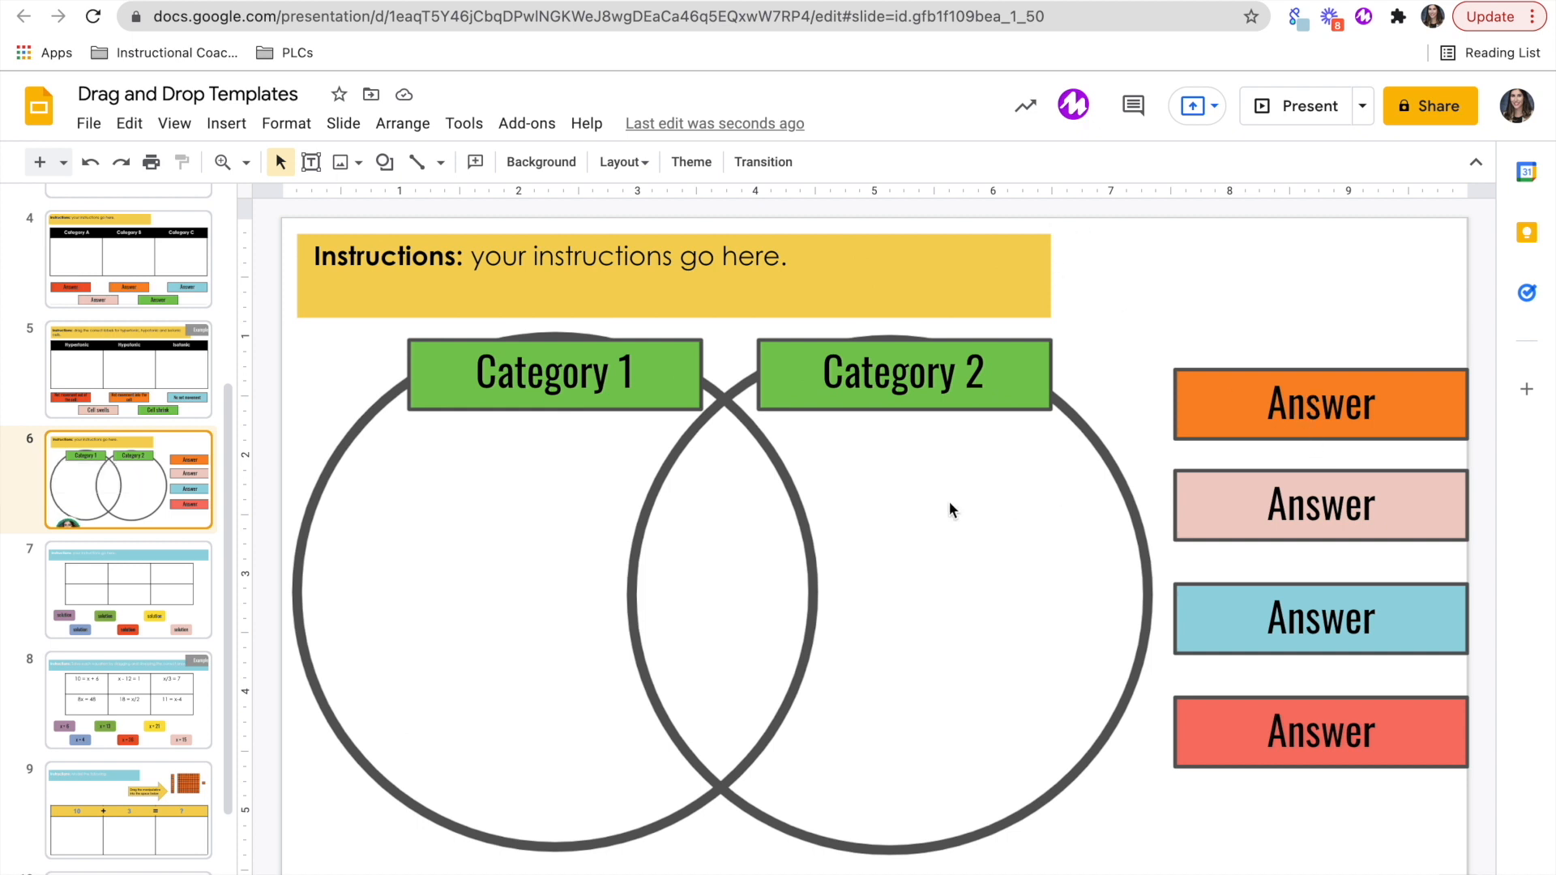
{"action": "mouse_move", "coordinate": [577, 511]}
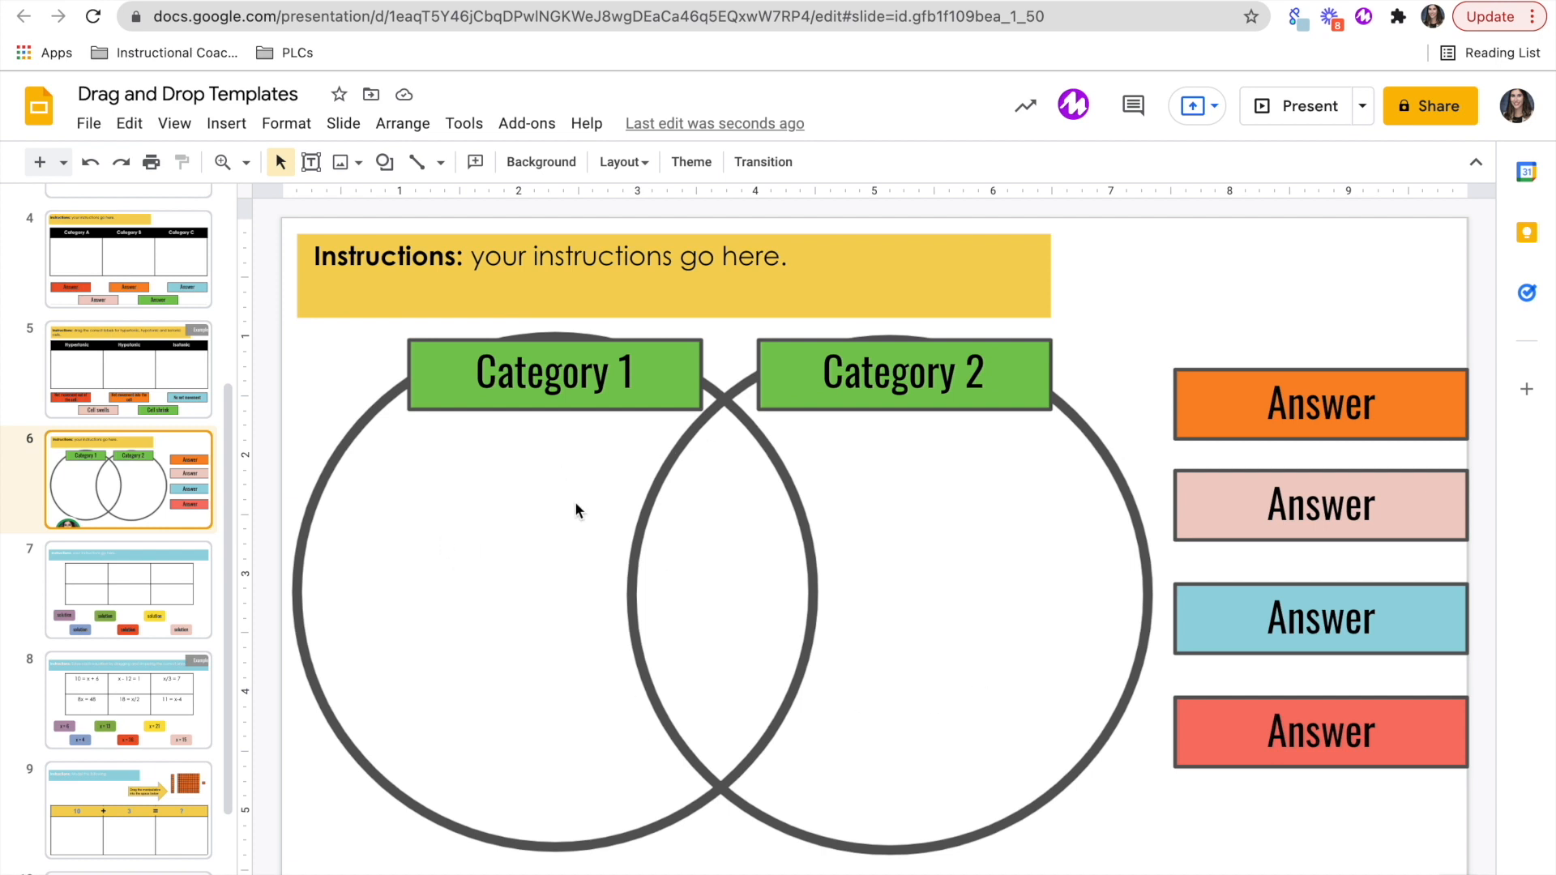
Step: Inspect the Category 2 and Category 1 label text boxes on the Venn template, then go to the solution table slide
{"action": "double_click", "coordinate": [554, 373]}
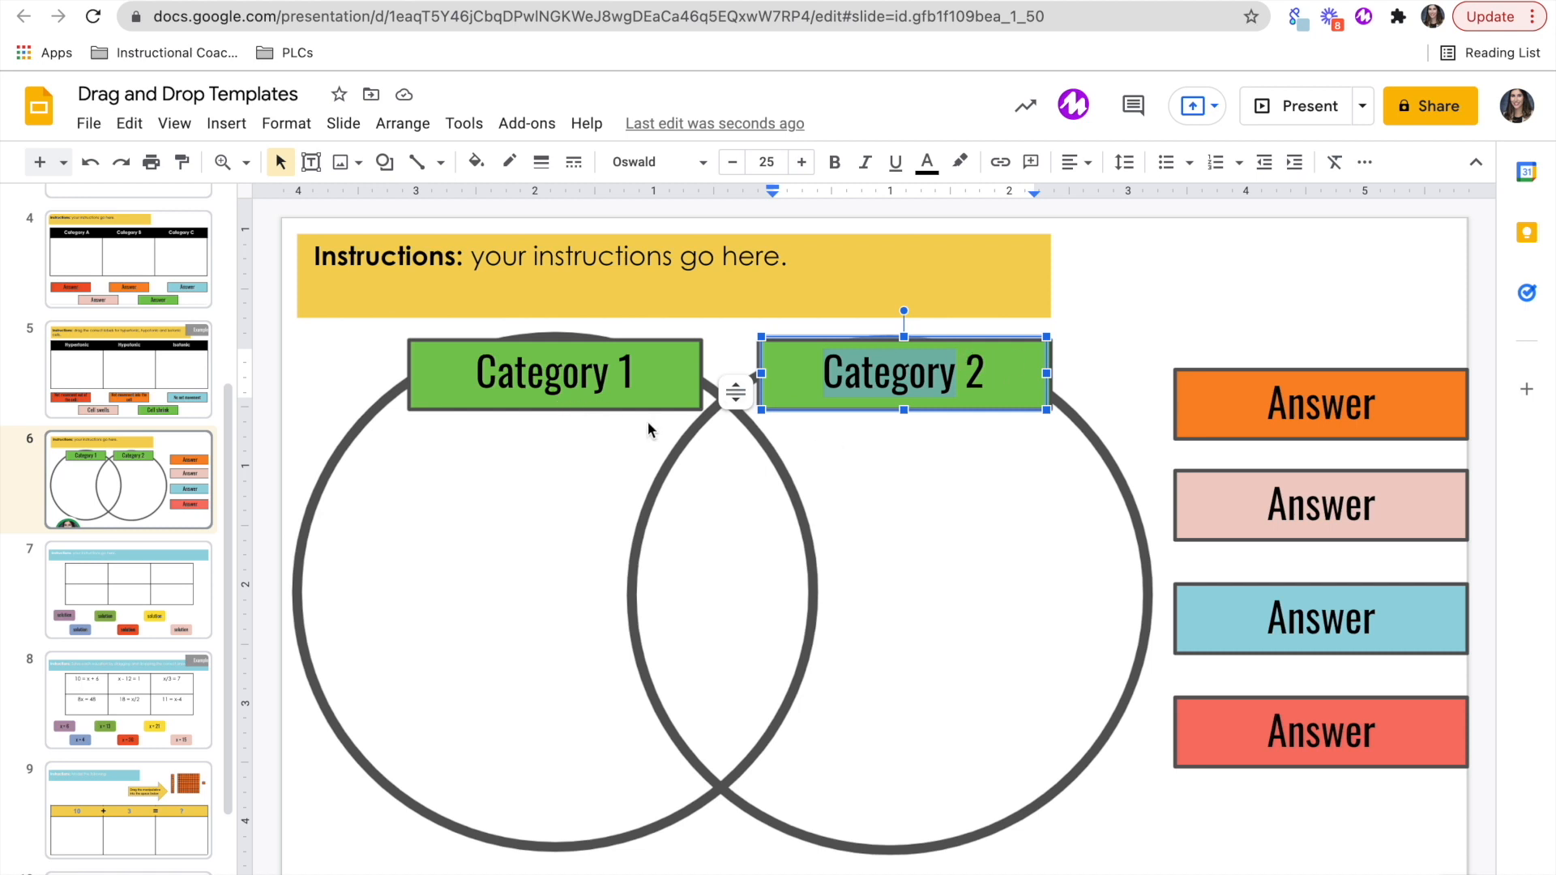
{"action": "mouse_move", "coordinate": [1251, 282]}
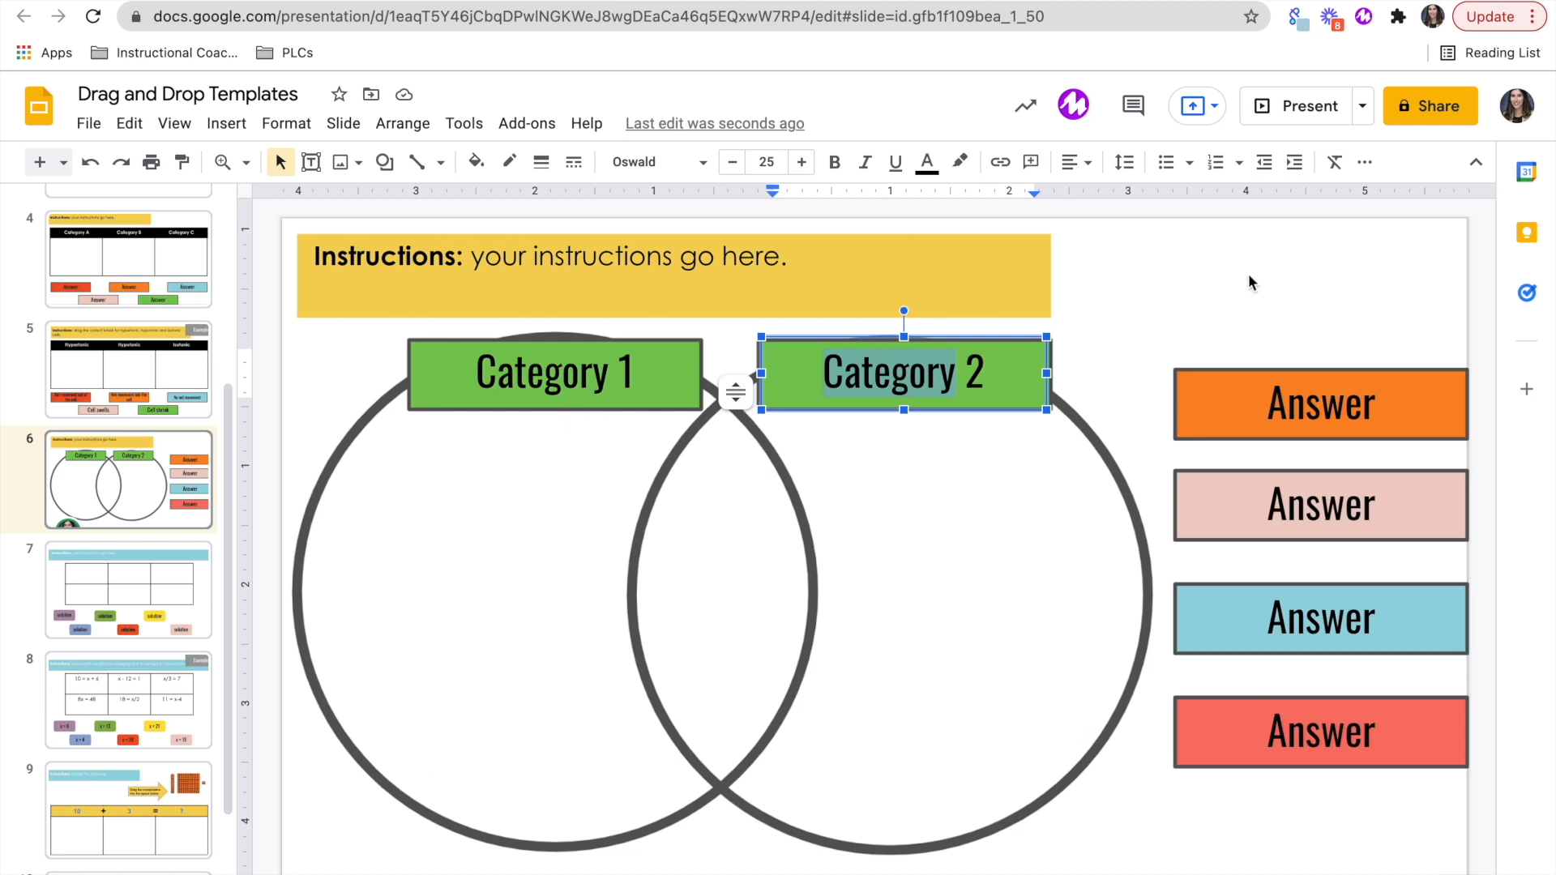
{"action": "mouse_move", "coordinate": [1228, 276]}
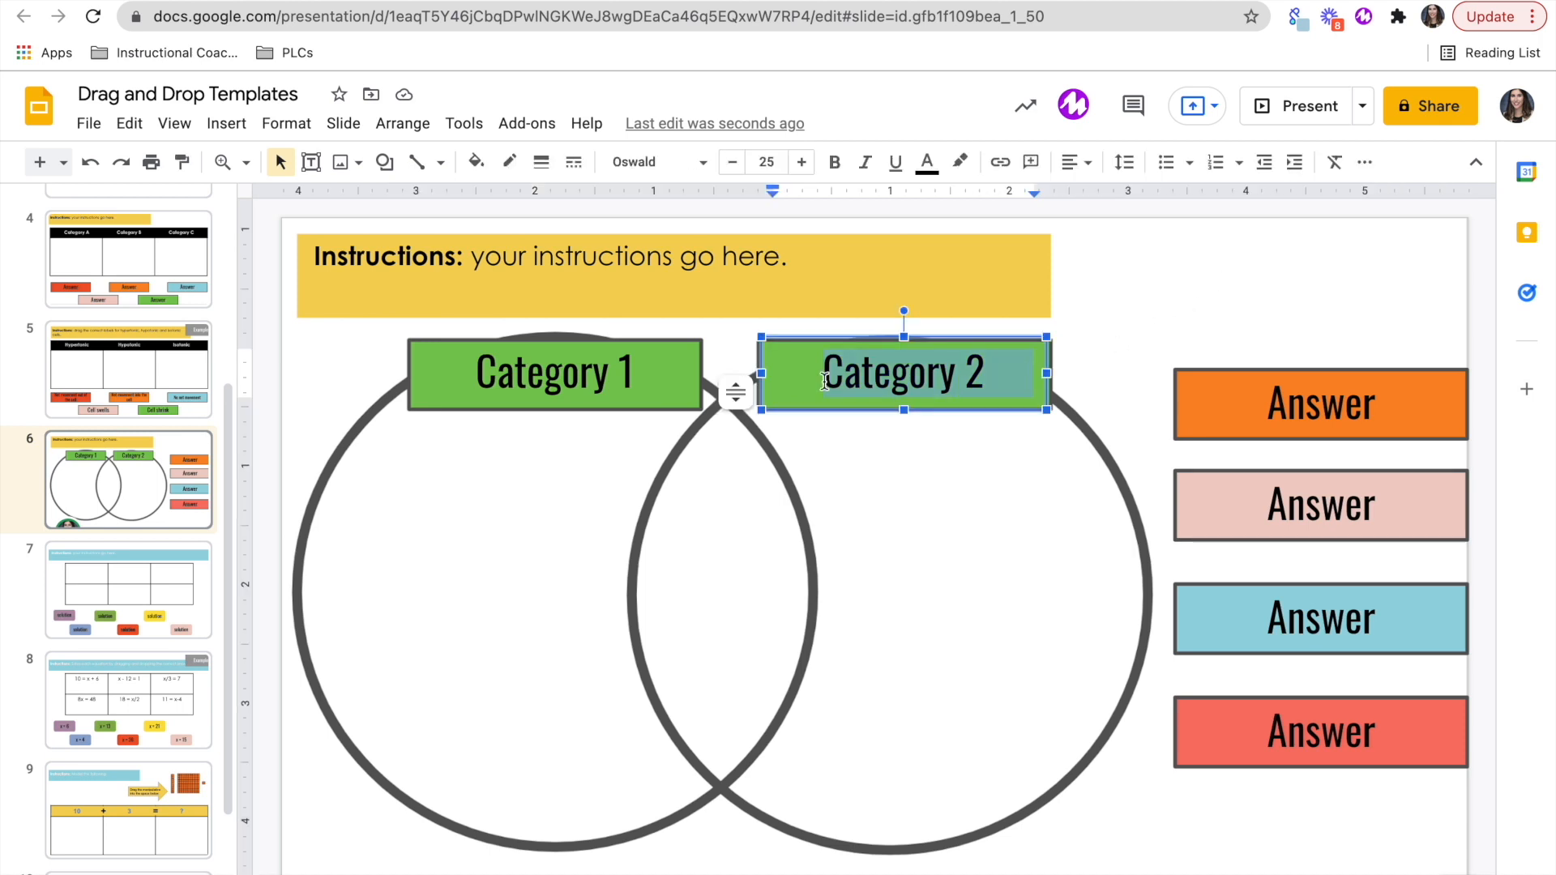
{"action": "left_click", "coordinate": [554, 372]}
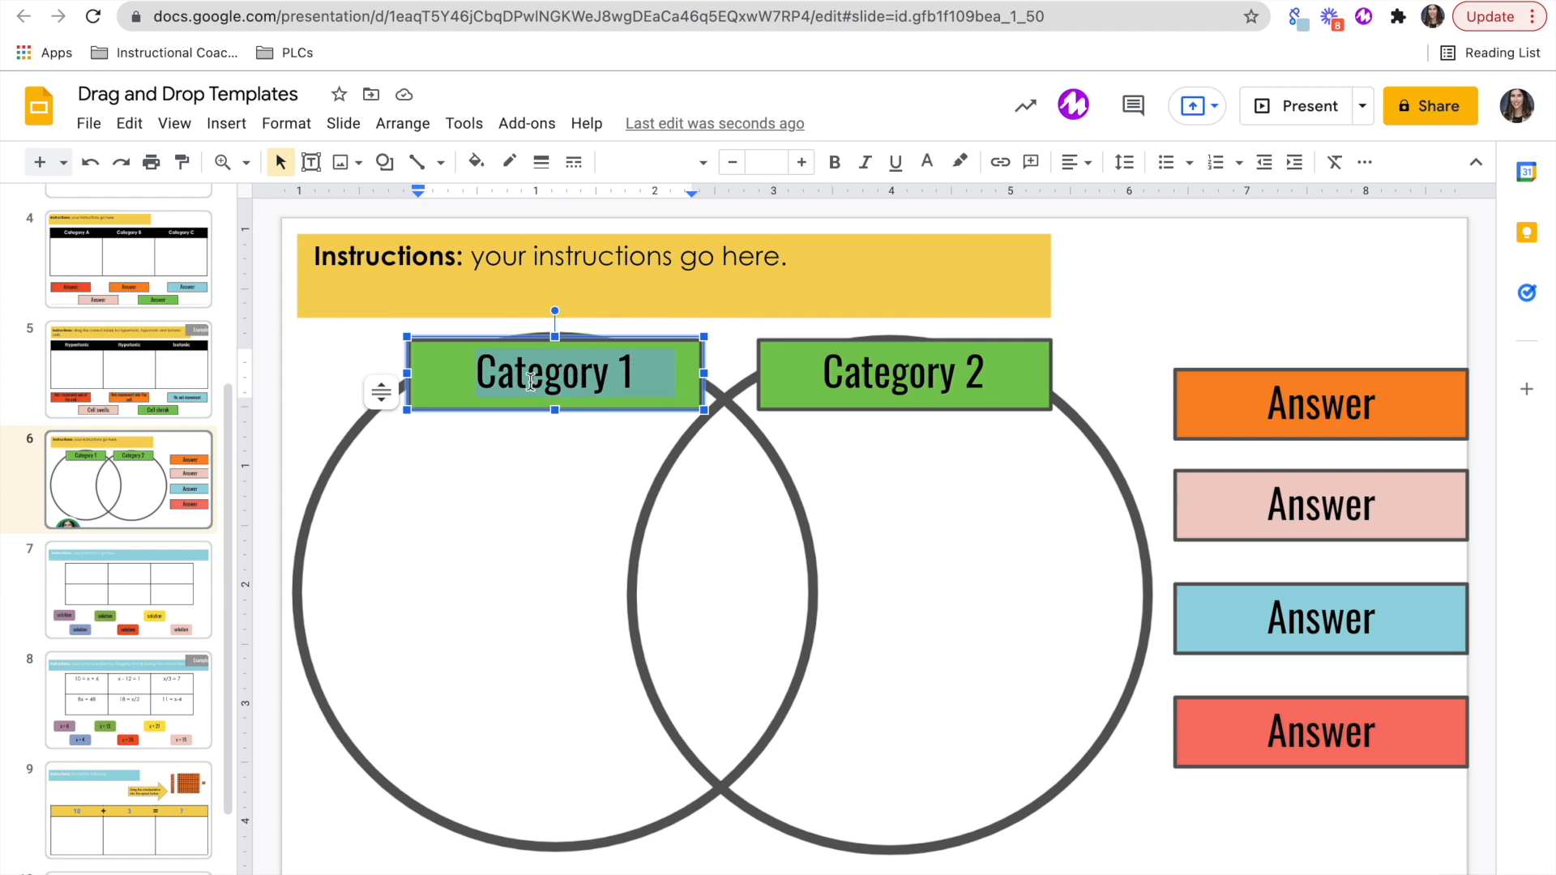
{"action": "mouse_move", "coordinate": [1348, 604]}
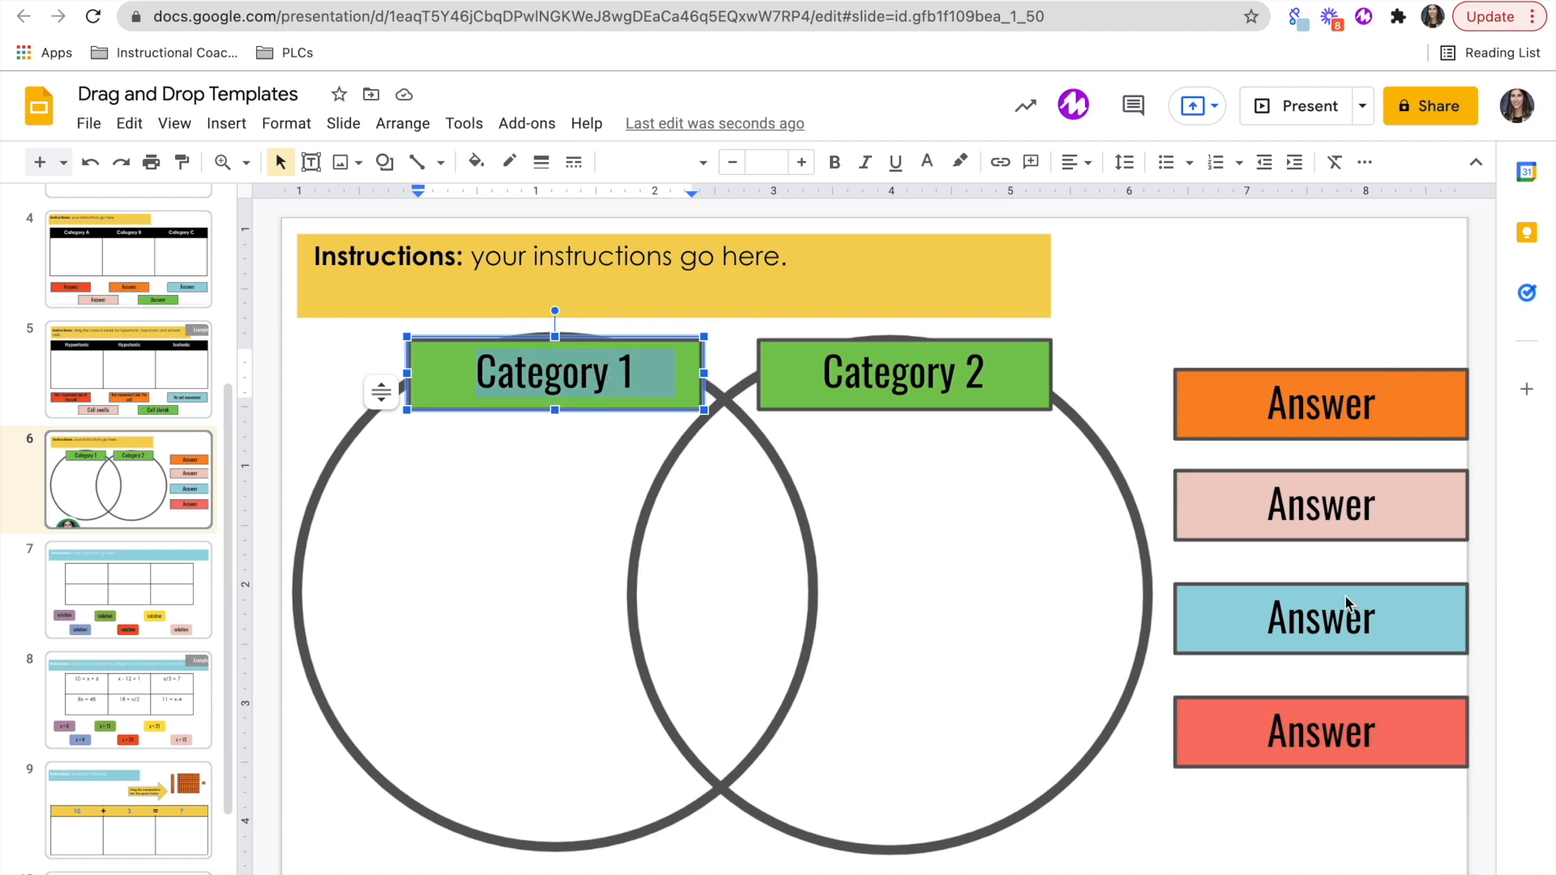
{"action": "left_click", "coordinate": [128, 591]}
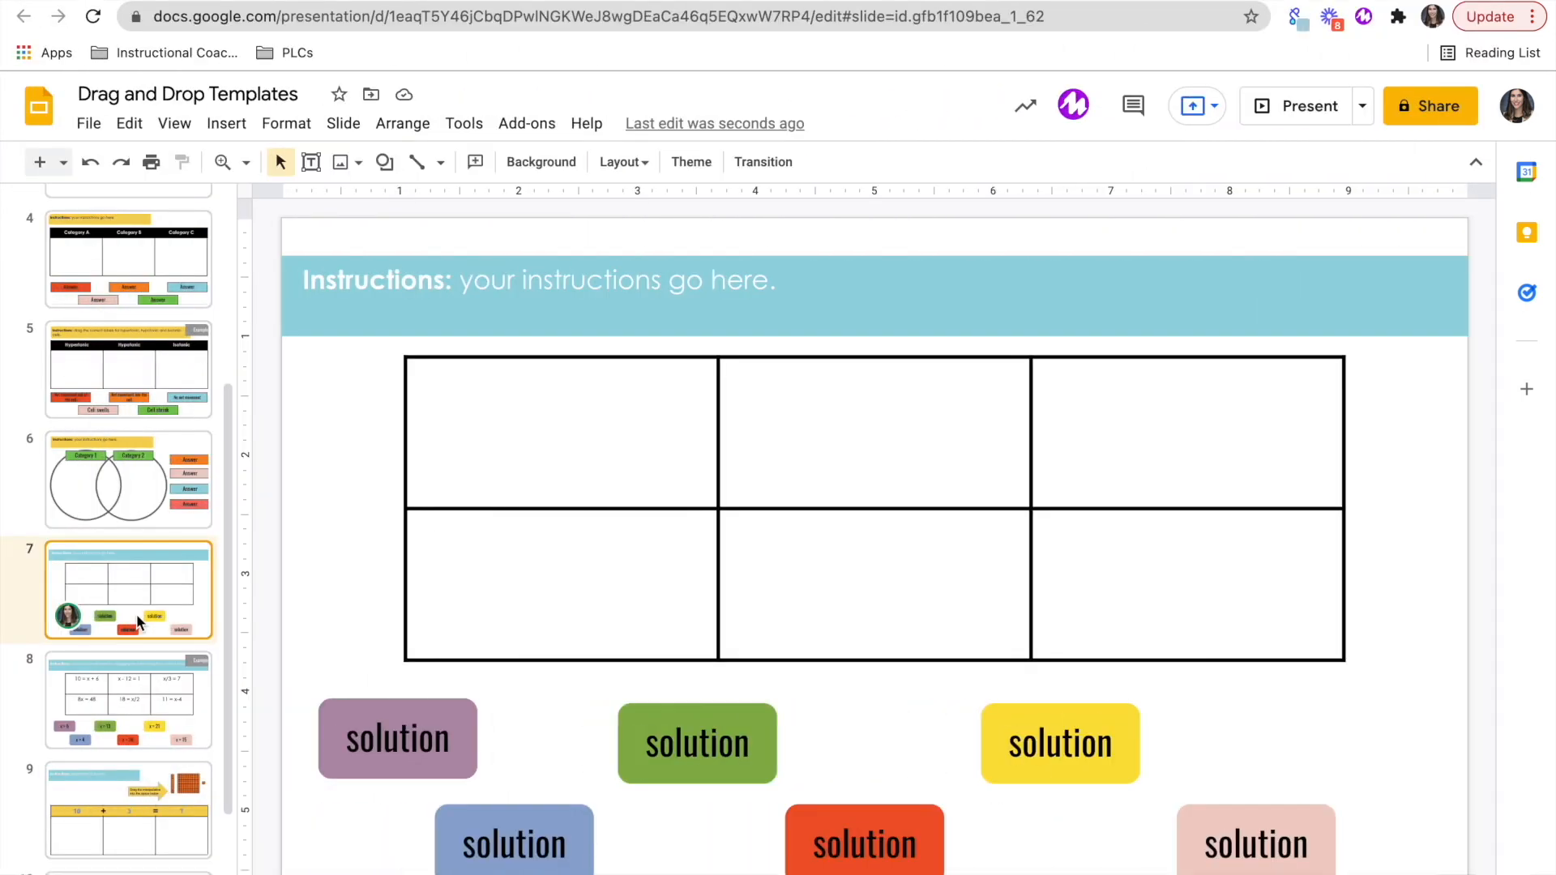
Step: On the equation-solving example, select the equation table and drag the x = 6 answer box up toward it
{"action": "left_click", "coordinate": [130, 700]}
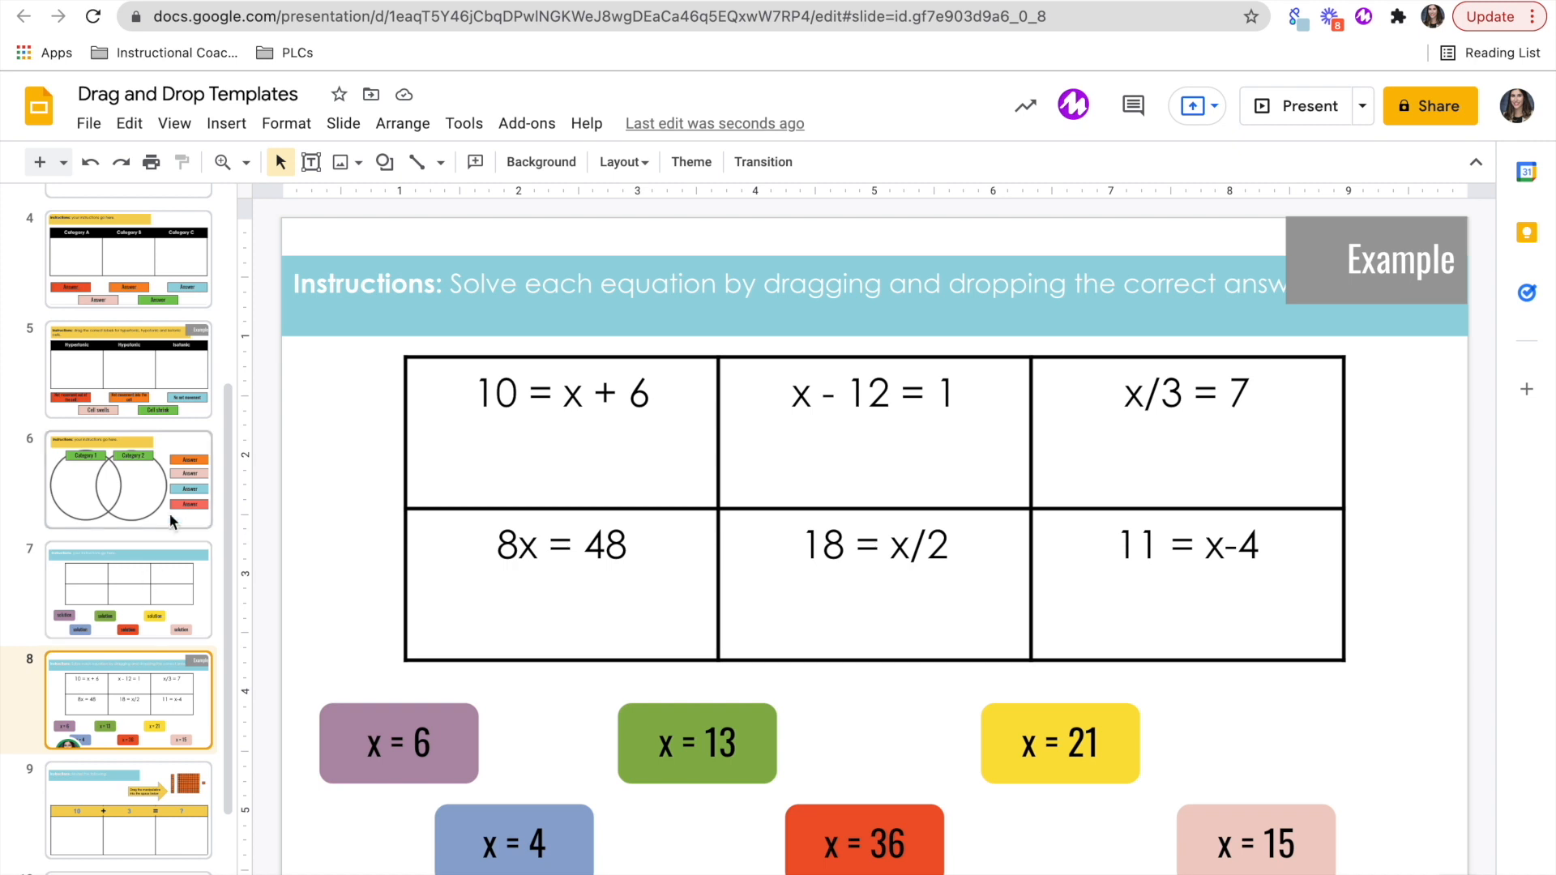
{"action": "double_click", "coordinate": [564, 392]}
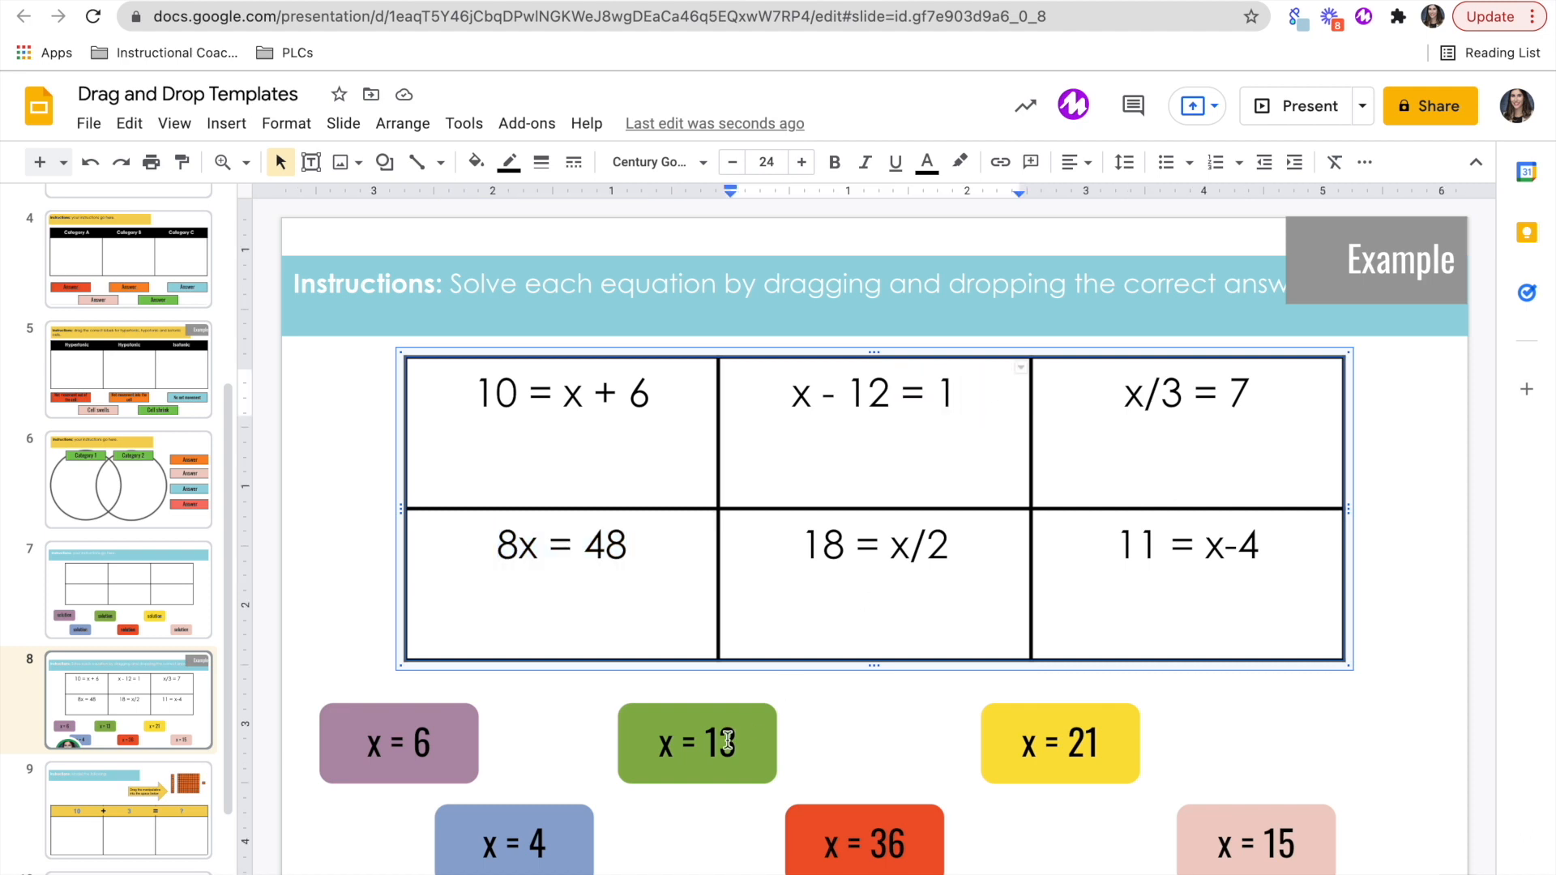
{"action": "left_click", "coordinate": [398, 743]}
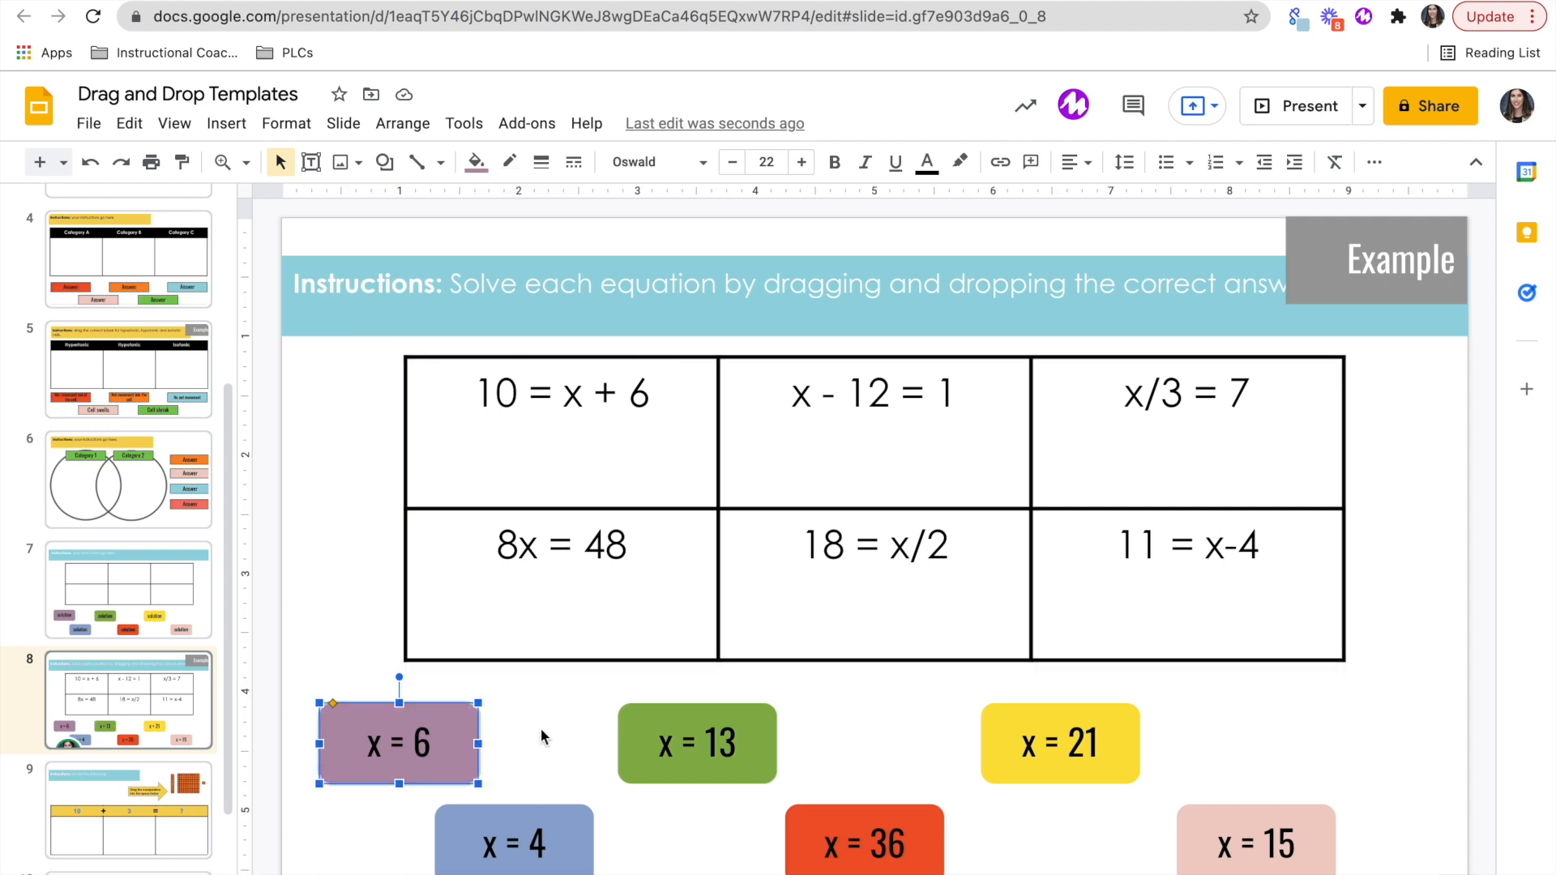
{"action": "mouse_move", "coordinate": [584, 859]}
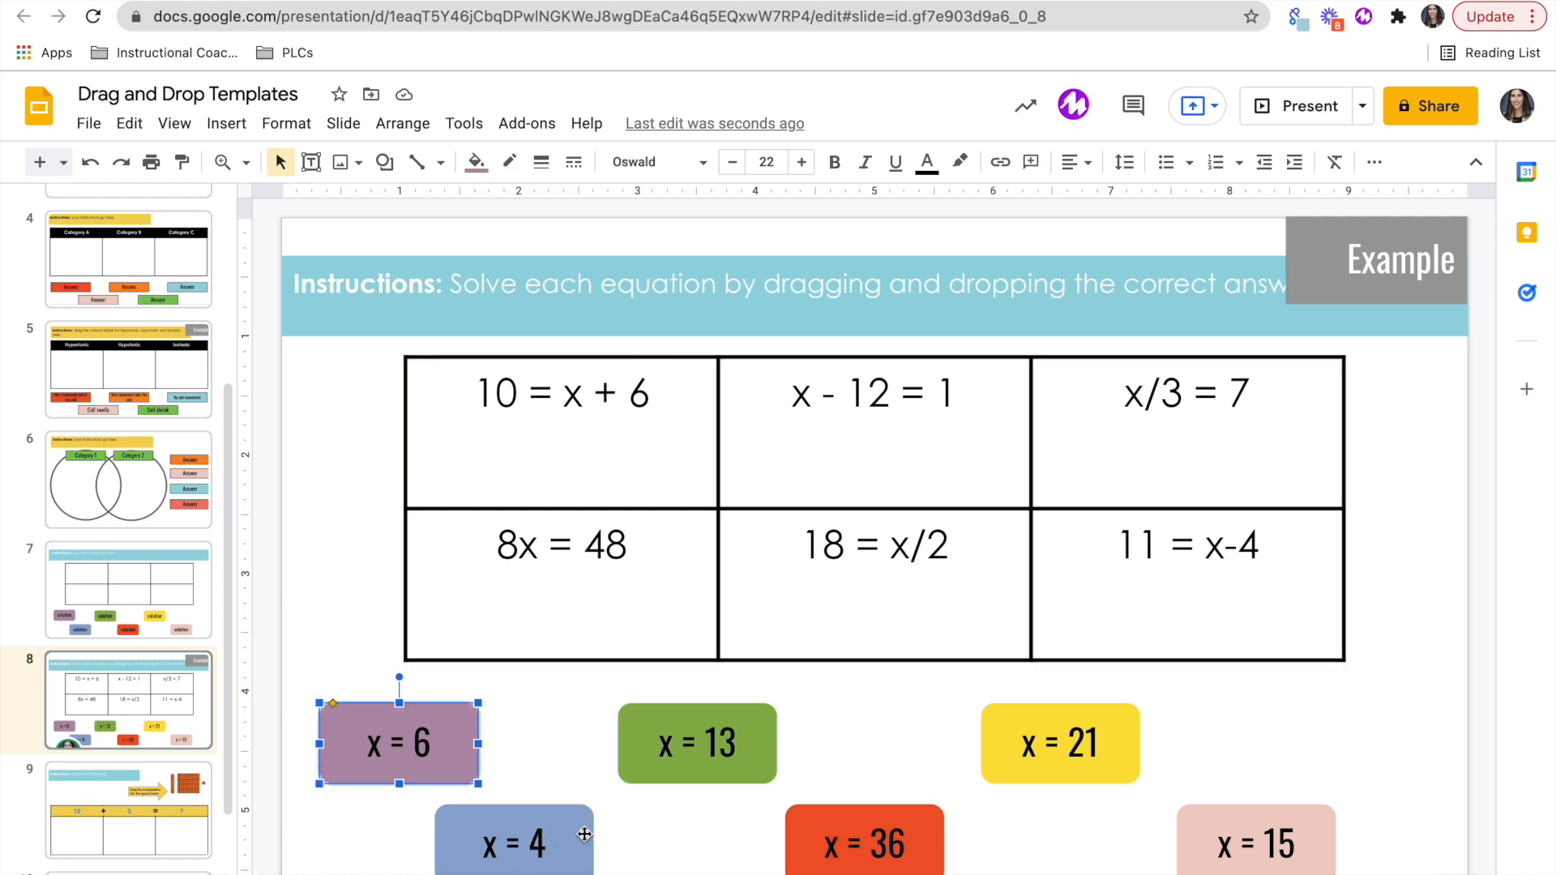
{"action": "left_click_drag", "start_coordinate": [513, 842], "coordinate": [585, 453]}
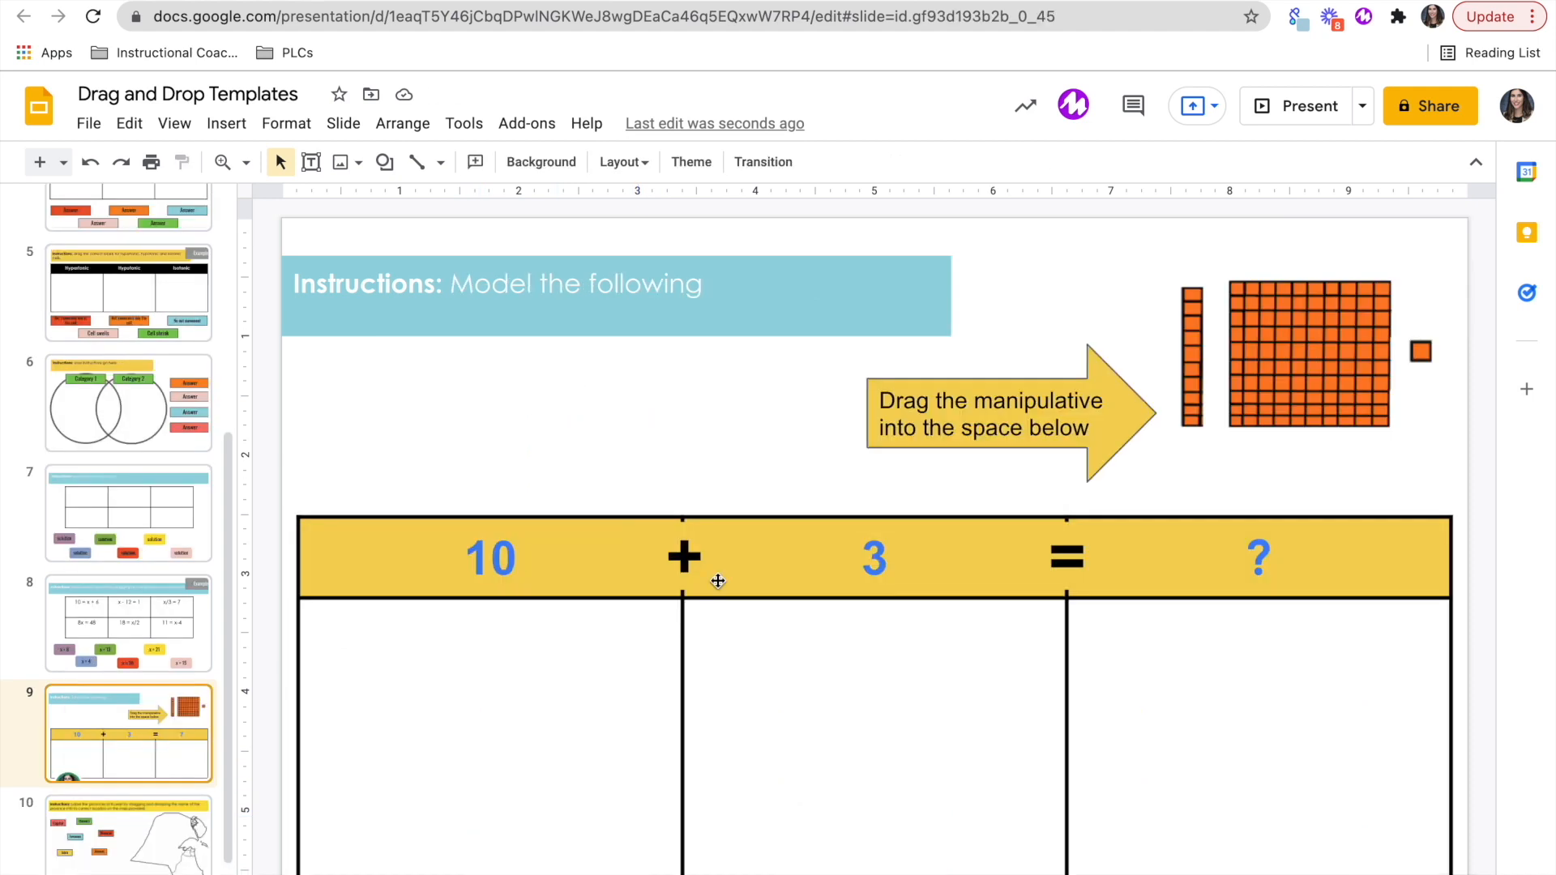
{"action": "mouse_move", "coordinate": [831, 415]}
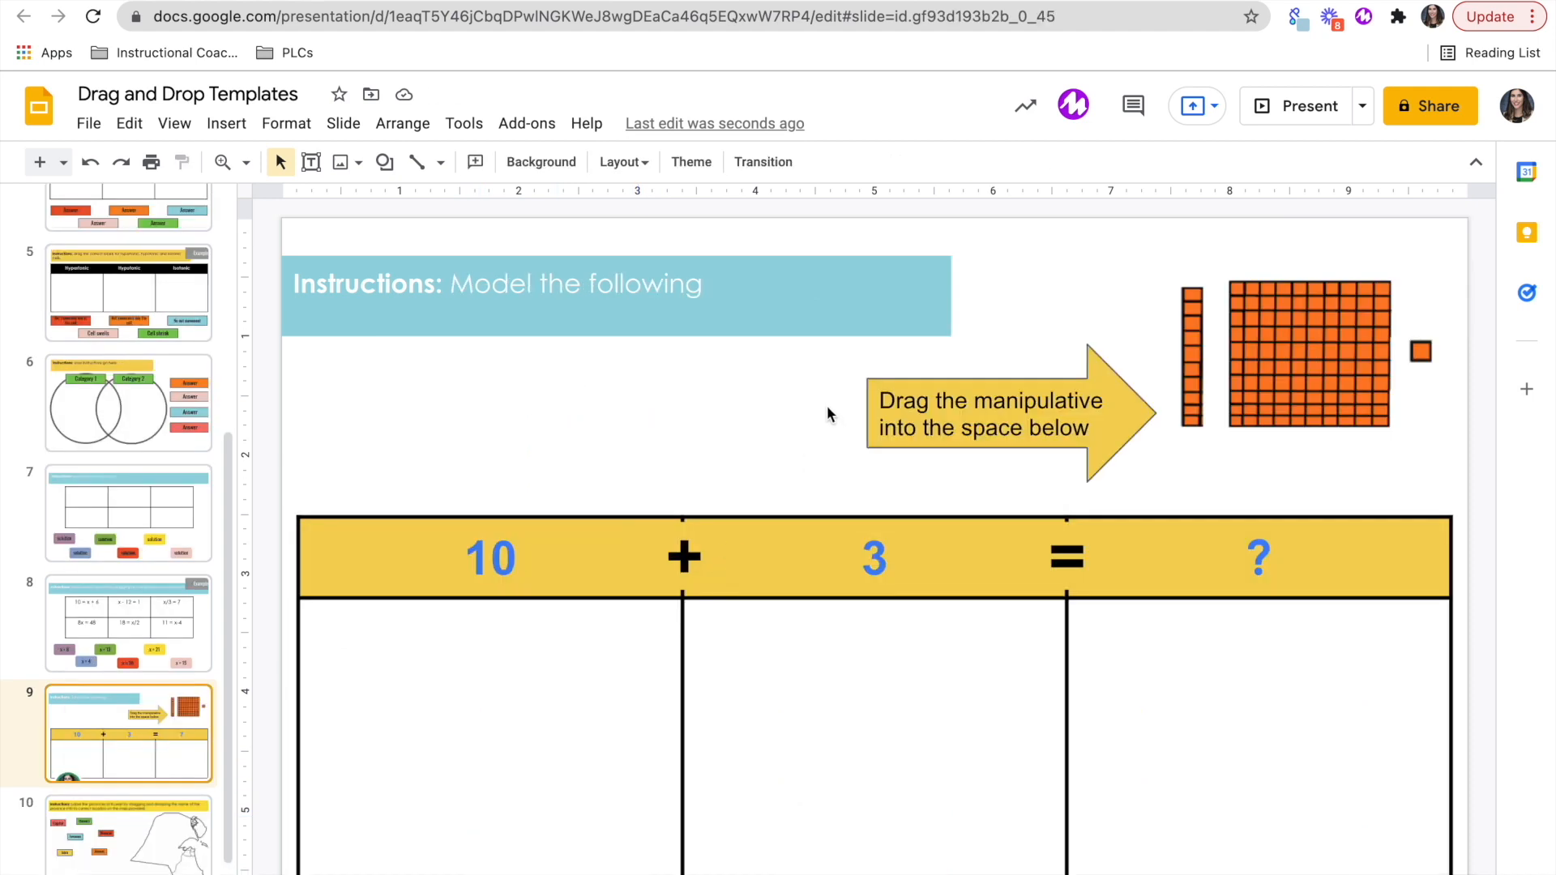
Step: Select the hundred-block flat image on the 10 + 3 = ? modeling slide
{"action": "left_click", "coordinate": [1306, 348]}
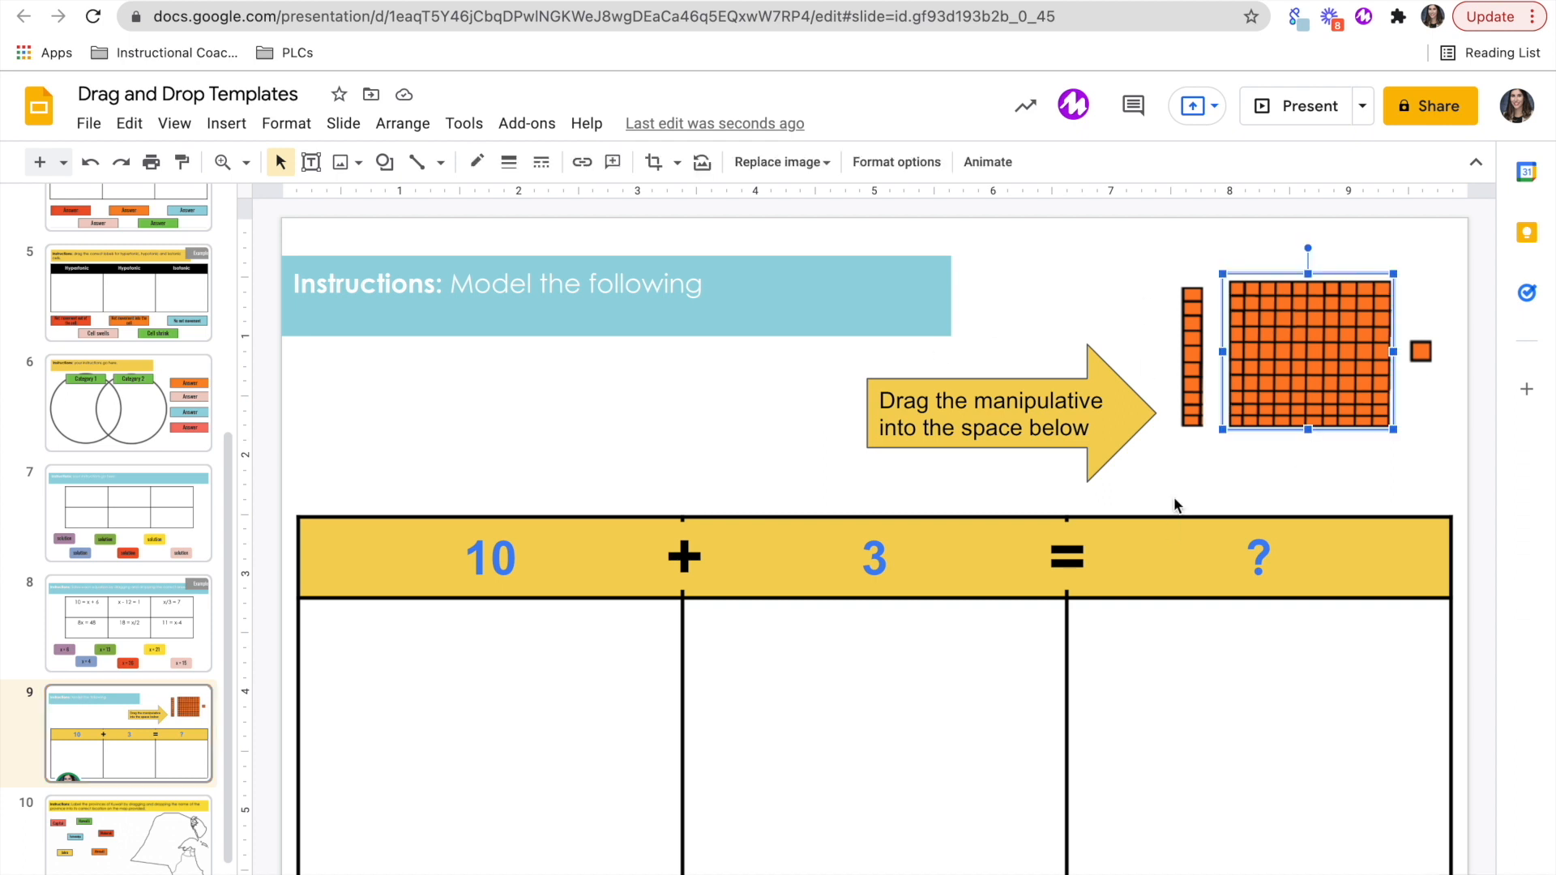
{"action": "mouse_move", "coordinate": [671, 237]}
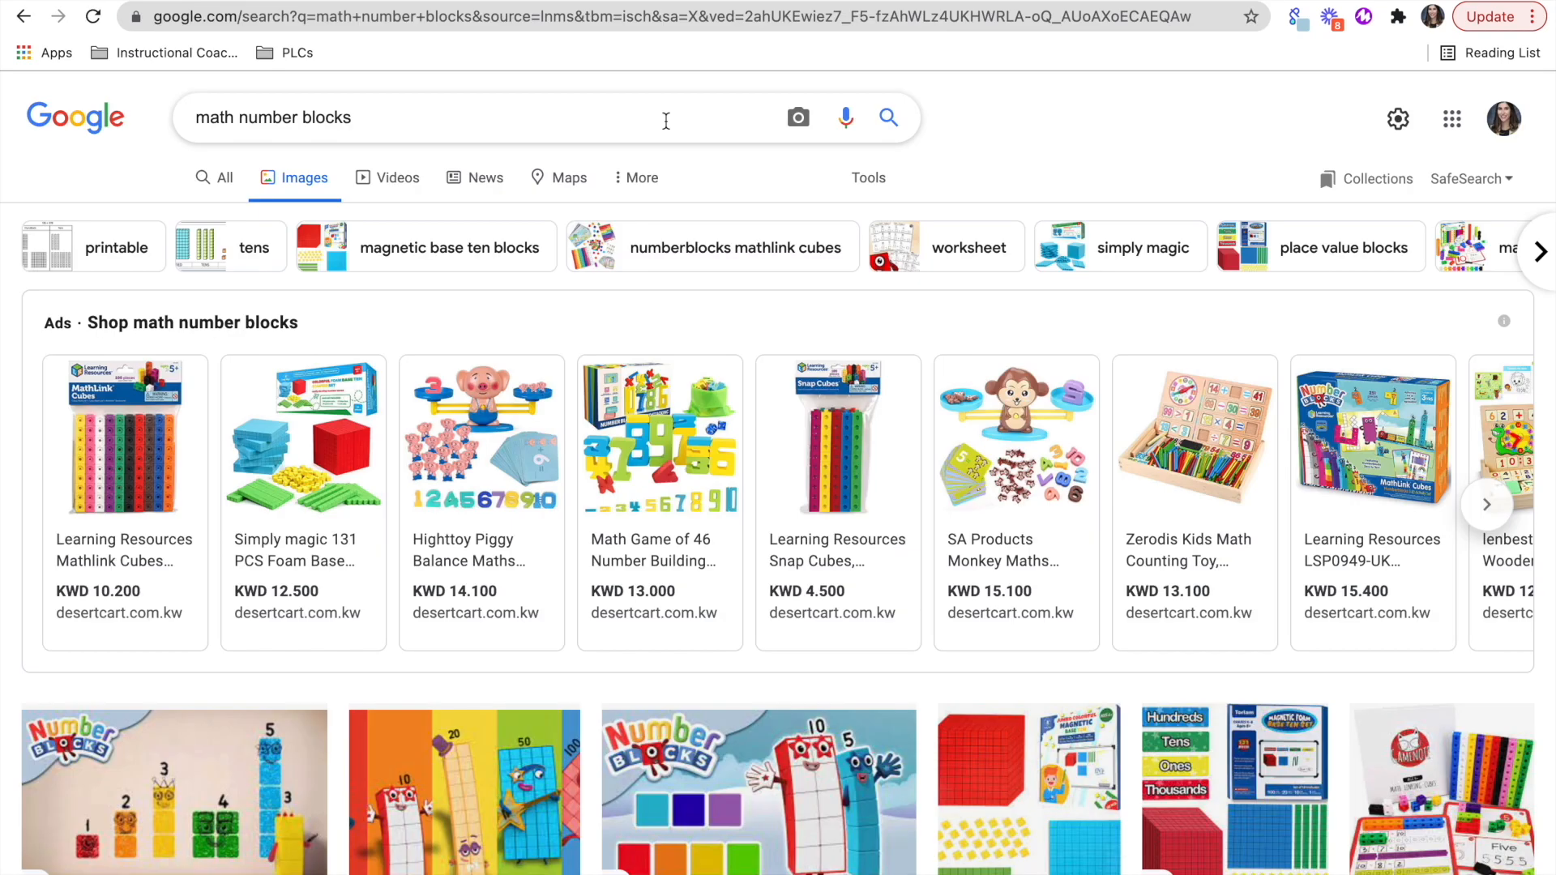
Step: Scroll the math number blocks image results and return to the slide deck
{"action": "scroll", "scroll_direction": "down", "scroll_amount": 3}
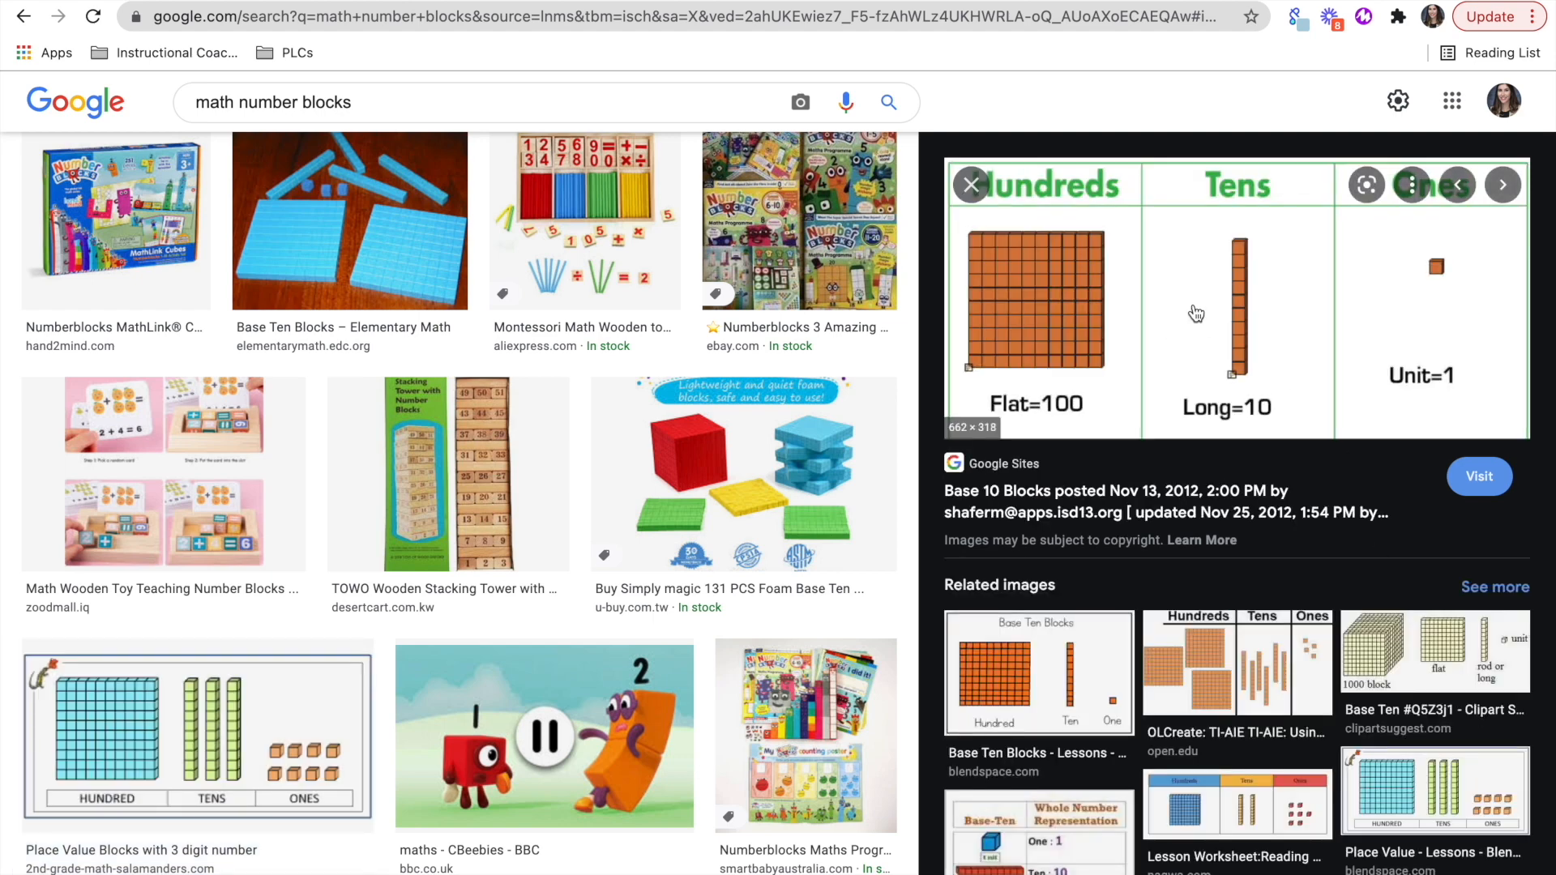
{"action": "left_click", "coordinate": [1504, 185]}
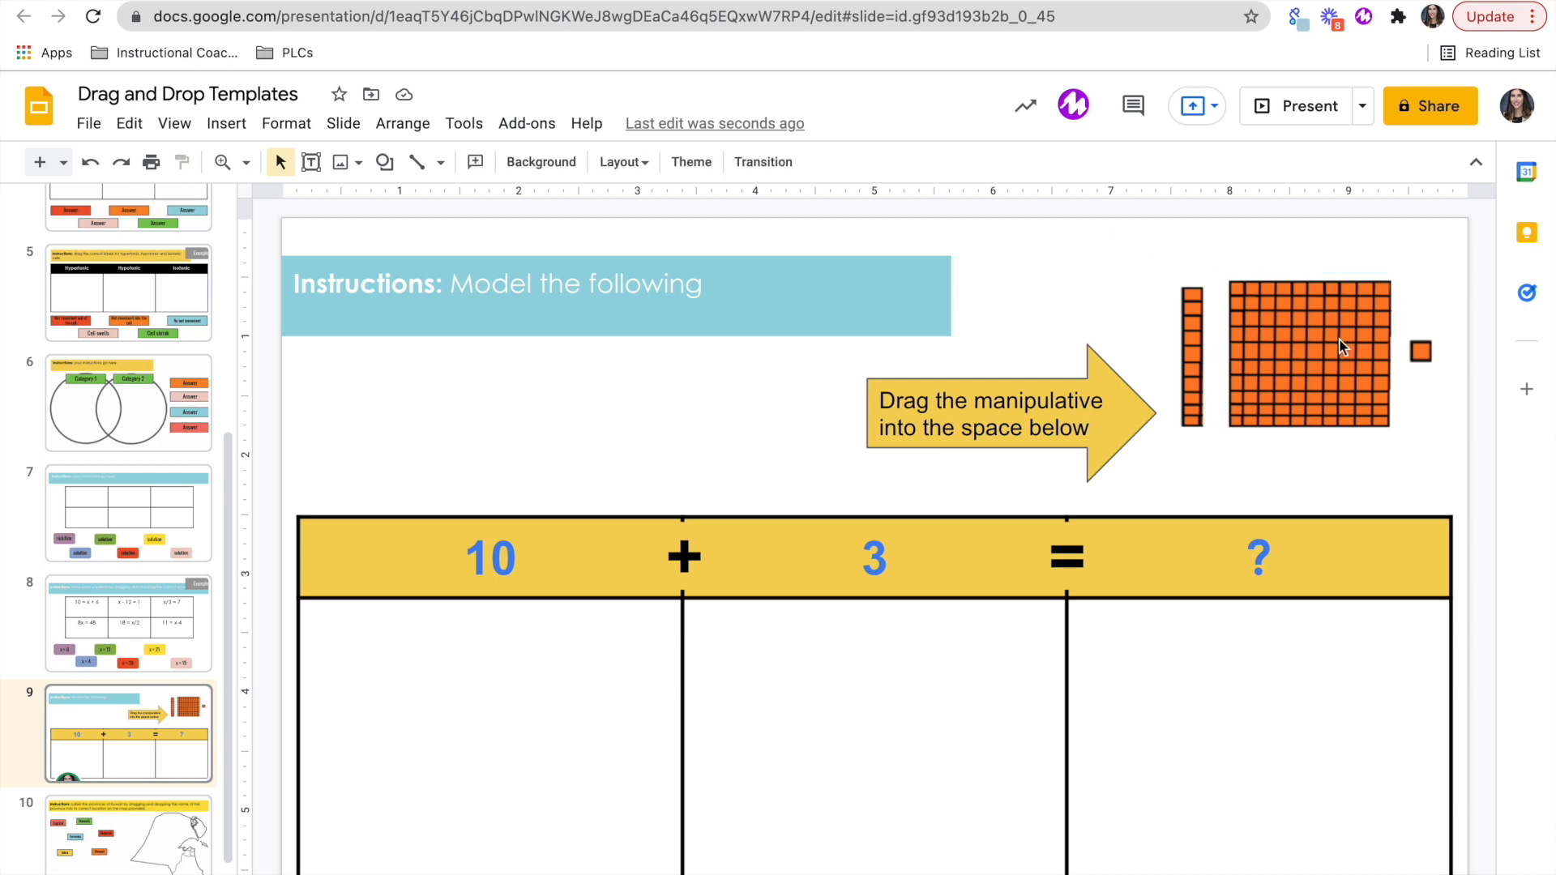
{"action": "mouse_move", "coordinate": [1206, 519]}
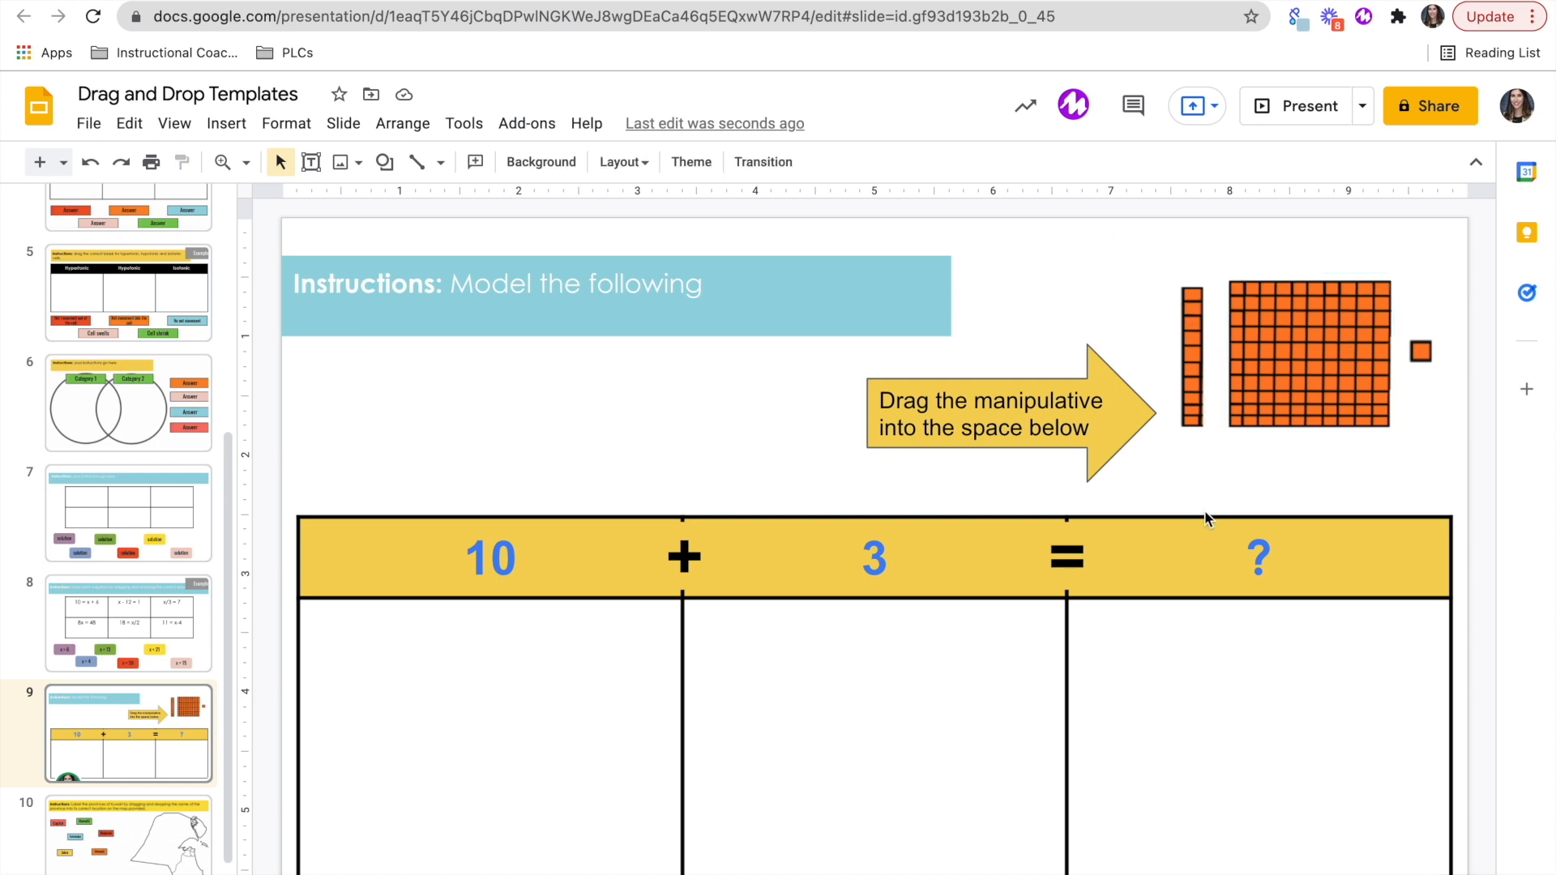
{"action": "left_click_drag", "start_coordinate": [1191, 356], "coordinate": [501, 710]}
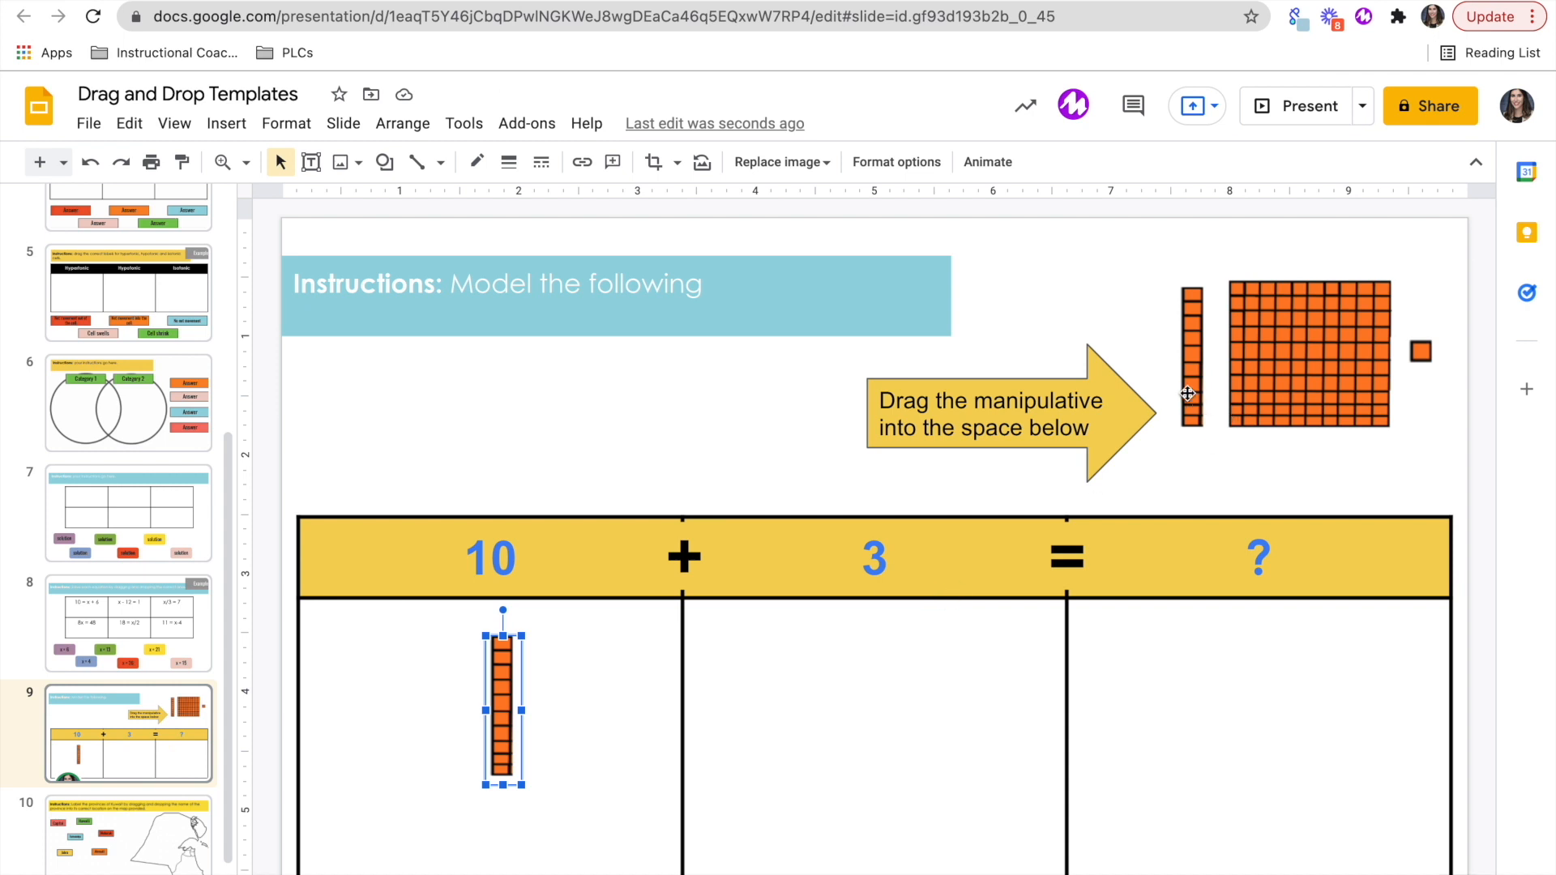
{"action": "left_click_drag", "start_coordinate": [503, 705], "coordinate": [1126, 298]}
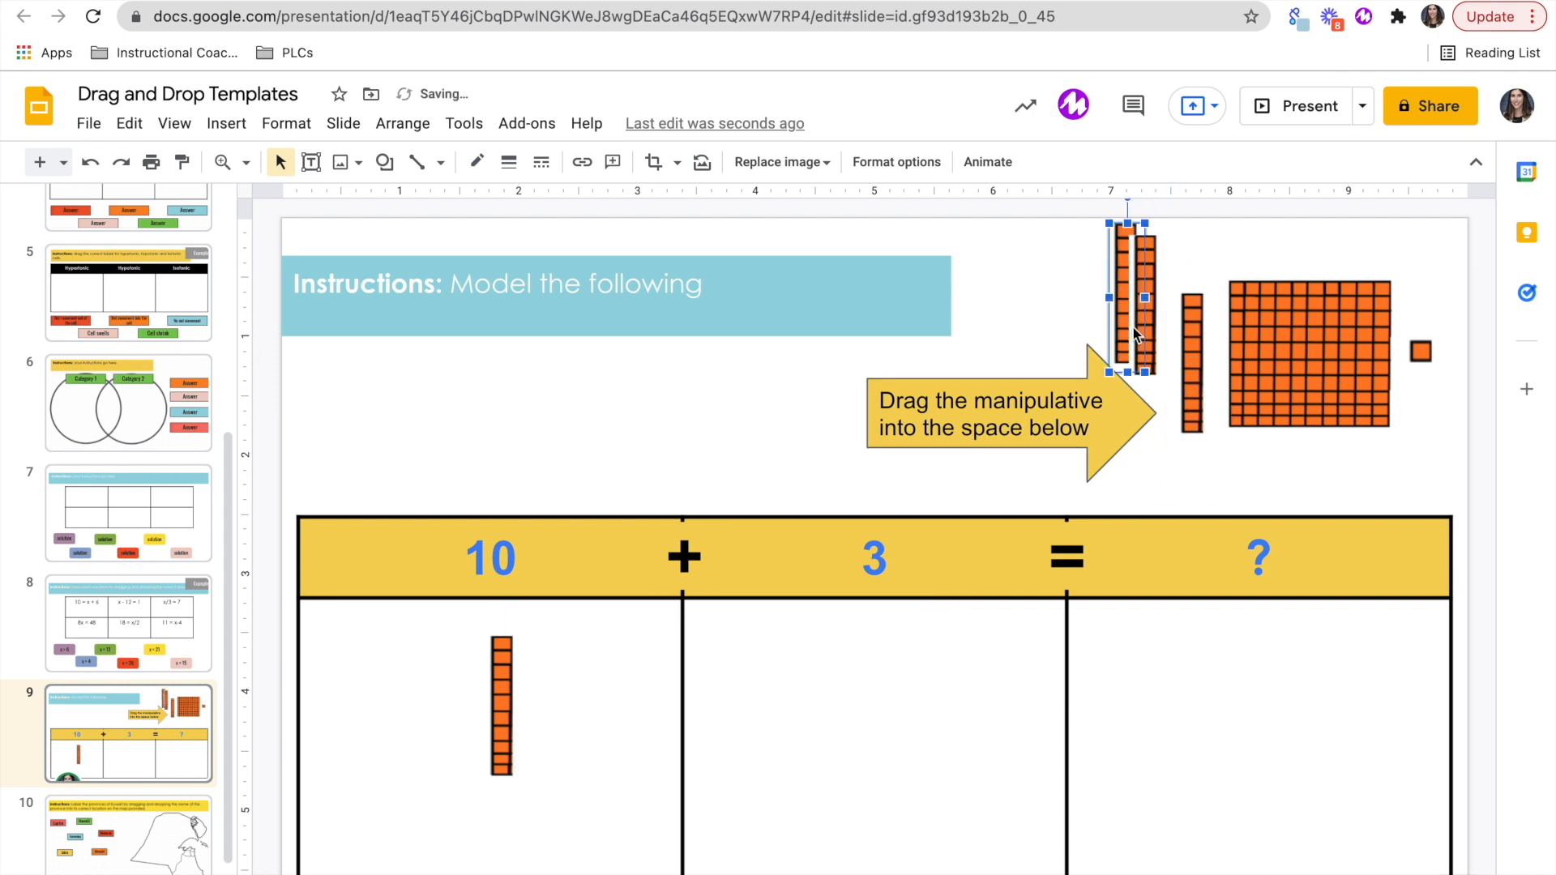
{"action": "left_click_drag", "start_coordinate": [1126, 298], "coordinate": [1194, 357]}
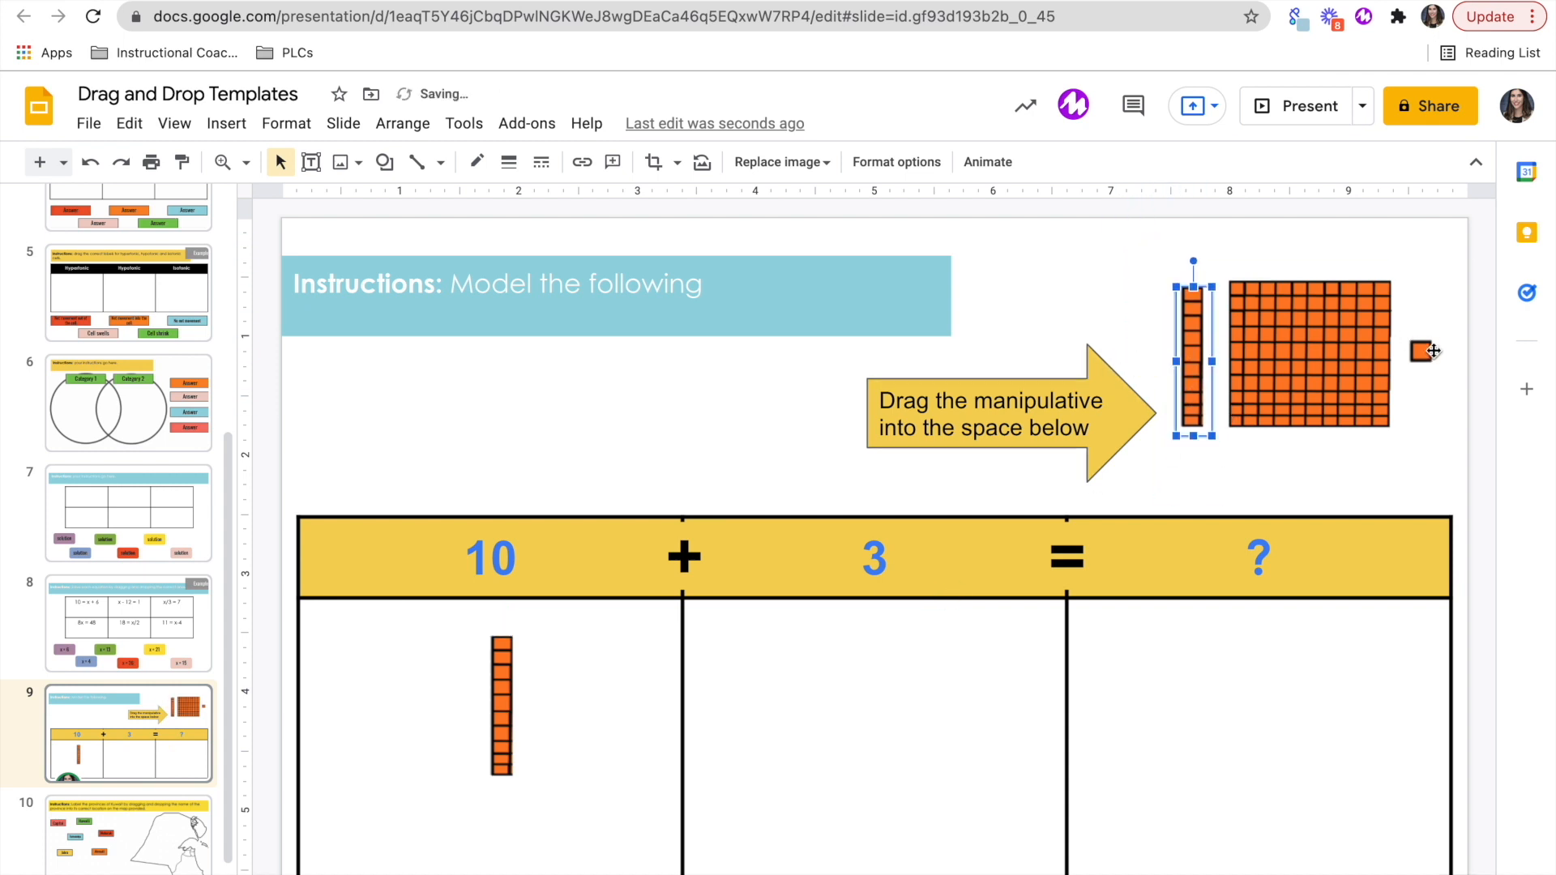
{"action": "left_click_drag", "start_coordinate": [1422, 351], "coordinate": [874, 660]}
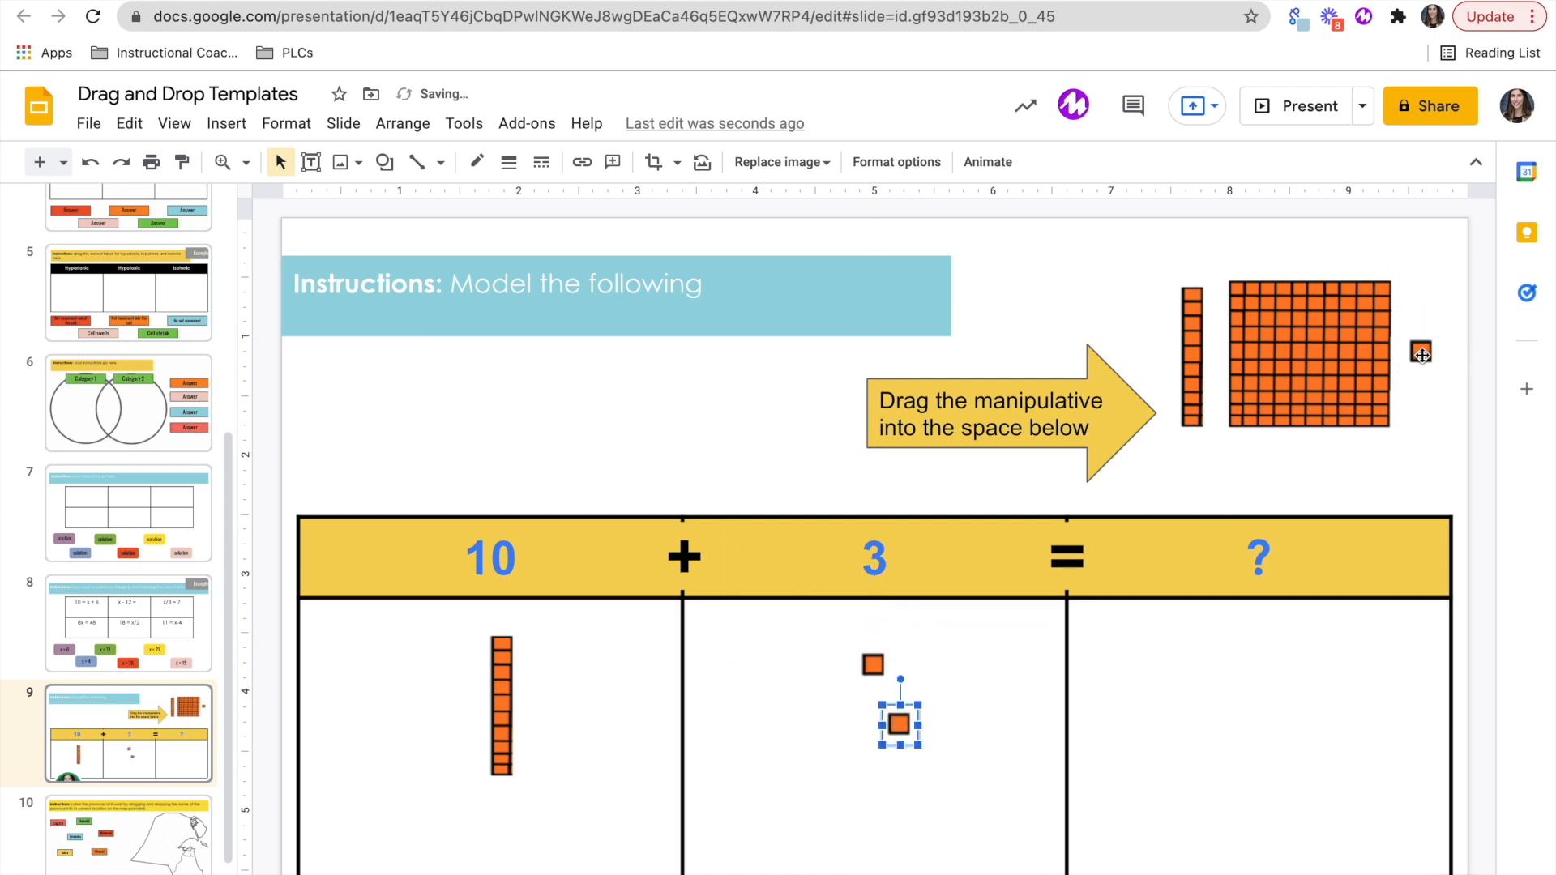
{"action": "left_click_drag", "start_coordinate": [897, 723], "coordinate": [820, 722]}
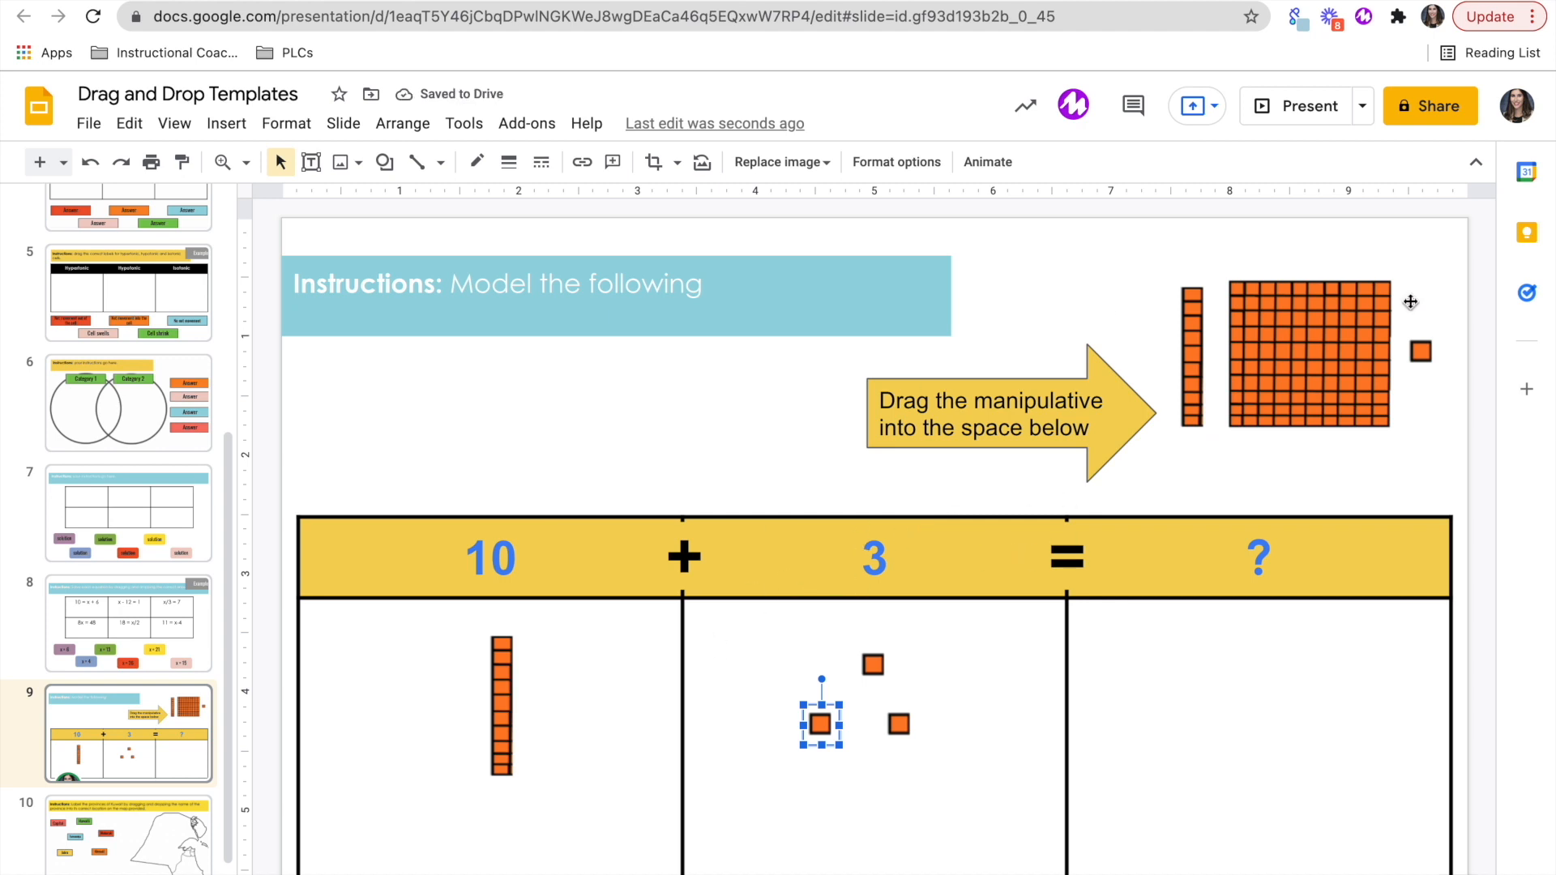
{"action": "mouse_move", "coordinate": [571, 539]}
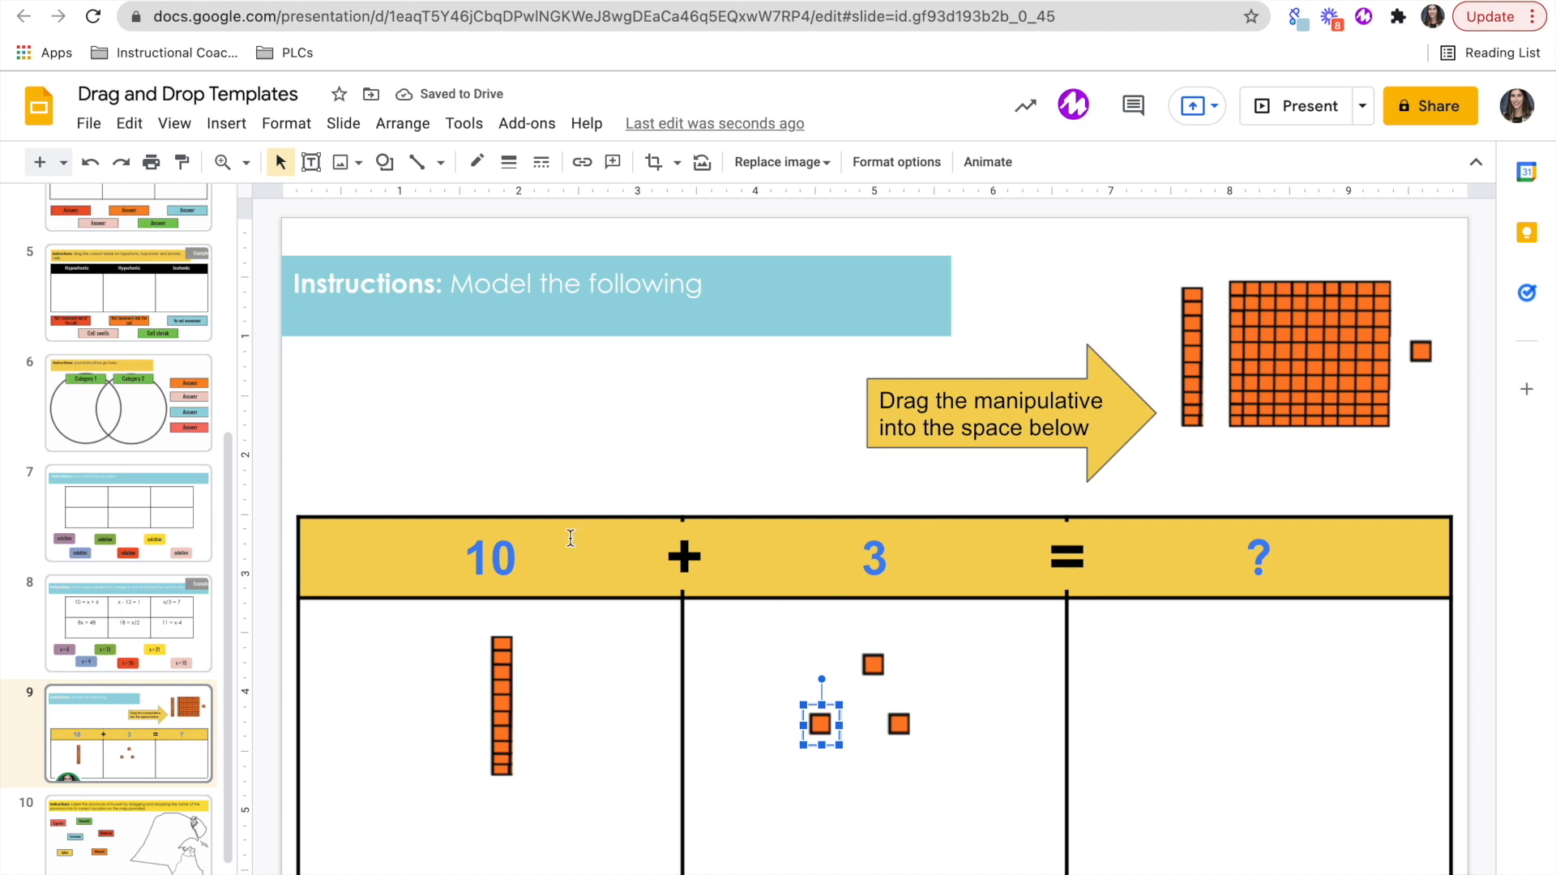
{"action": "double_click", "coordinate": [873, 558]}
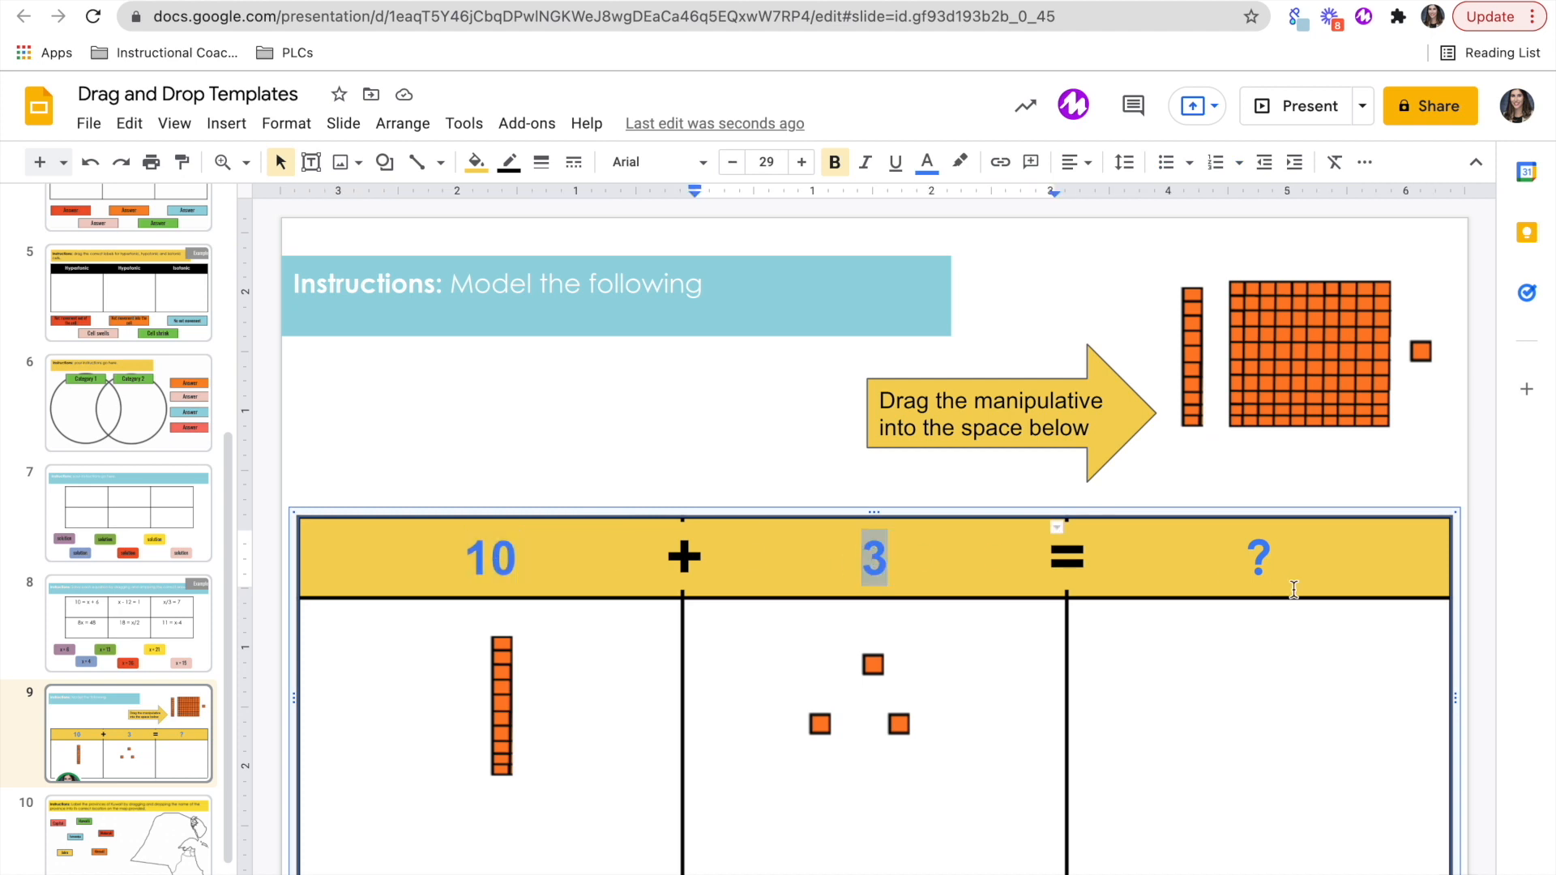
{"action": "left_click", "coordinate": [801, 464]}
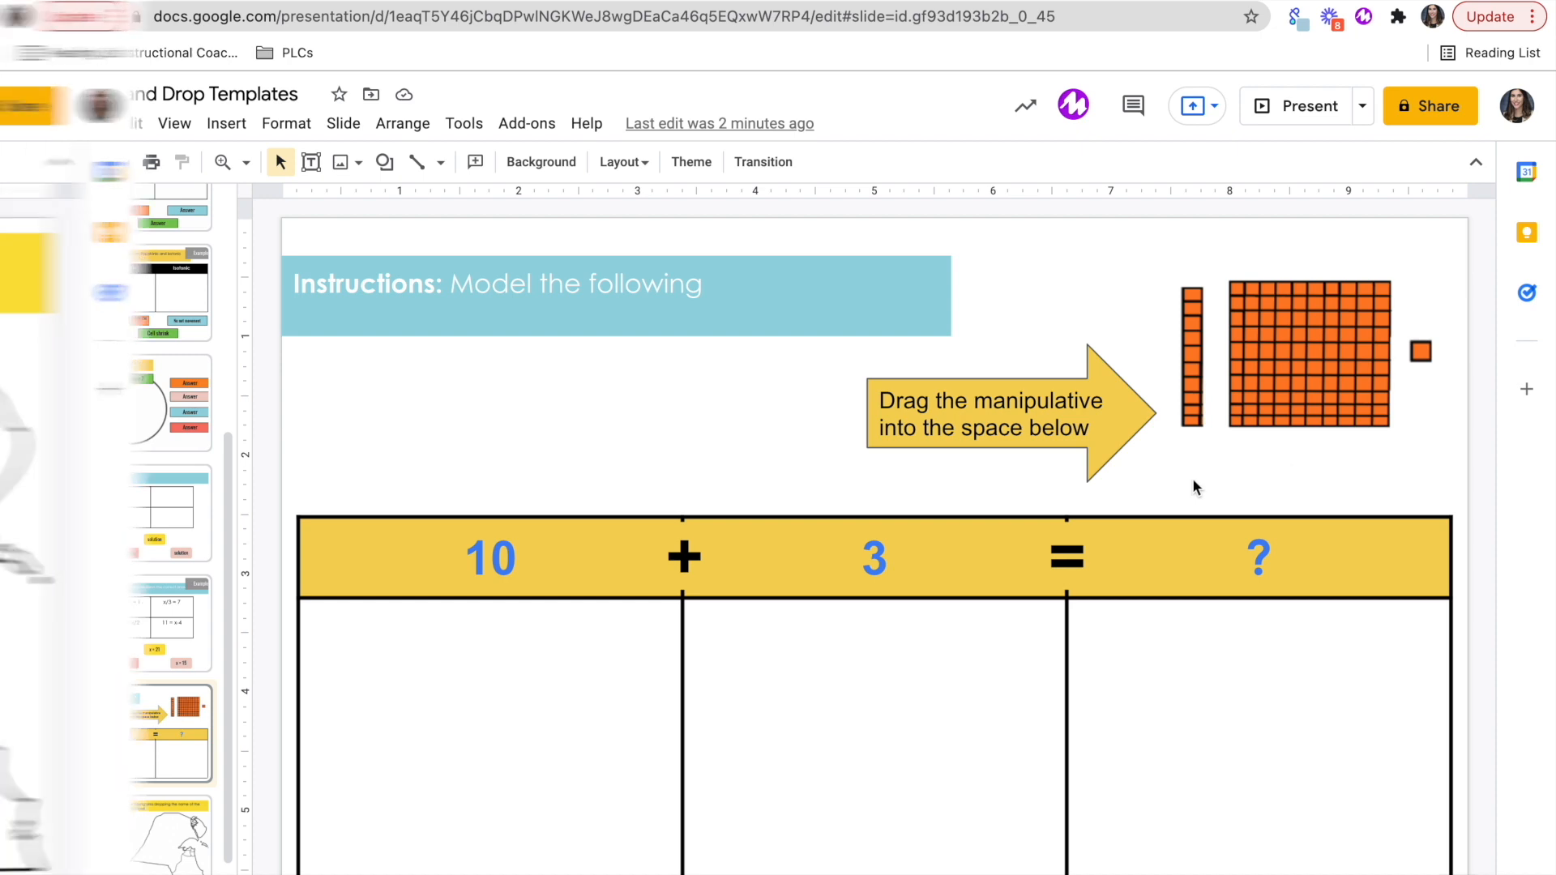
Step: On the Kuwait provinces slide, confirm the background map cannot be moved or selected
{"action": "left_click", "coordinate": [162, 831]}
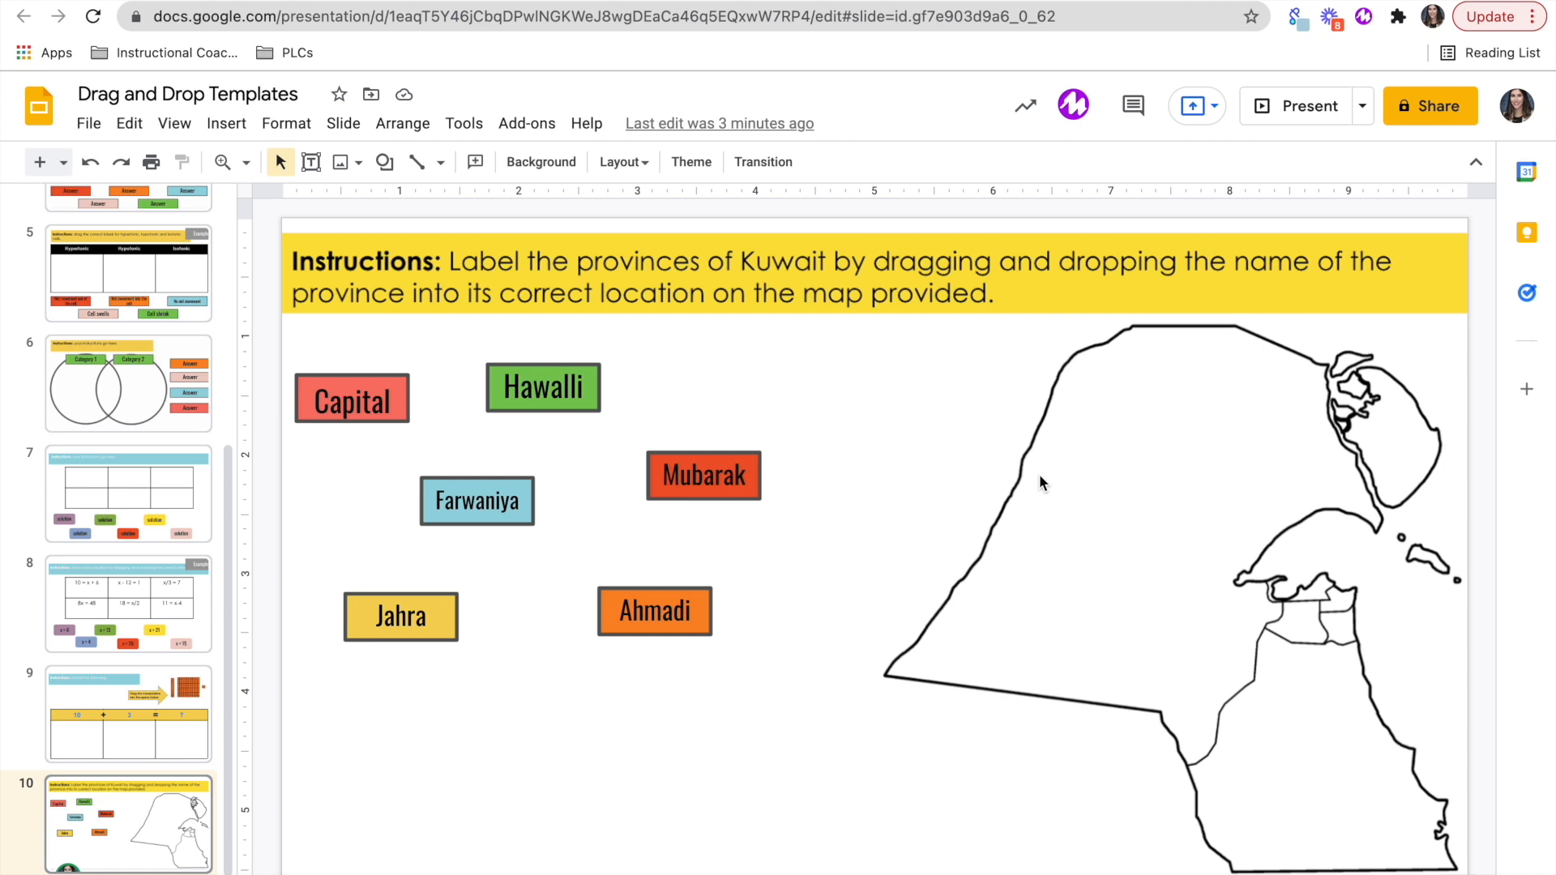
{"action": "mouse_move", "coordinate": [1008, 486]}
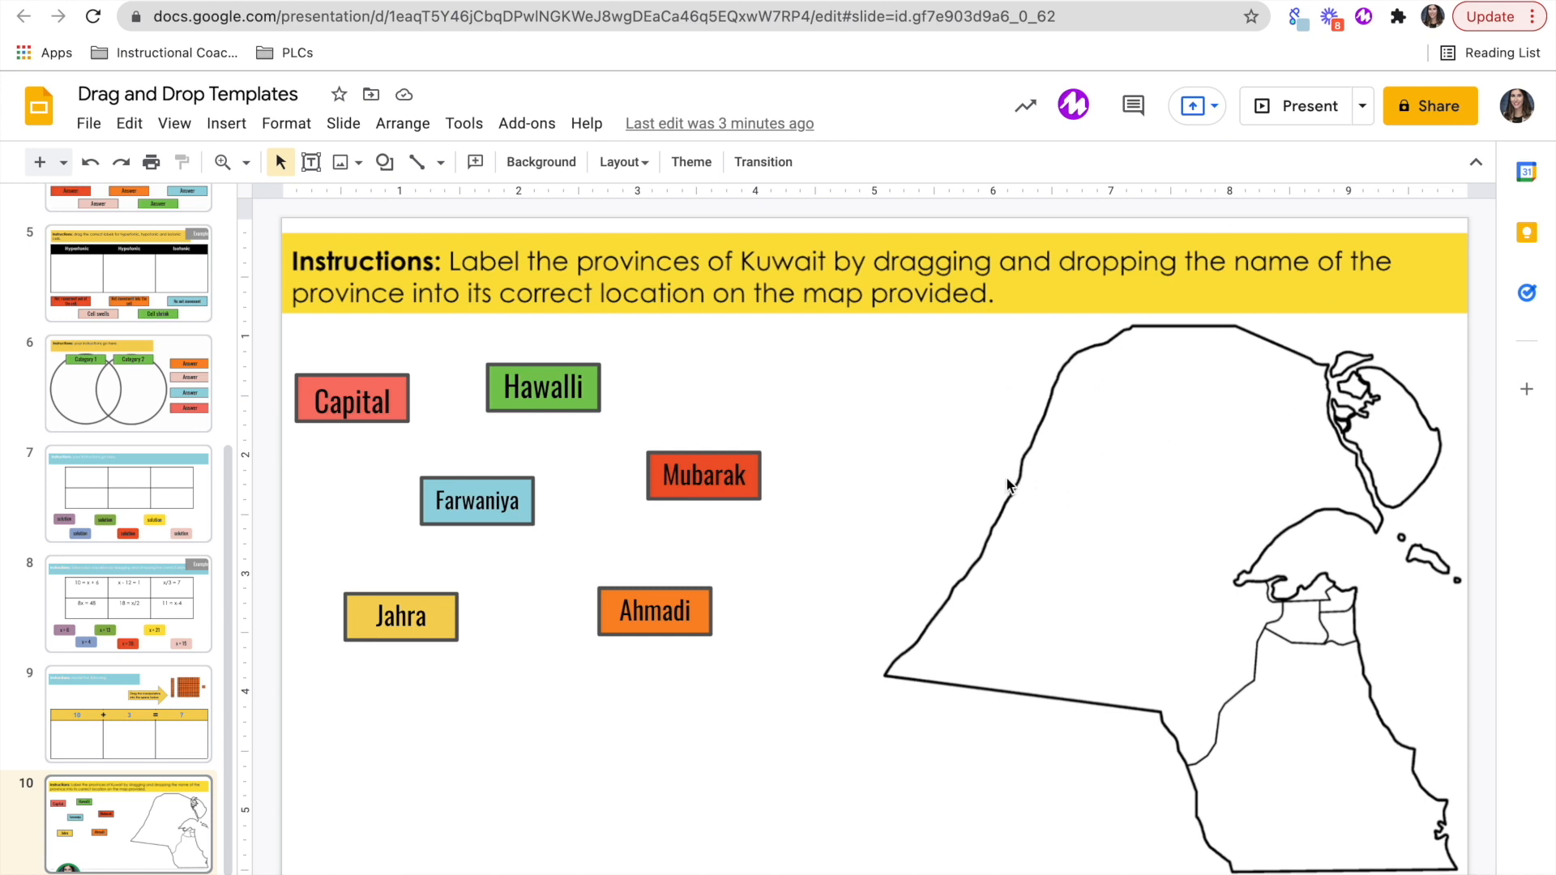
{"action": "mouse_move", "coordinate": [1141, 409]}
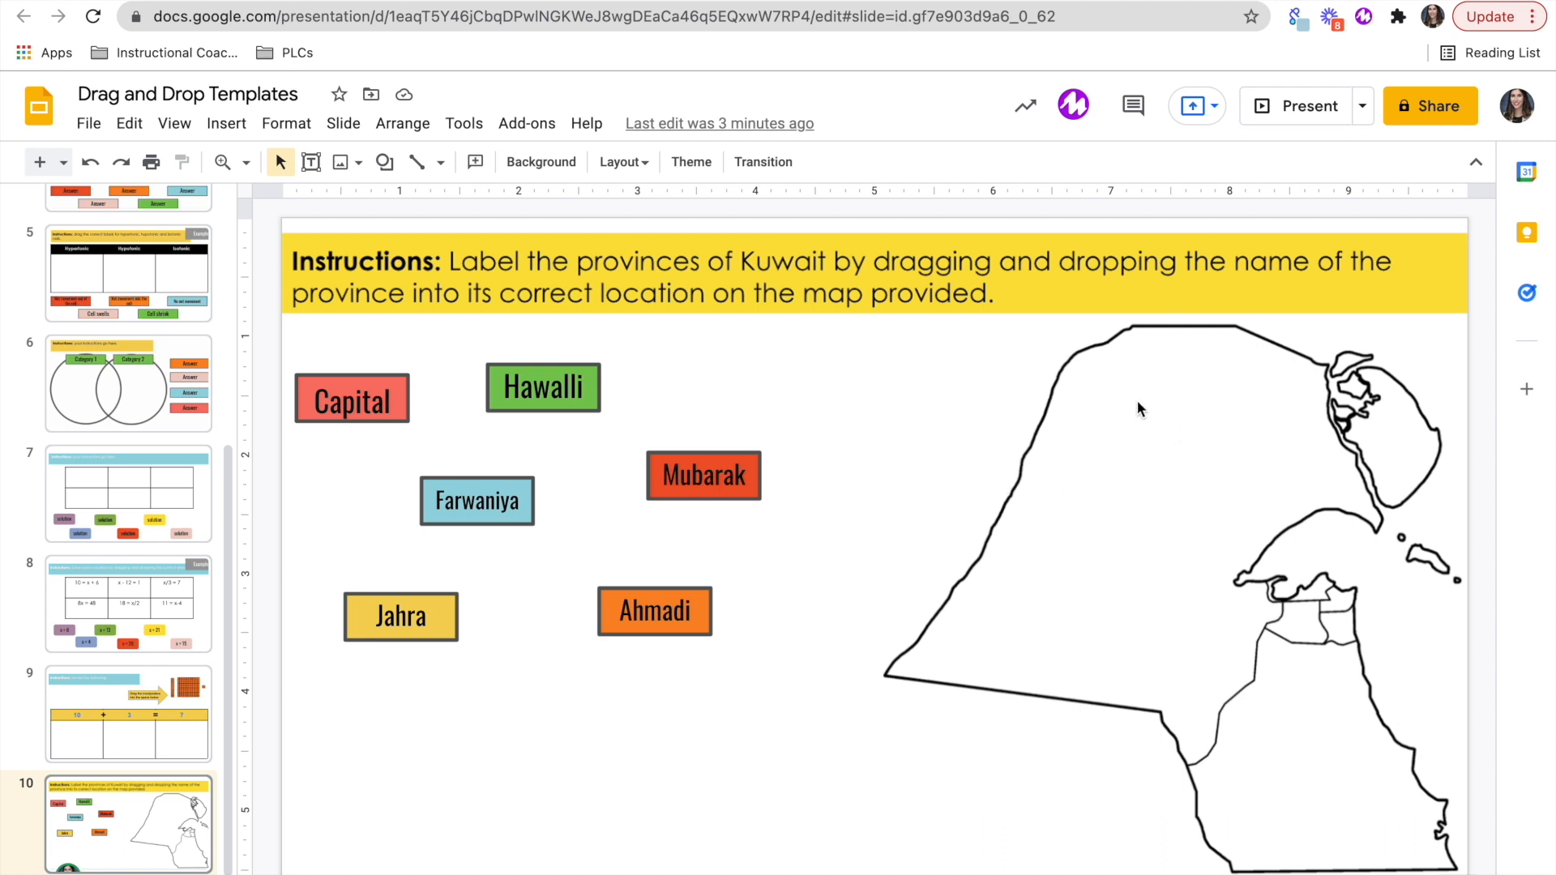
{"action": "mouse_move", "coordinate": [1060, 421]}
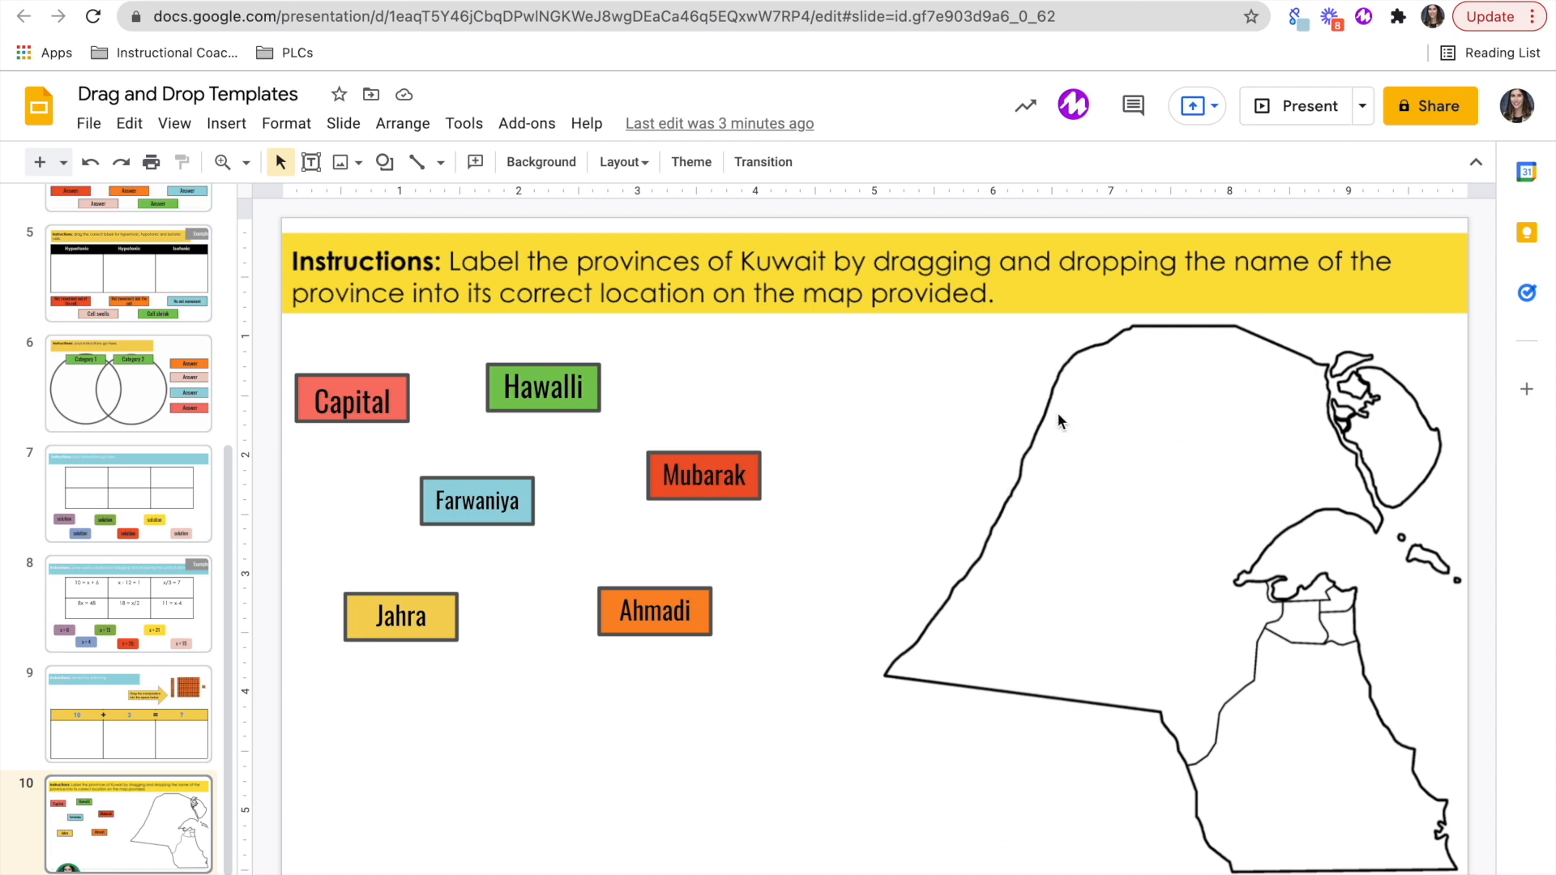
{"action": "left_click_drag", "start_coordinate": [967, 378], "coordinate": [1126, 565]}
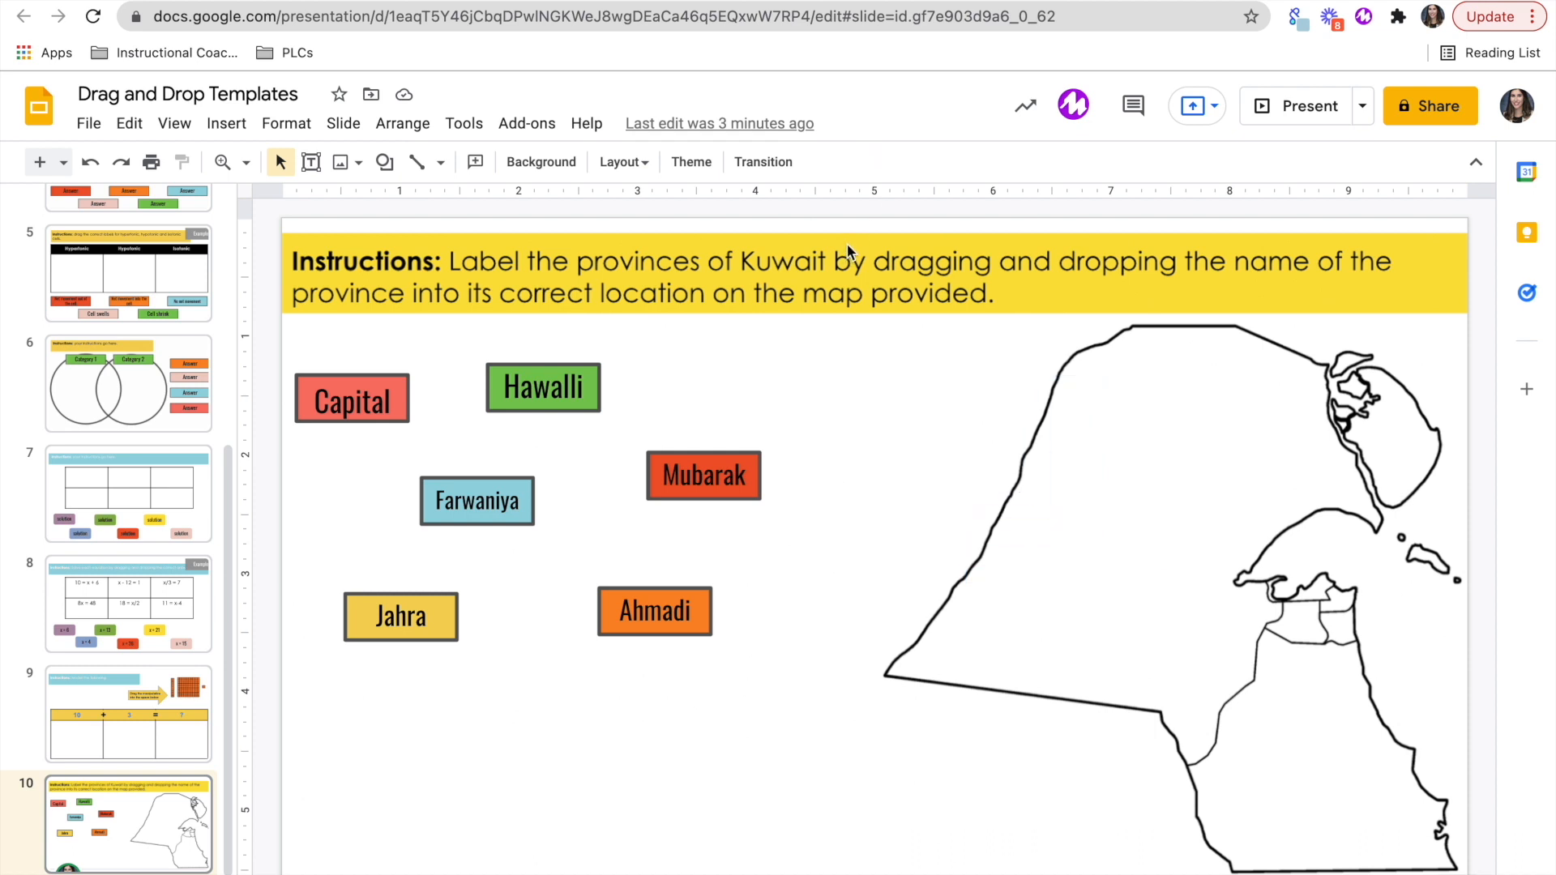
{"action": "left_click_drag", "start_coordinate": [892, 276], "coordinate": [990, 622]}
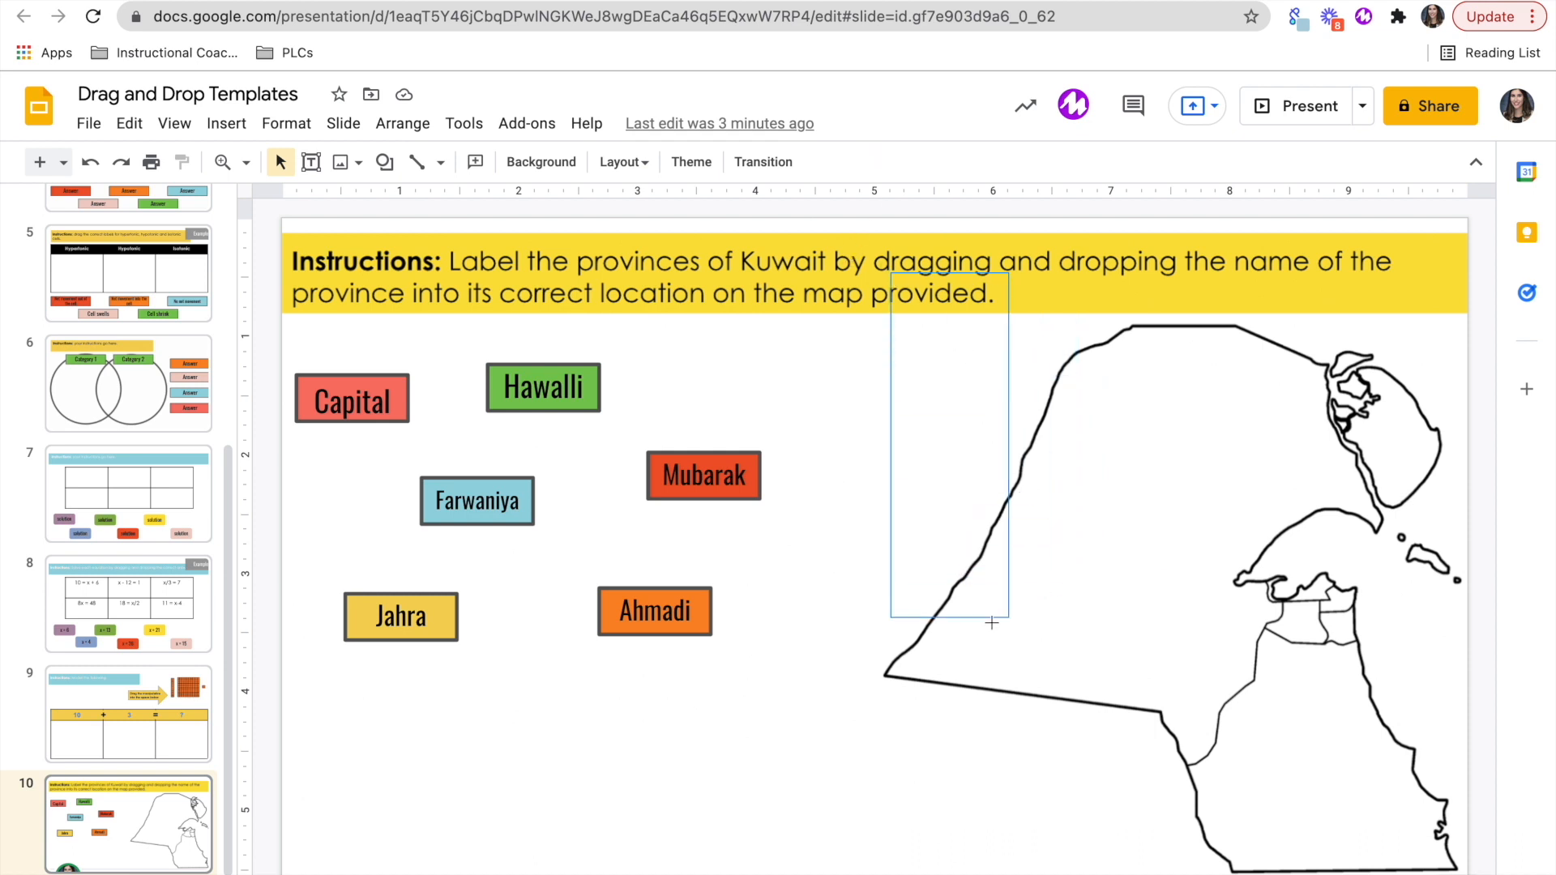
{"action": "left_click", "coordinate": [989, 621]}
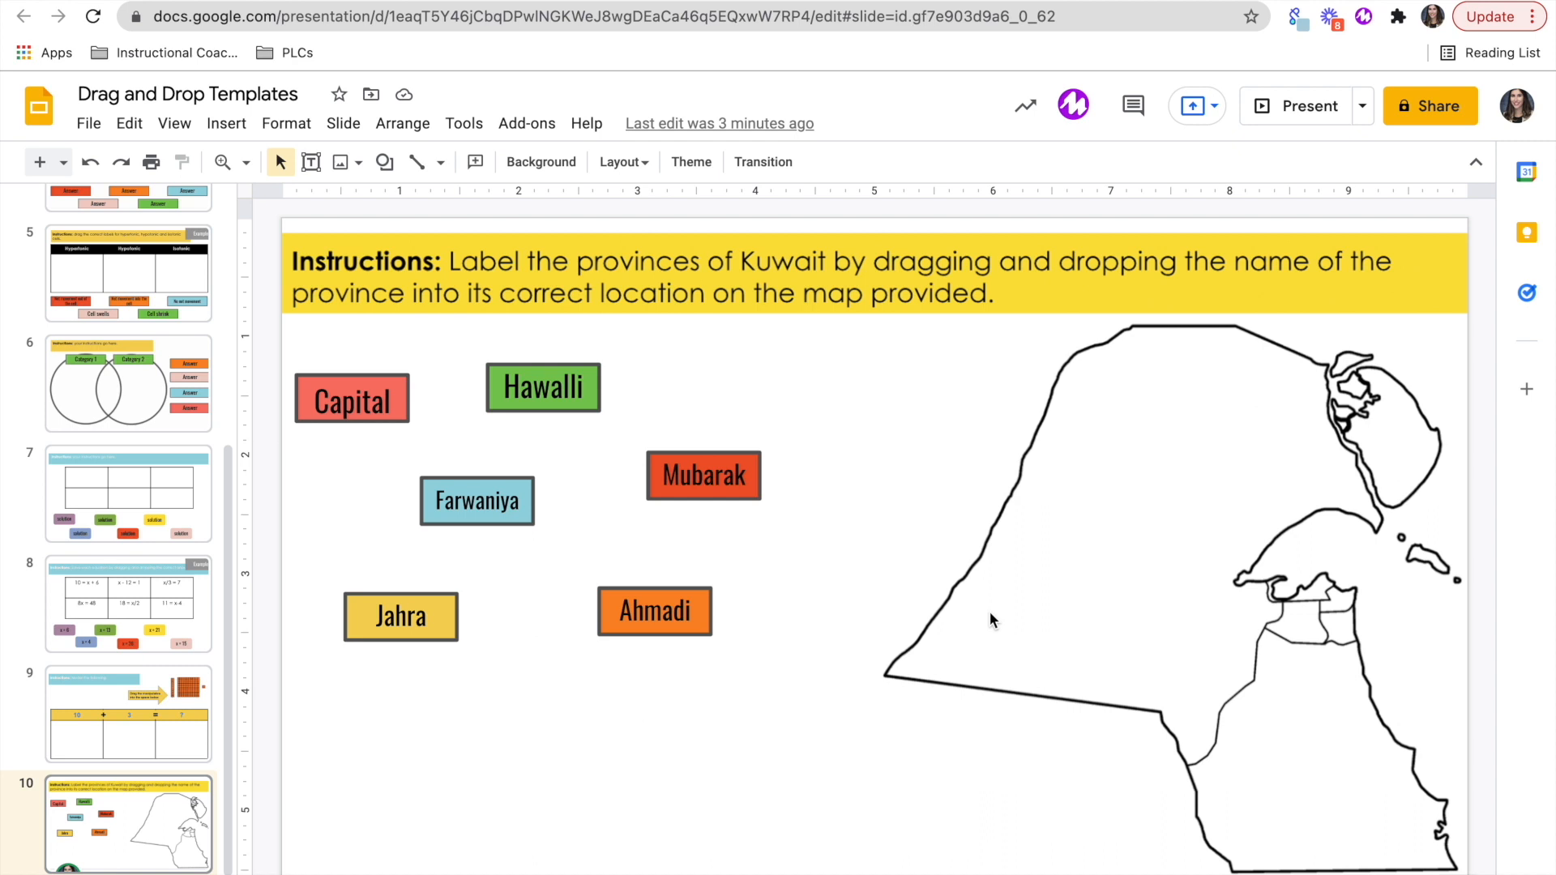
{"action": "mouse_move", "coordinate": [973, 389]}
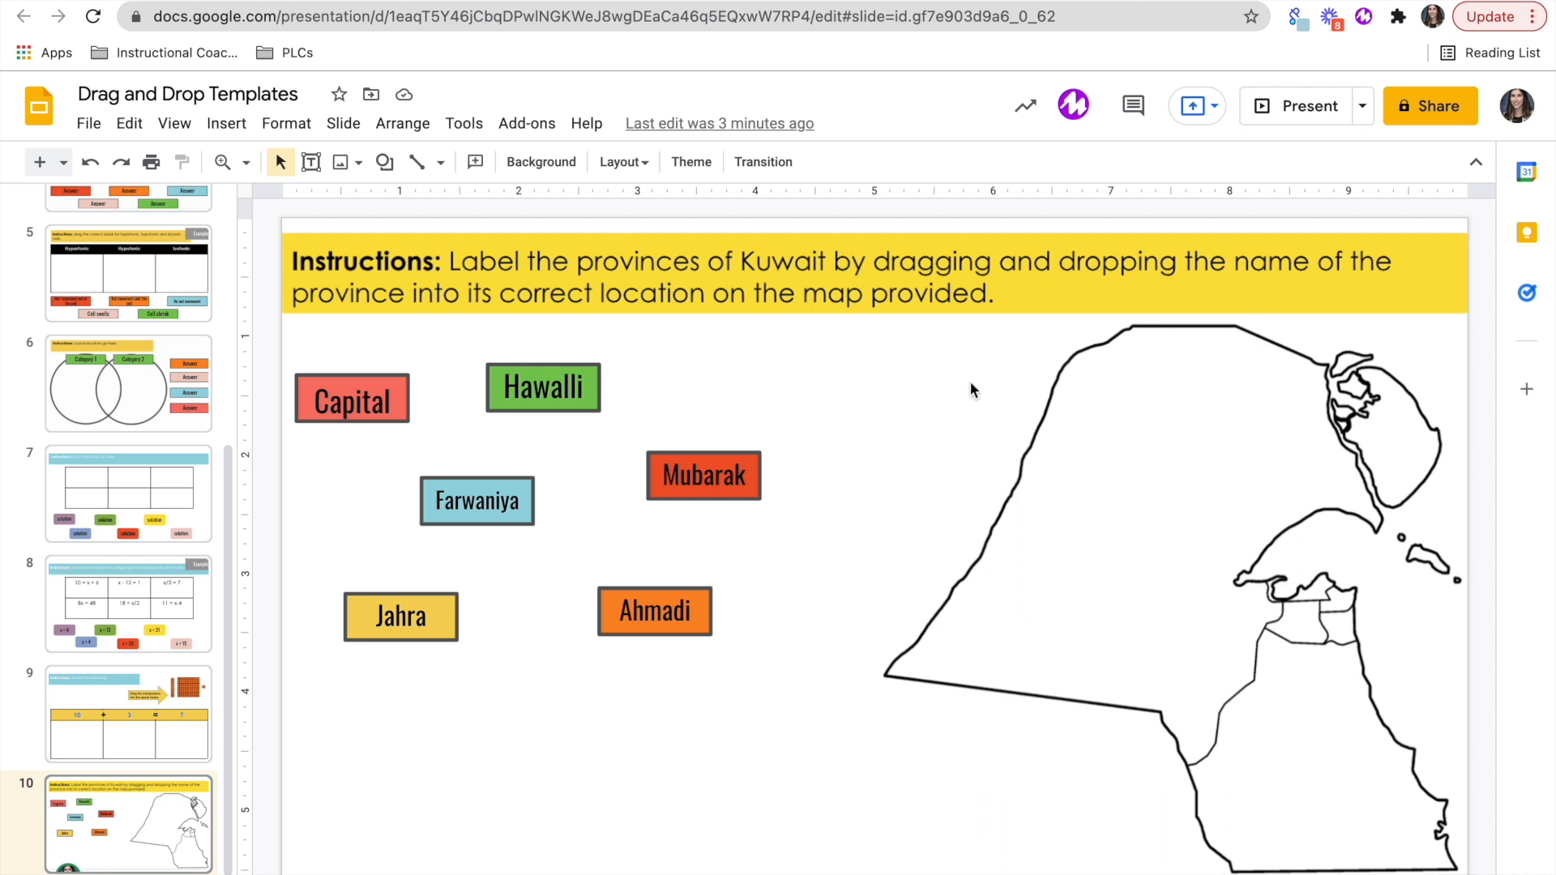
{"action": "mouse_move", "coordinate": [1054, 209]}
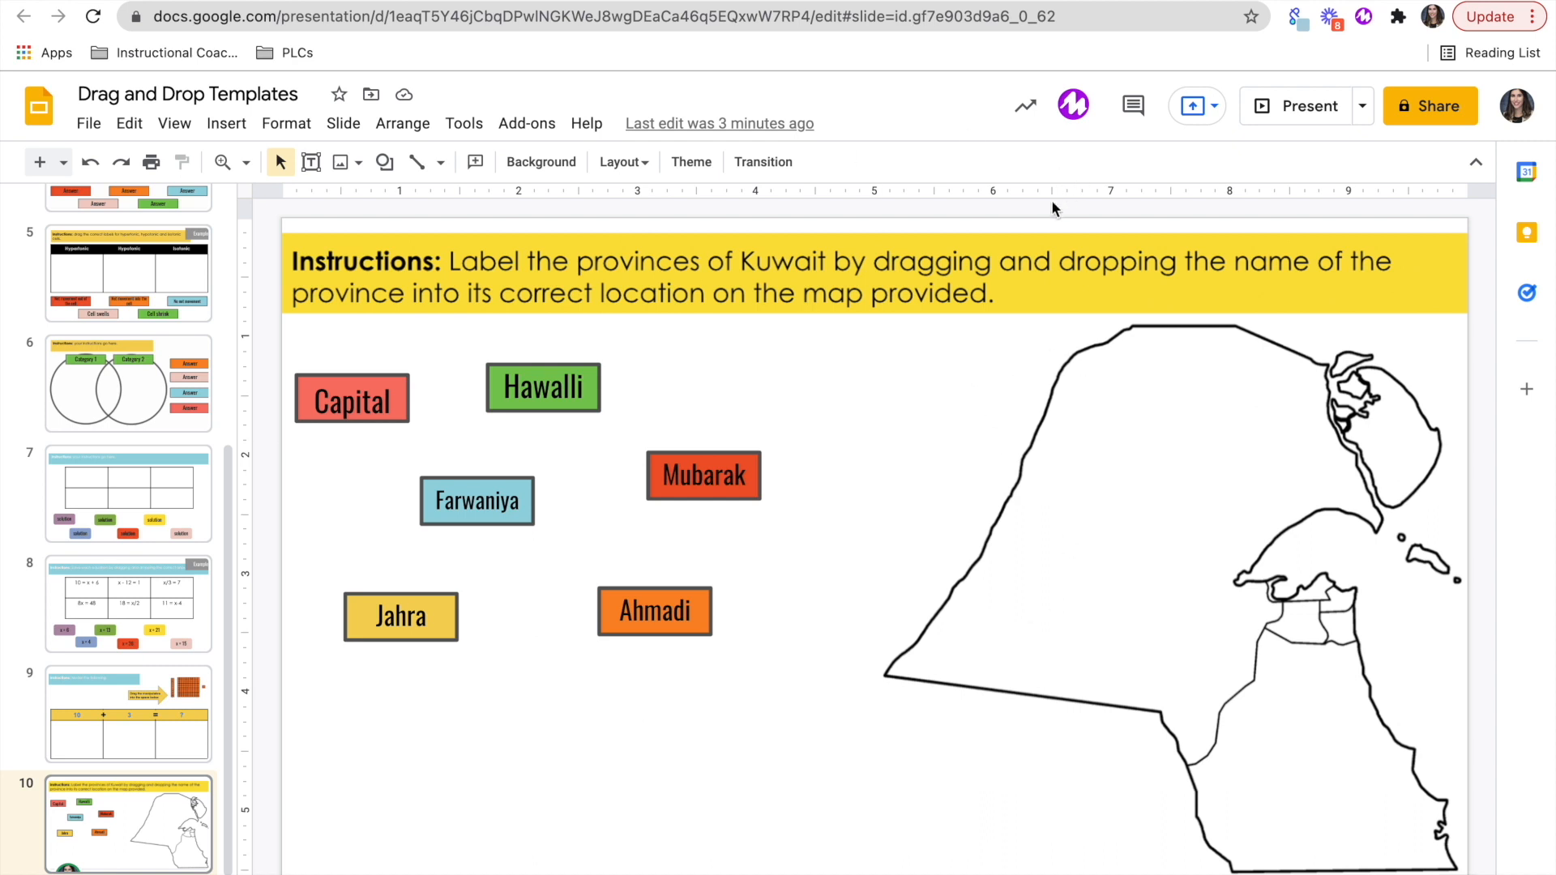
{"action": "mouse_move", "coordinate": [801, 343]}
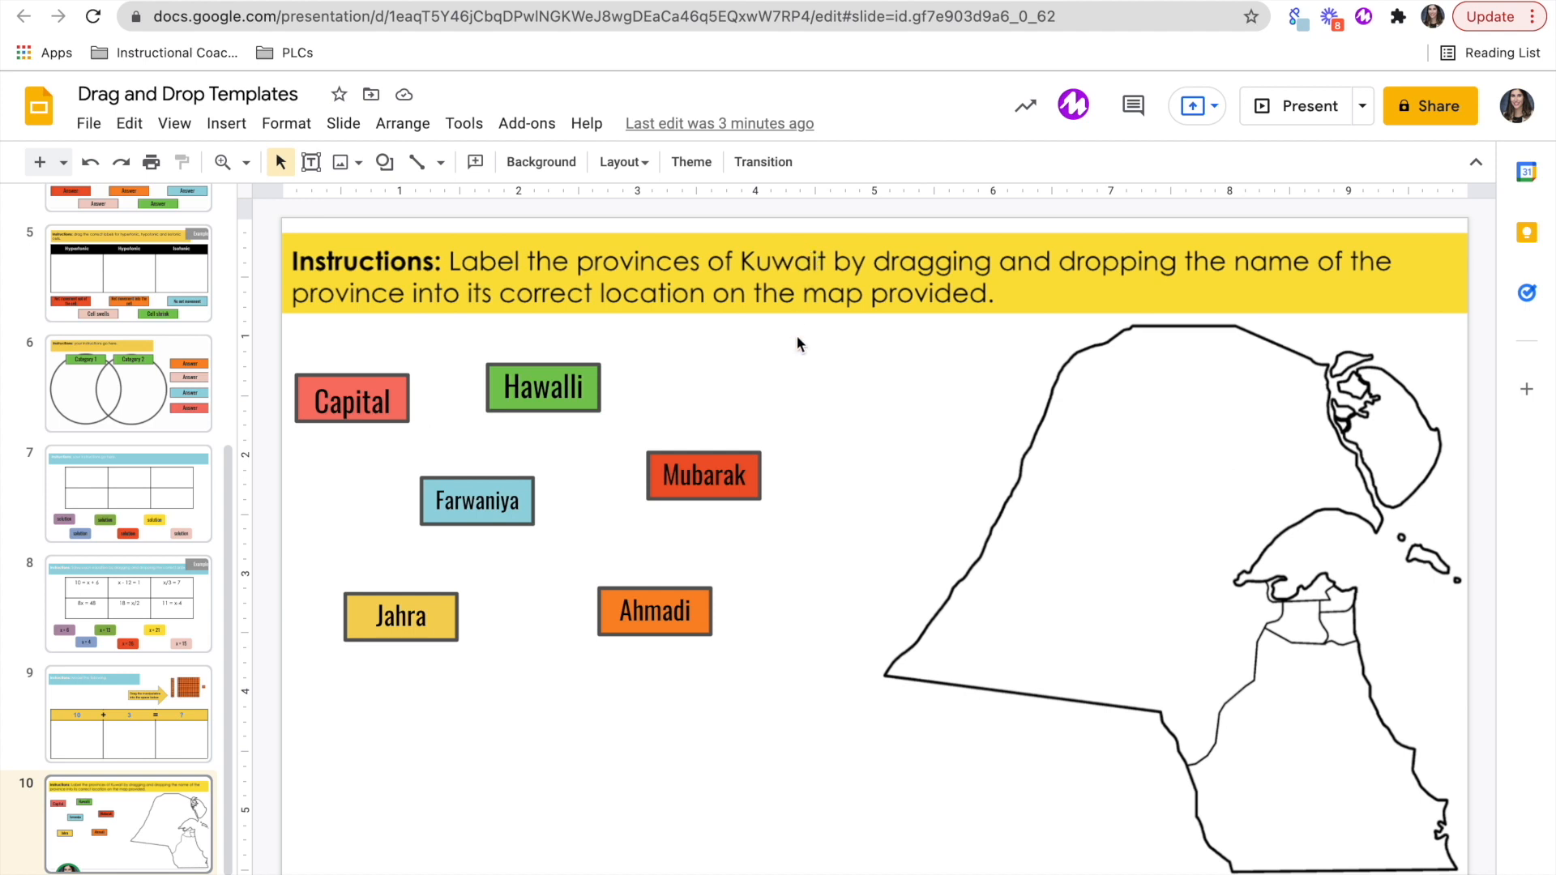
{"action": "mouse_move", "coordinate": [694, 476]}
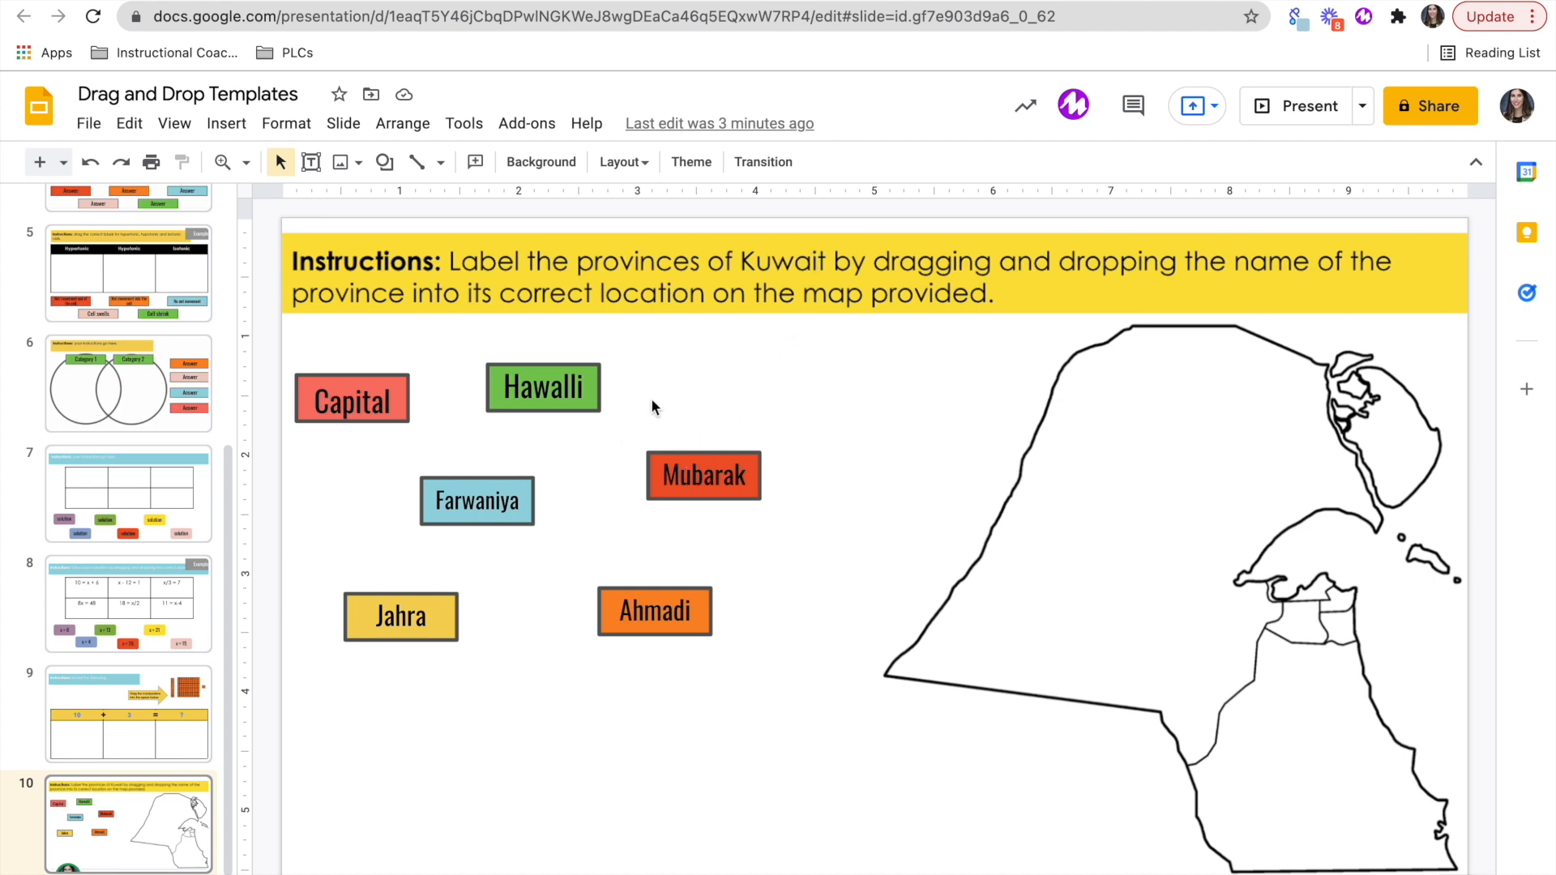
{"action": "mouse_move", "coordinate": [1050, 425]}
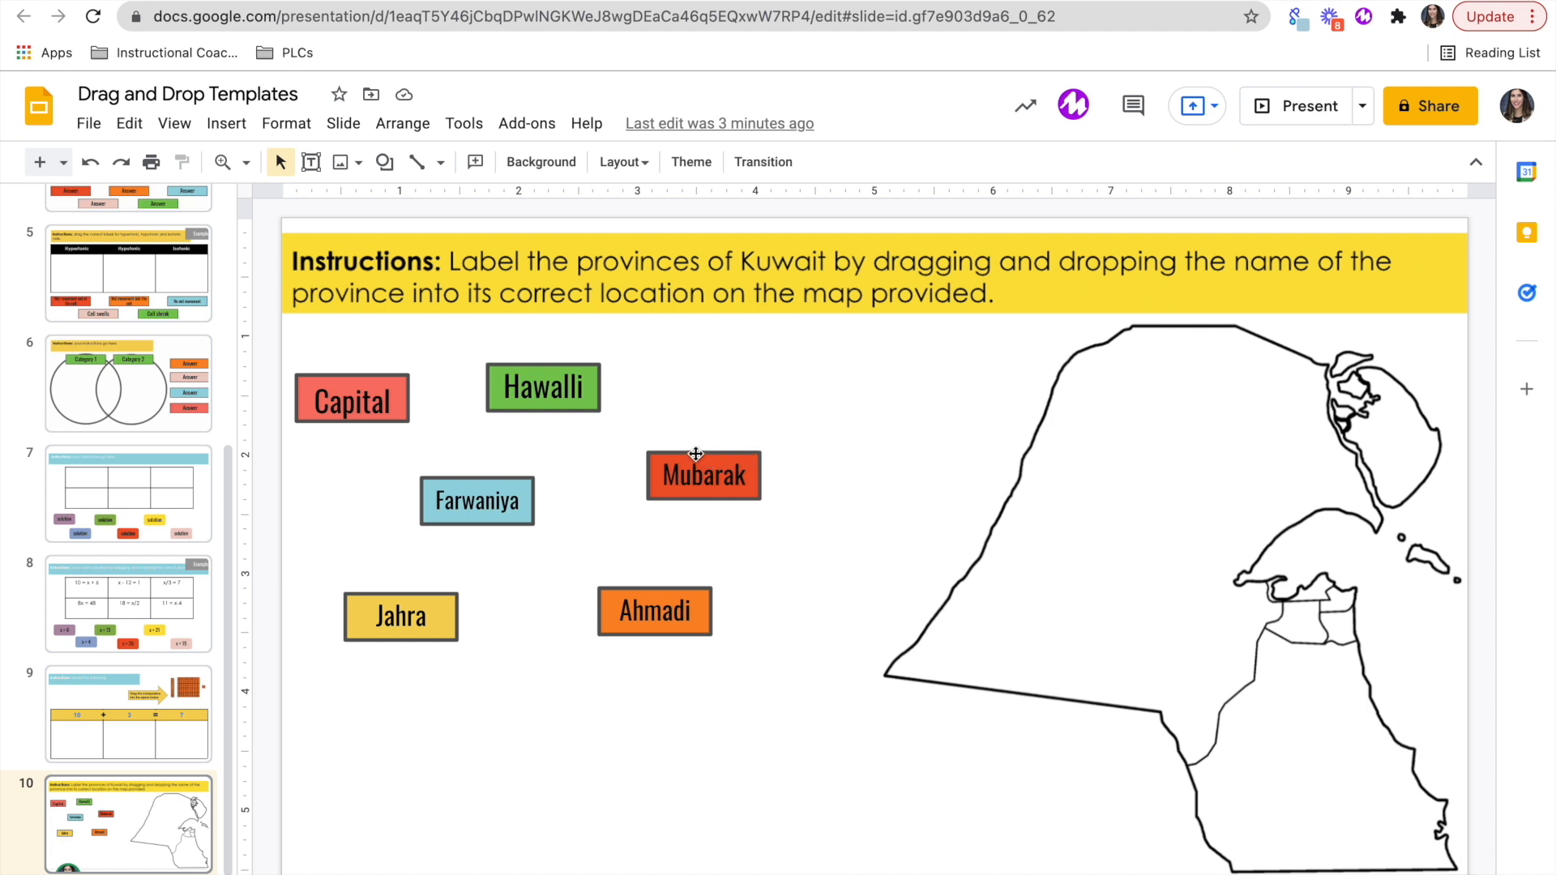
Step: Drag the Mubarak and Ahmadi labels and others onto the map, then open the category-table slide
{"action": "left_click_drag", "start_coordinate": [702, 474], "coordinate": [1032, 570]}
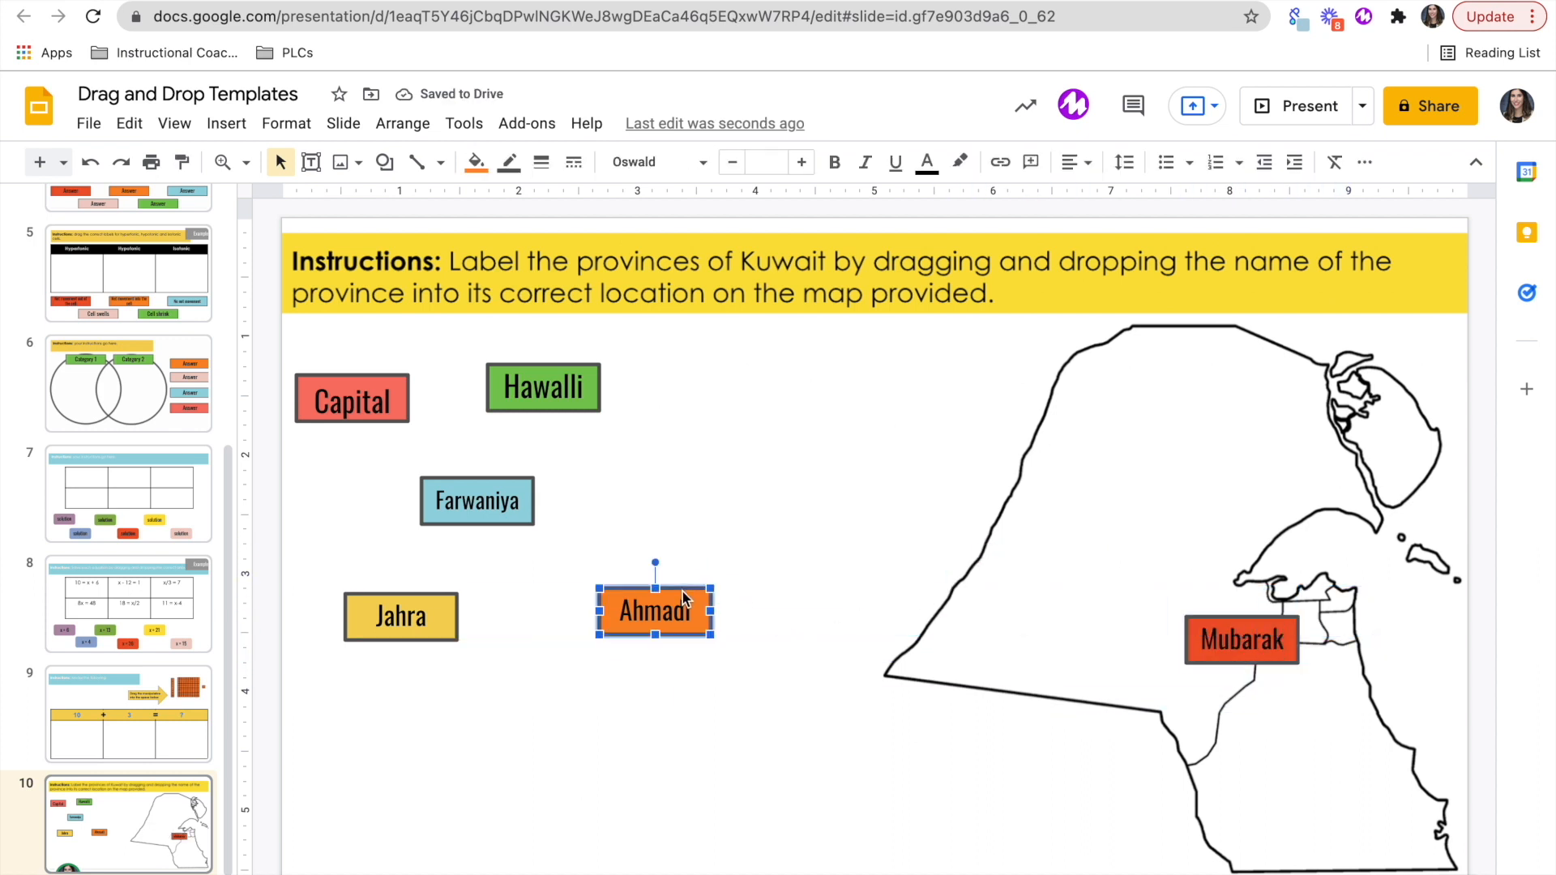
{"action": "left_click_drag", "start_coordinate": [654, 611], "coordinate": [1369, 585]}
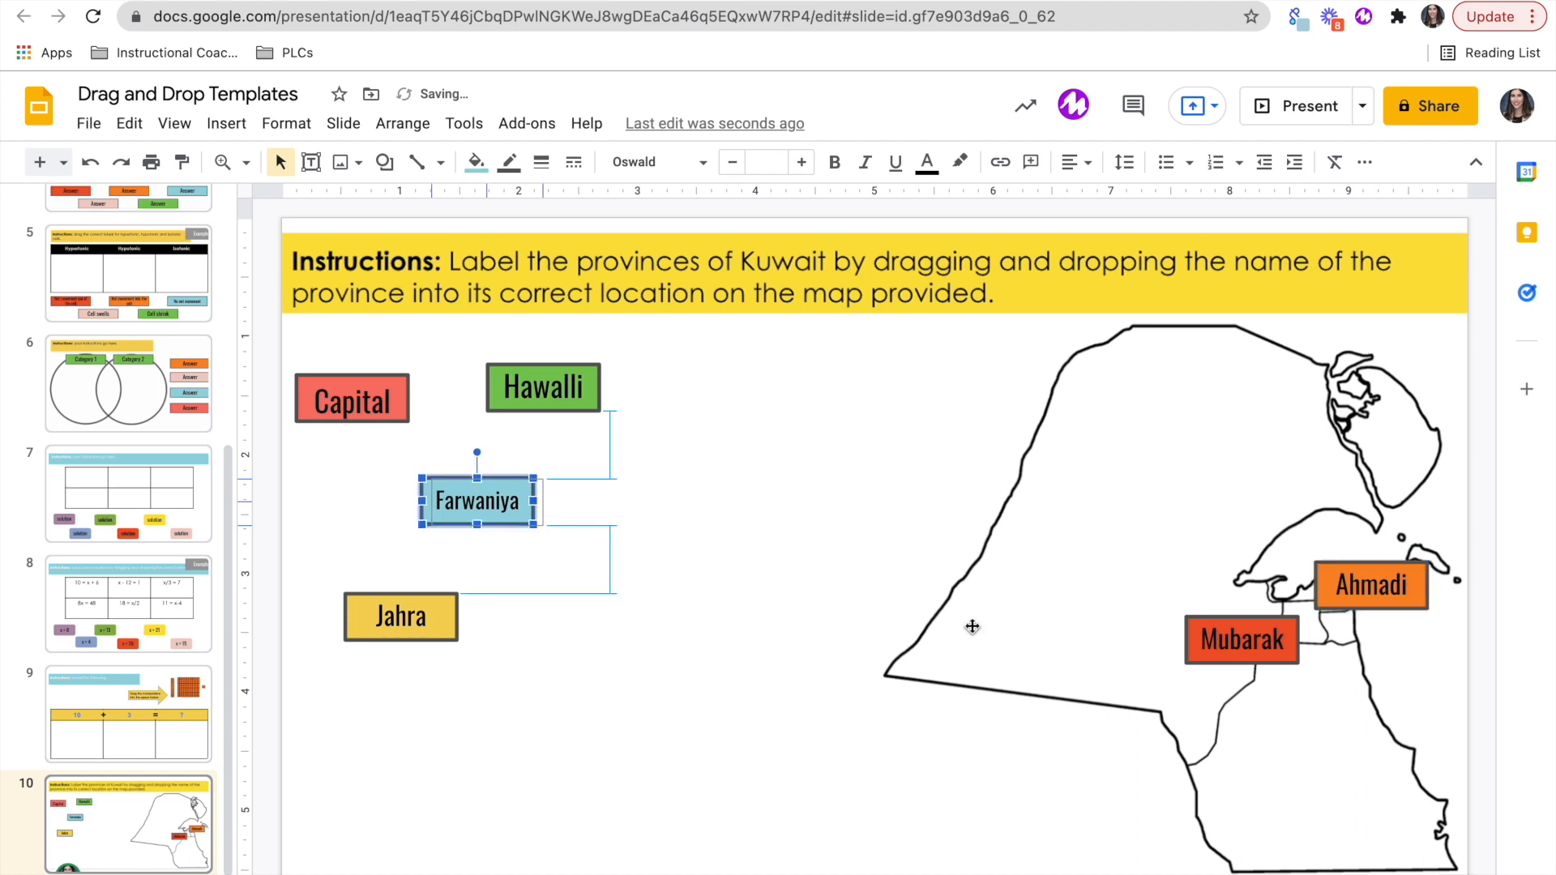
{"action": "left_click_drag", "start_coordinate": [475, 501], "coordinate": [1181, 752]}
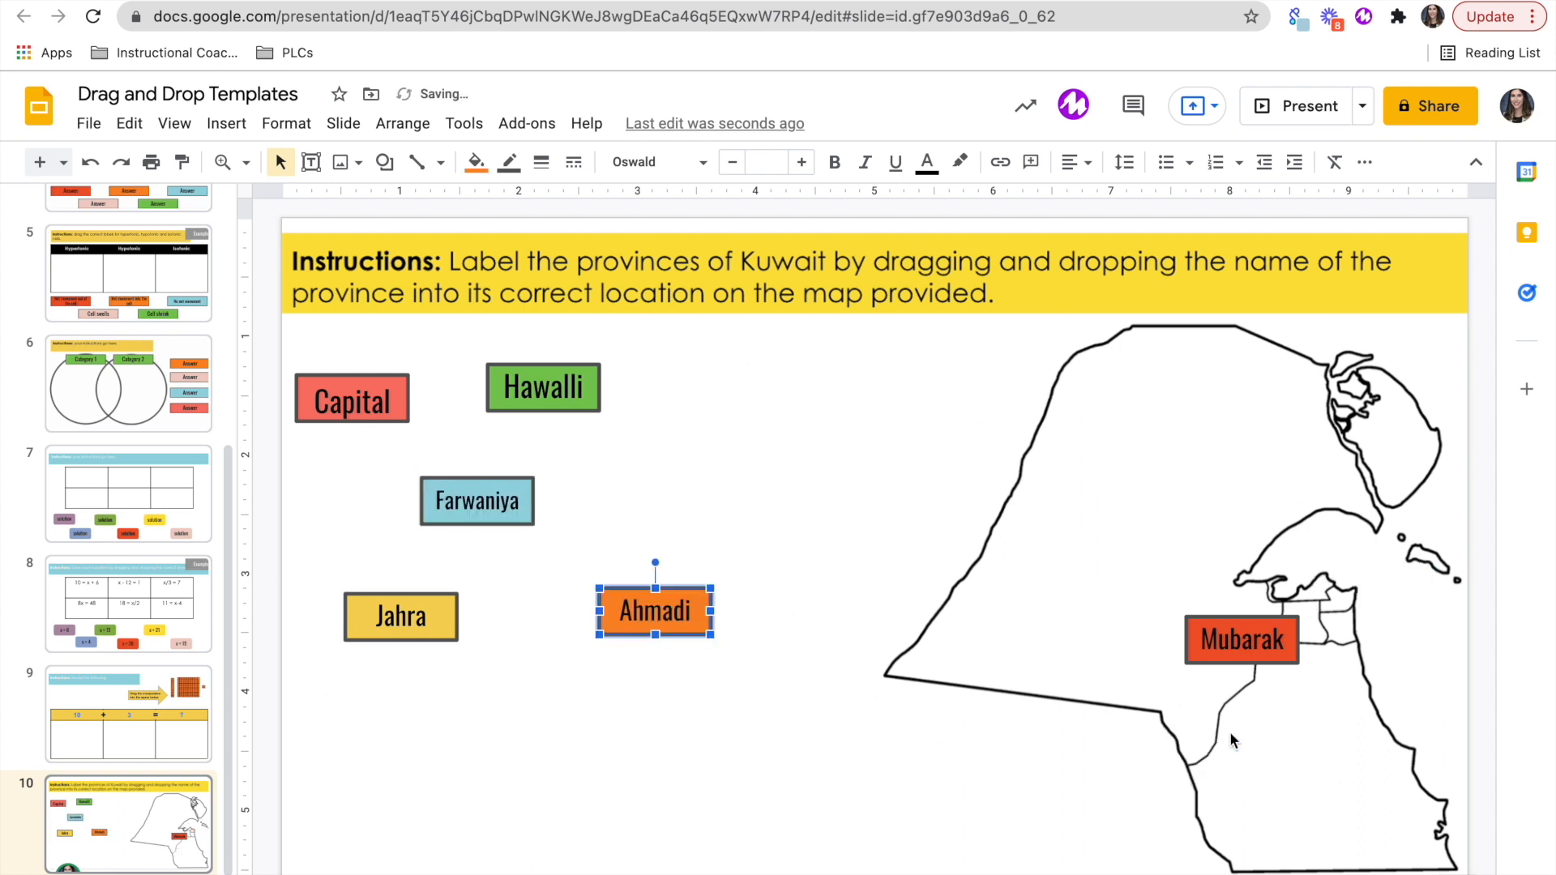
{"action": "left_click_drag", "start_coordinate": [1240, 639], "coordinate": [1039, 571]}
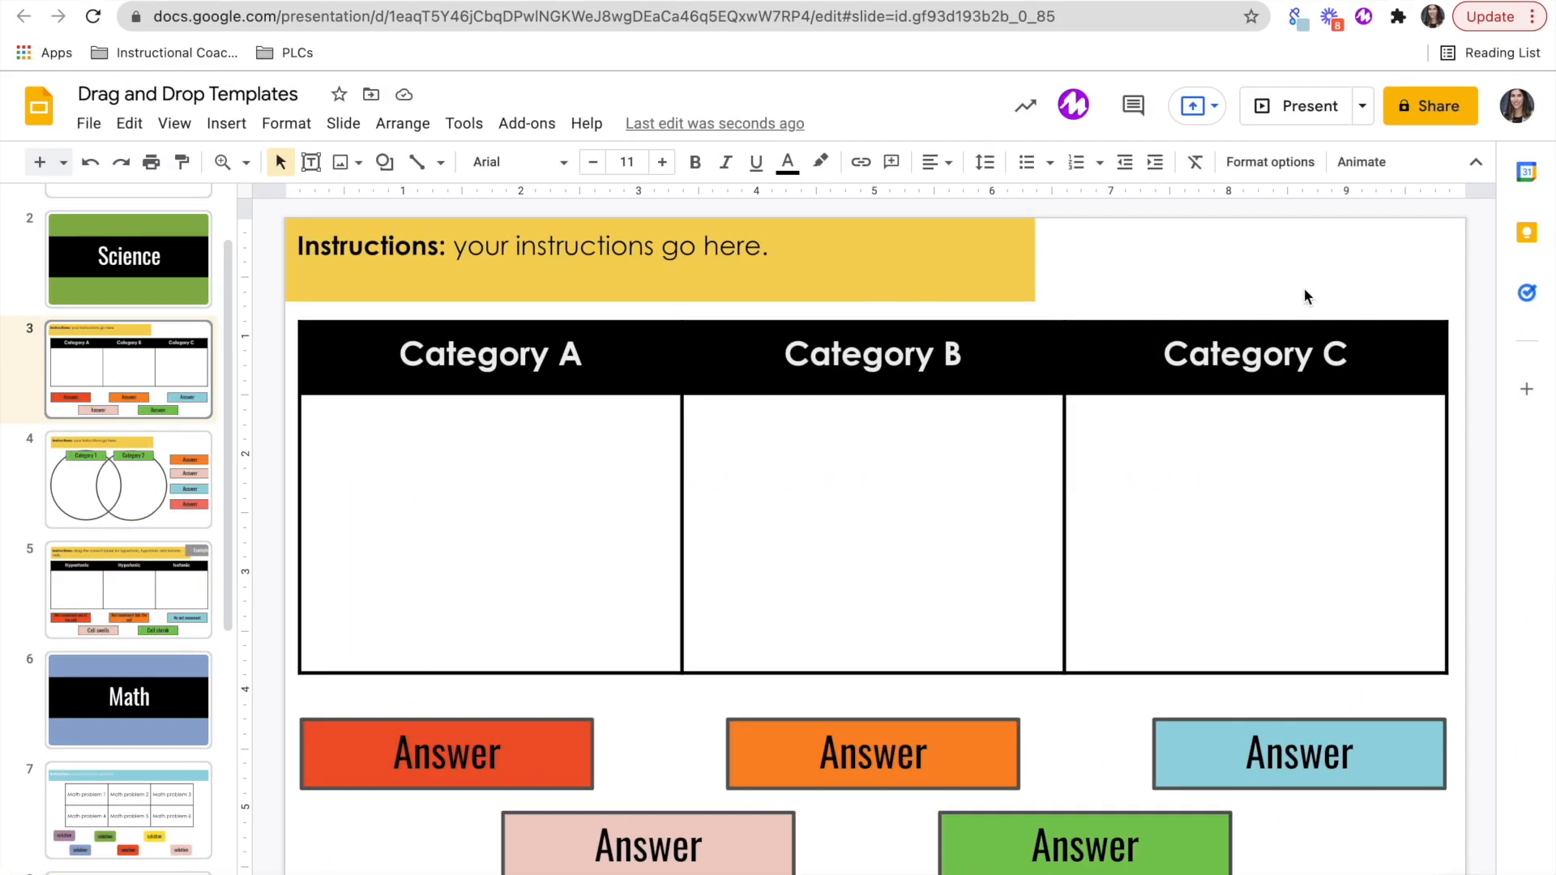
{"action": "mouse_move", "coordinate": [41, 162]}
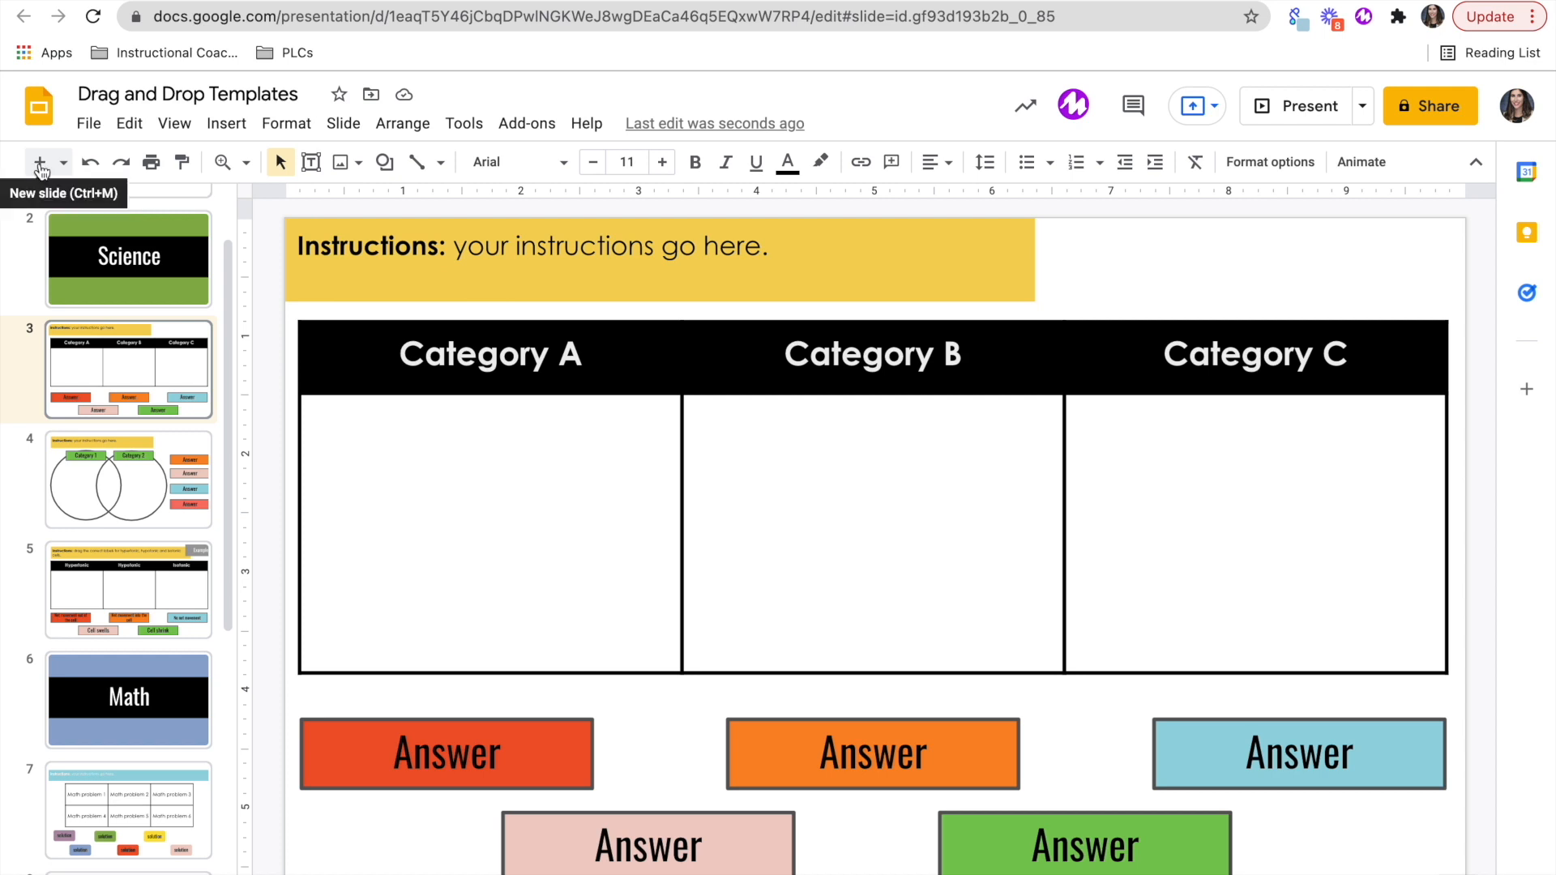
Step: Add a blank slide and draw a wide yellow rectangle banner across the top reading 'Instructions:' in bold
{"action": "left_click", "coordinate": [39, 162]}
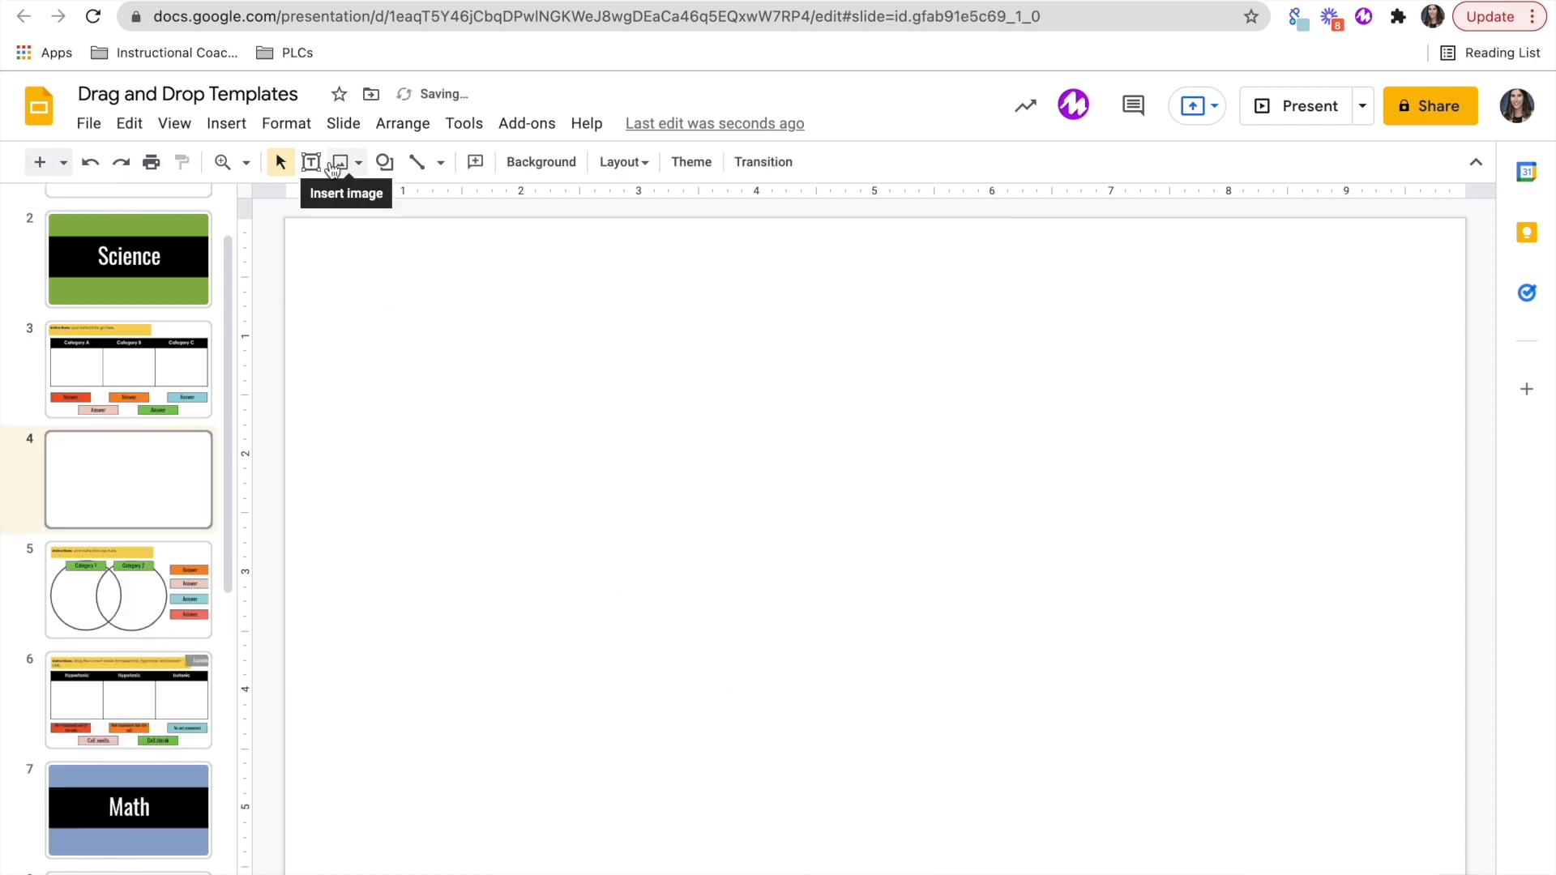
{"action": "left_click", "coordinate": [384, 162]}
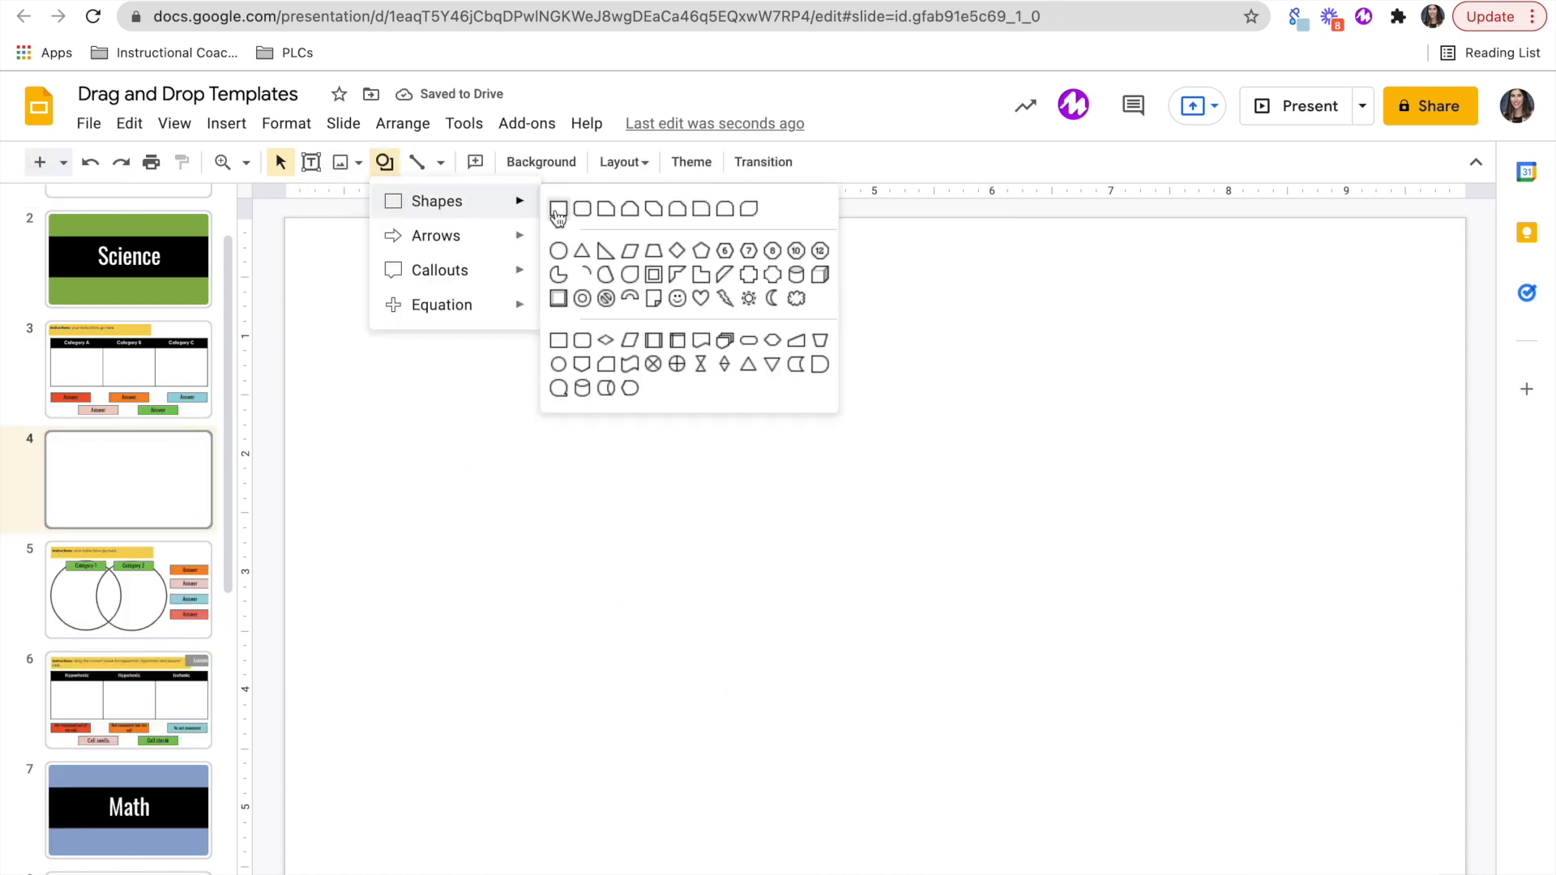
{"action": "left_click", "coordinate": [561, 209]}
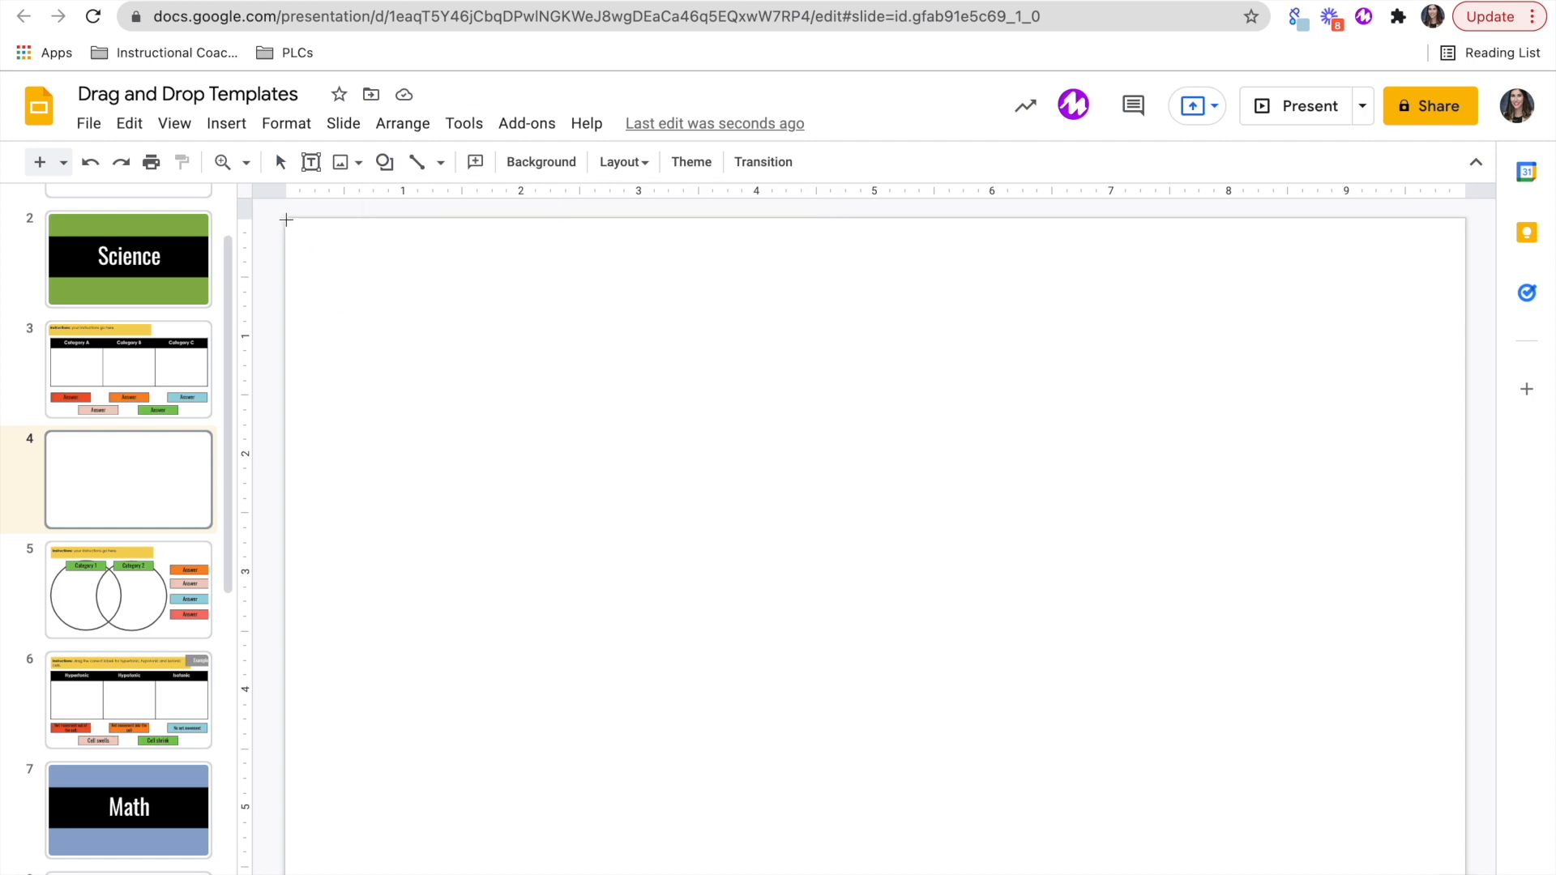
{"action": "left_click_drag", "start_coordinate": [287, 218], "coordinate": [1195, 326]}
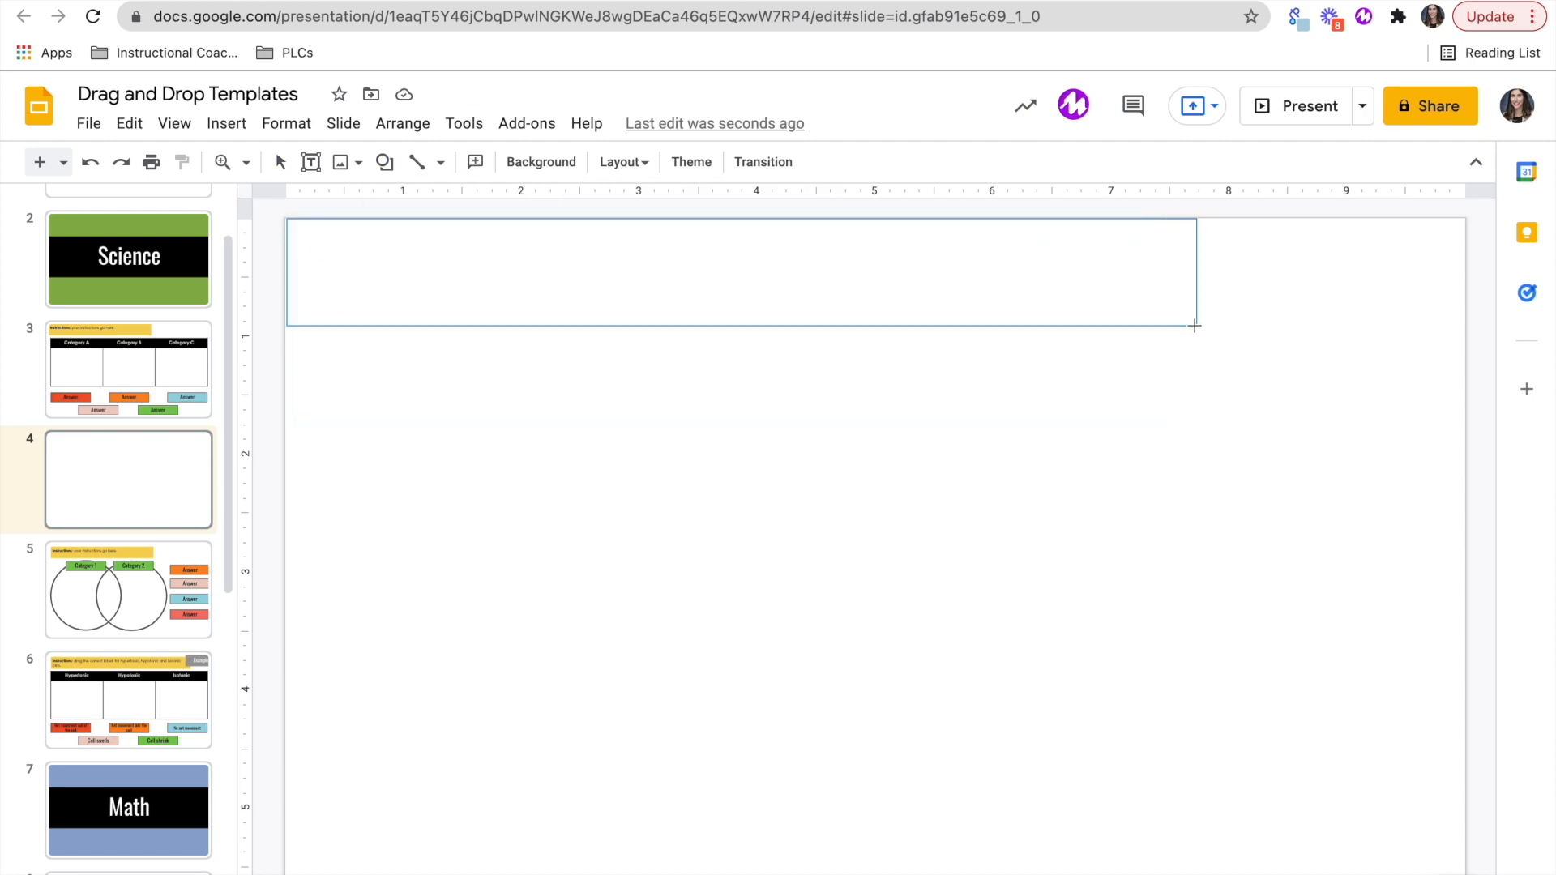
{"action": "double_click", "coordinate": [739, 275]}
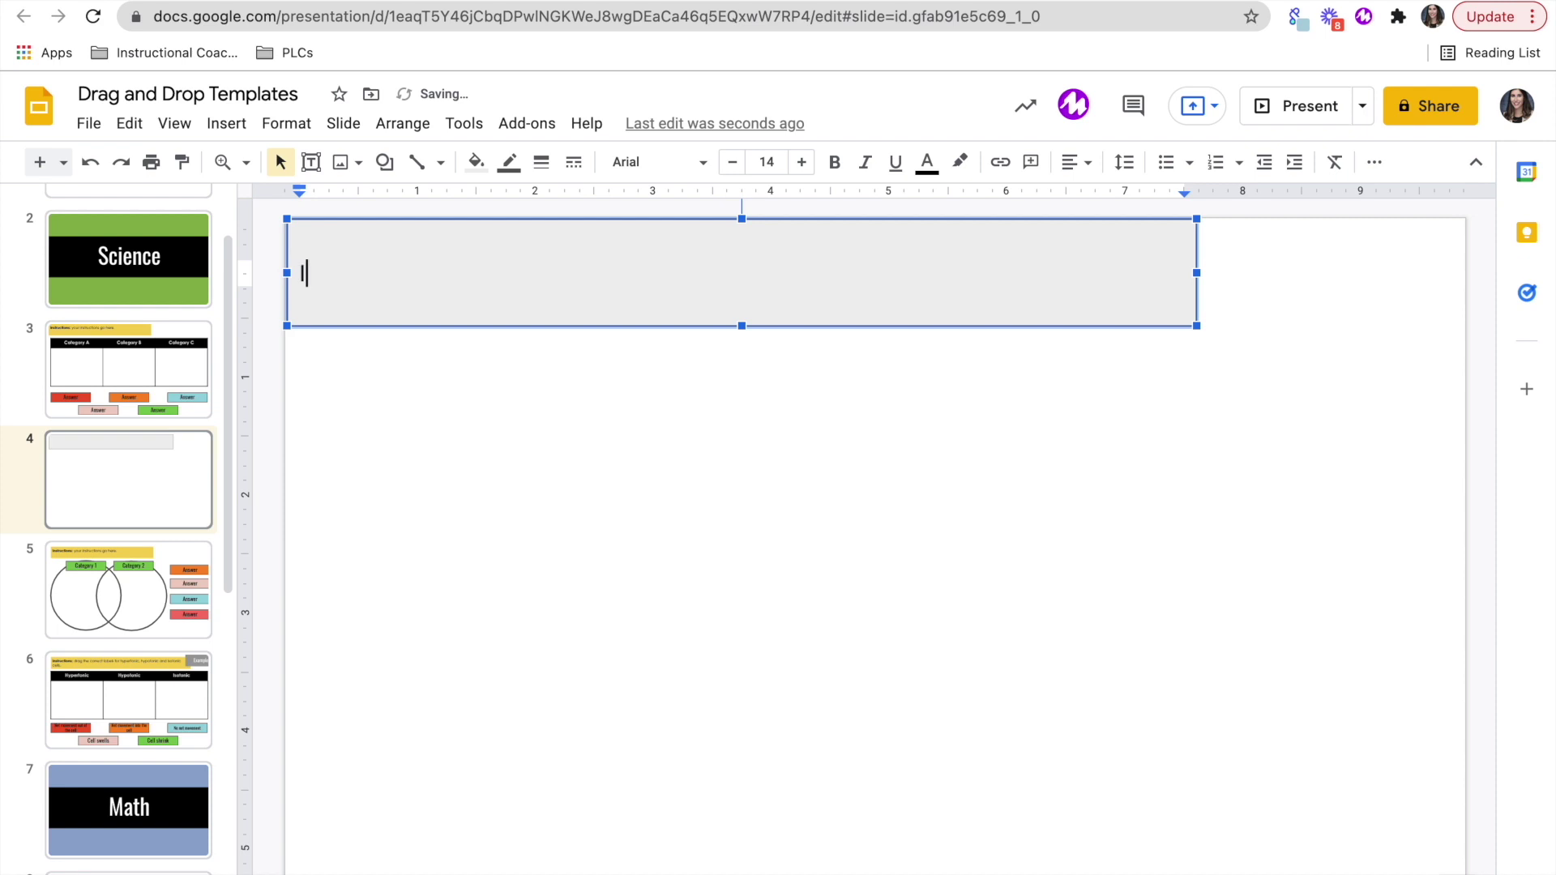
{"action": "type", "text": "Instructions:"}
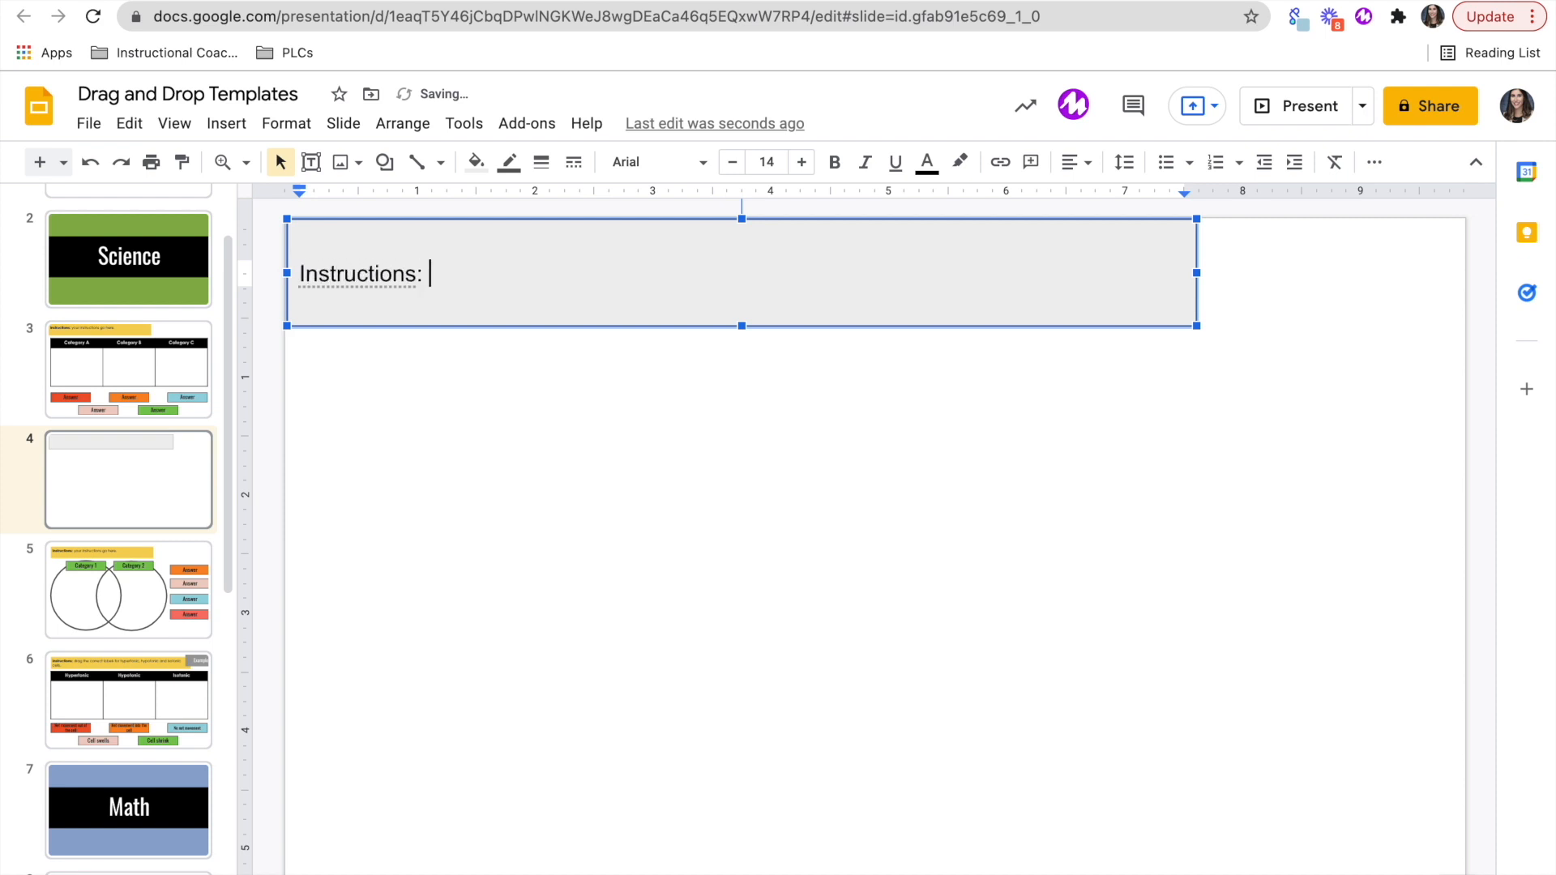
{"action": "left_click", "coordinate": [835, 162]}
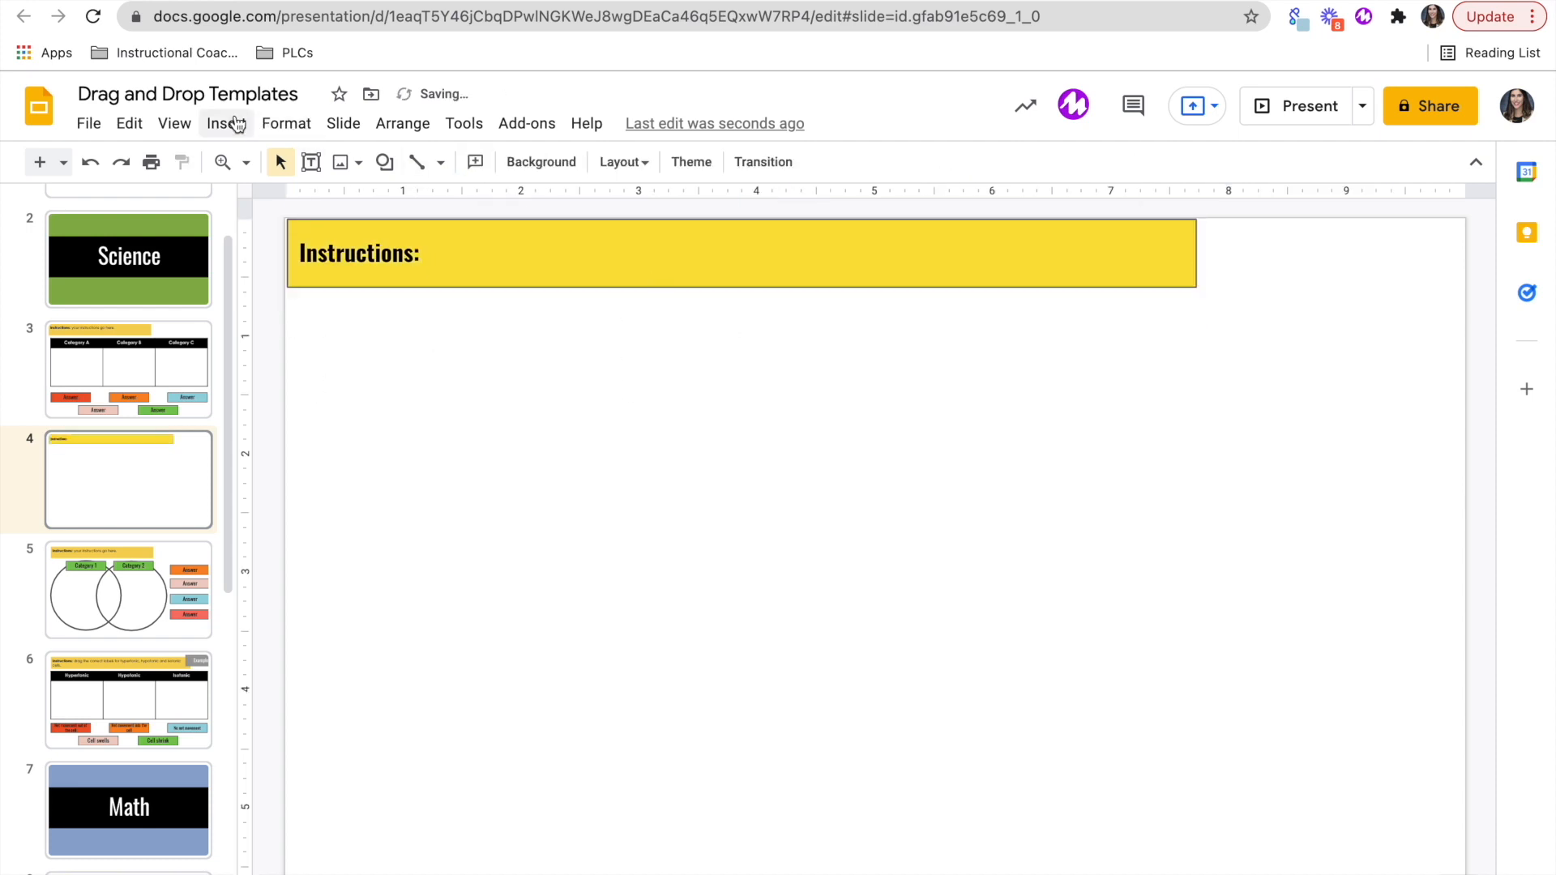
{"action": "left_click", "coordinate": [225, 123]}
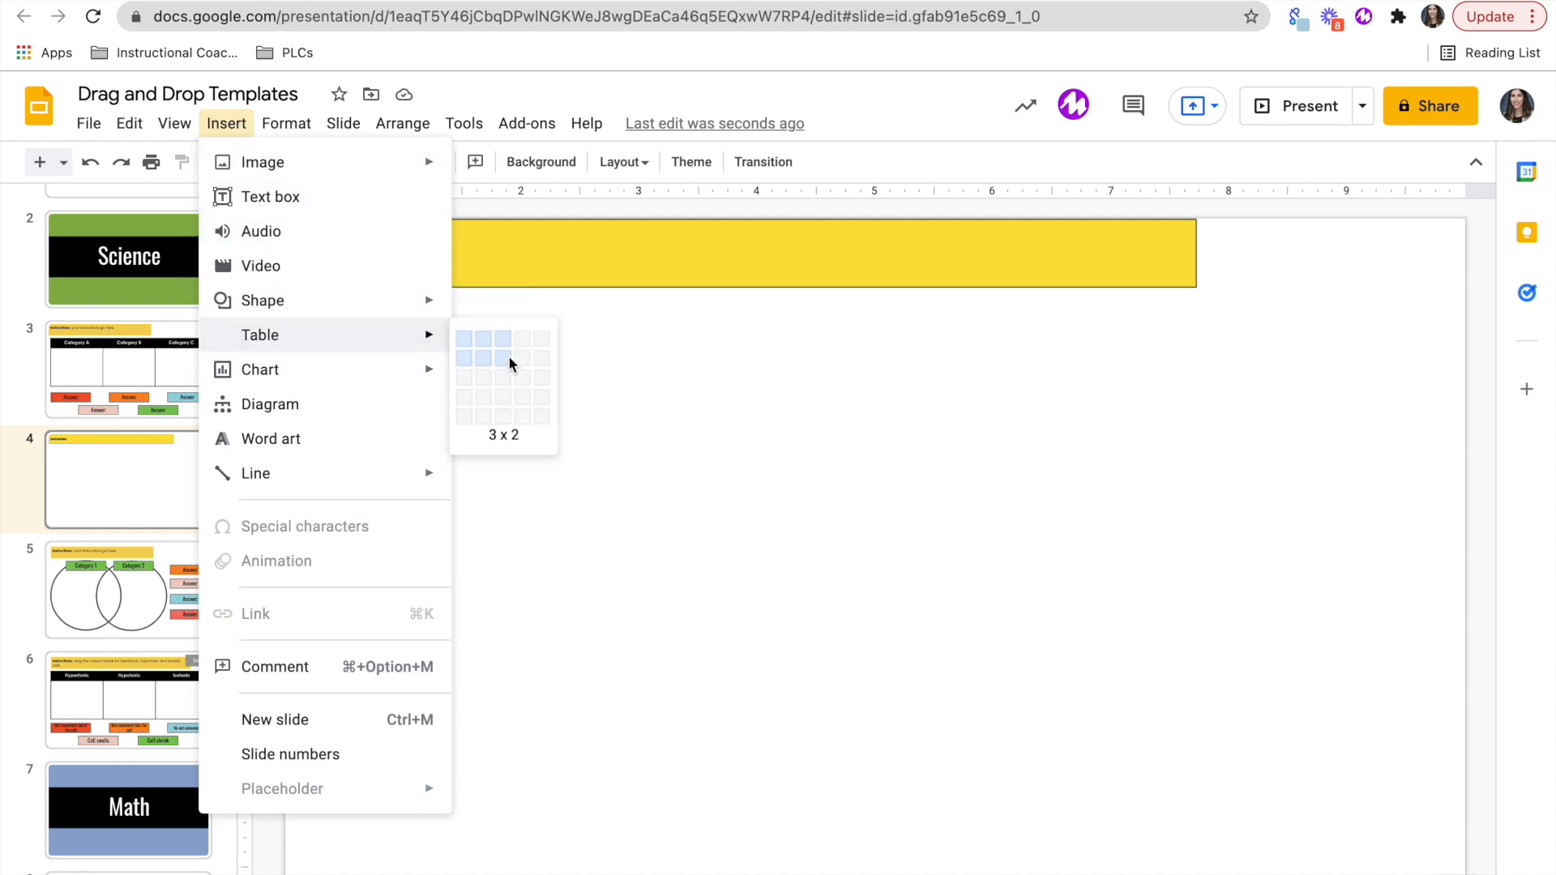
Step: Insert a 3x2 Category table with a green header and thick borders, then select and delete everything on the slide
{"action": "left_click", "coordinate": [502, 356]}
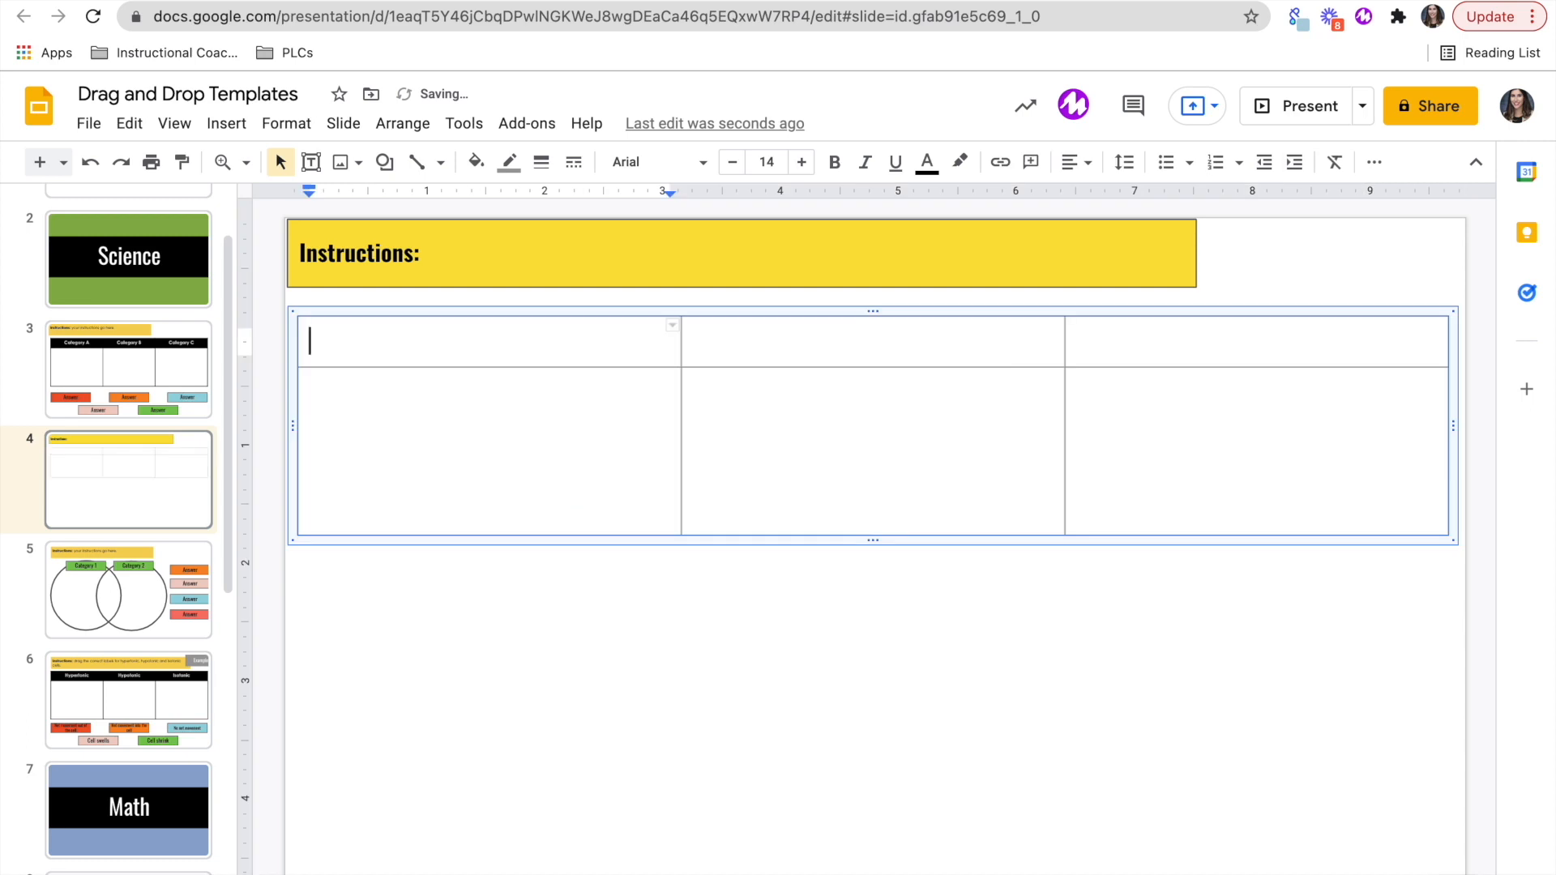
{"action": "type", "text": "Category 1"}
{"action": "left_click", "coordinate": [1256, 340]}
{"action": "type", "text": "Category 3"}
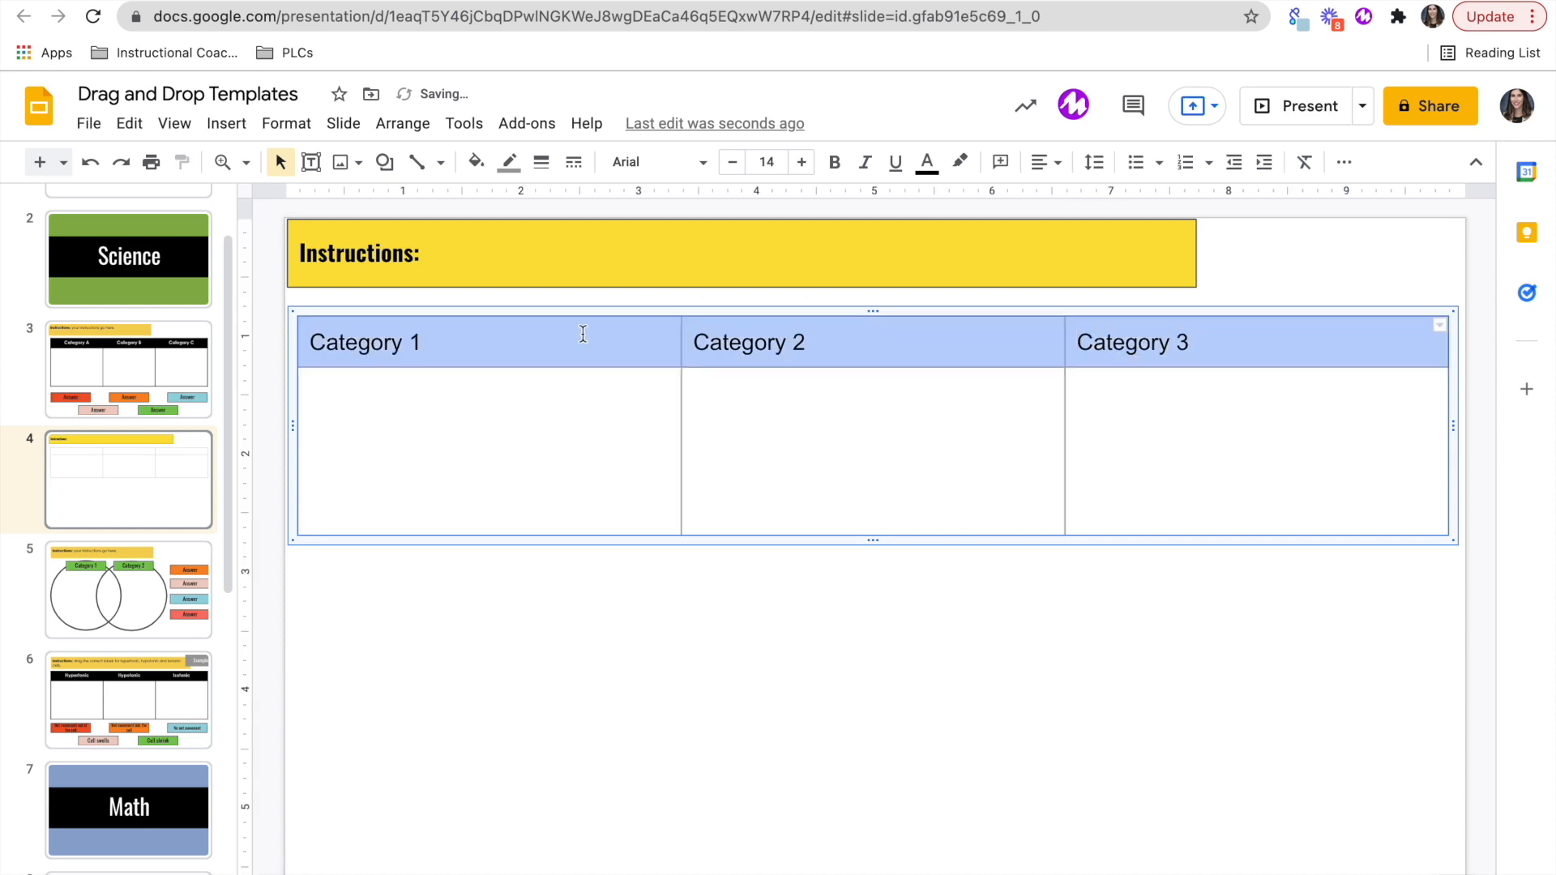
{"action": "left_click", "coordinate": [835, 162]}
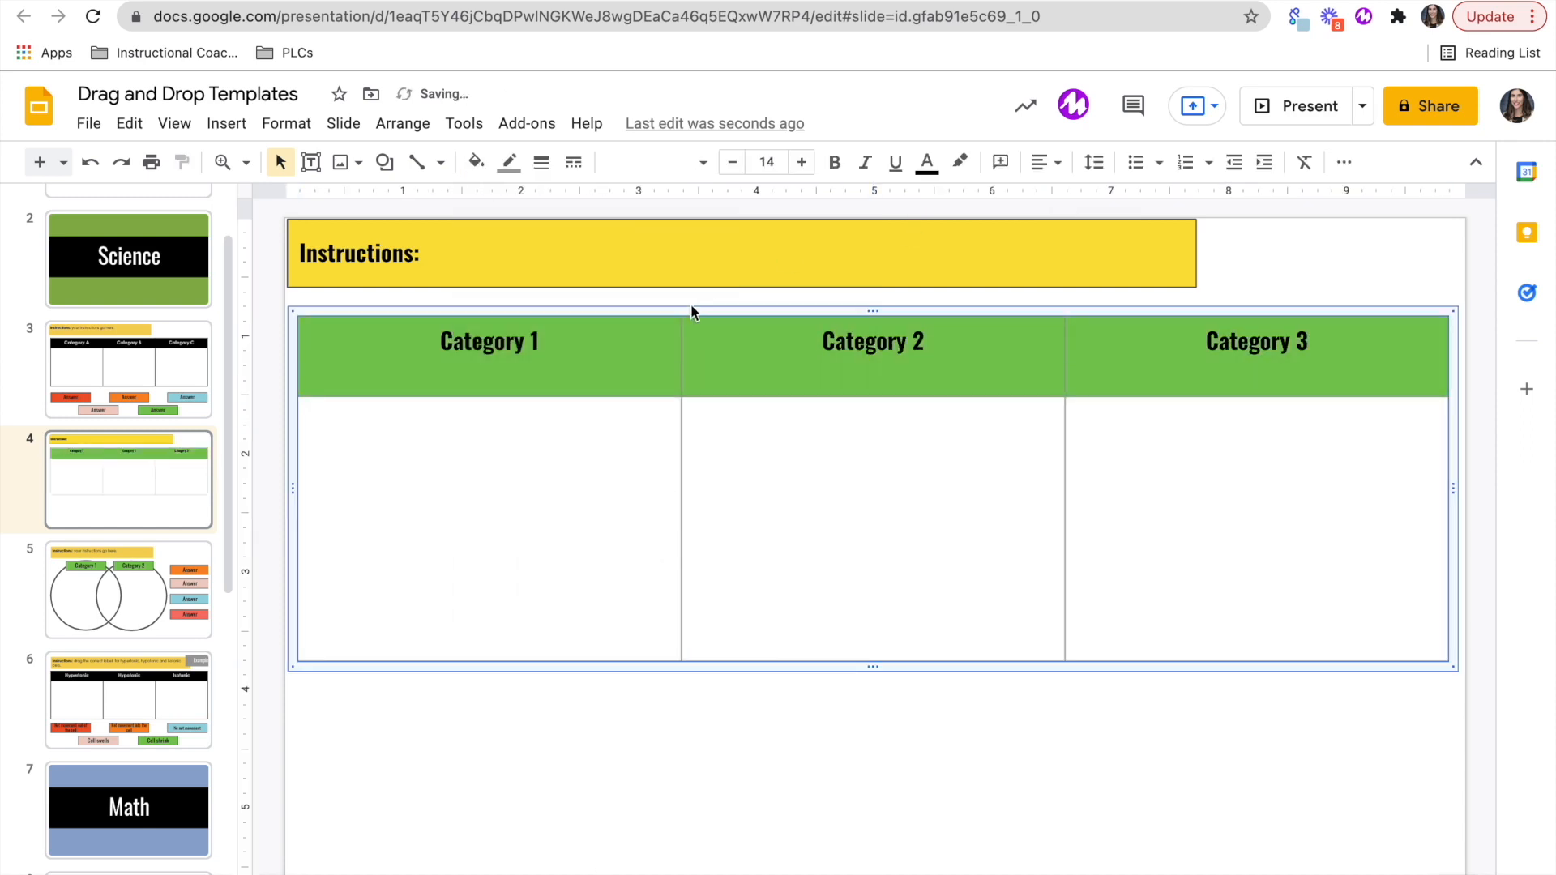
{"action": "left_click", "coordinate": [509, 160]}
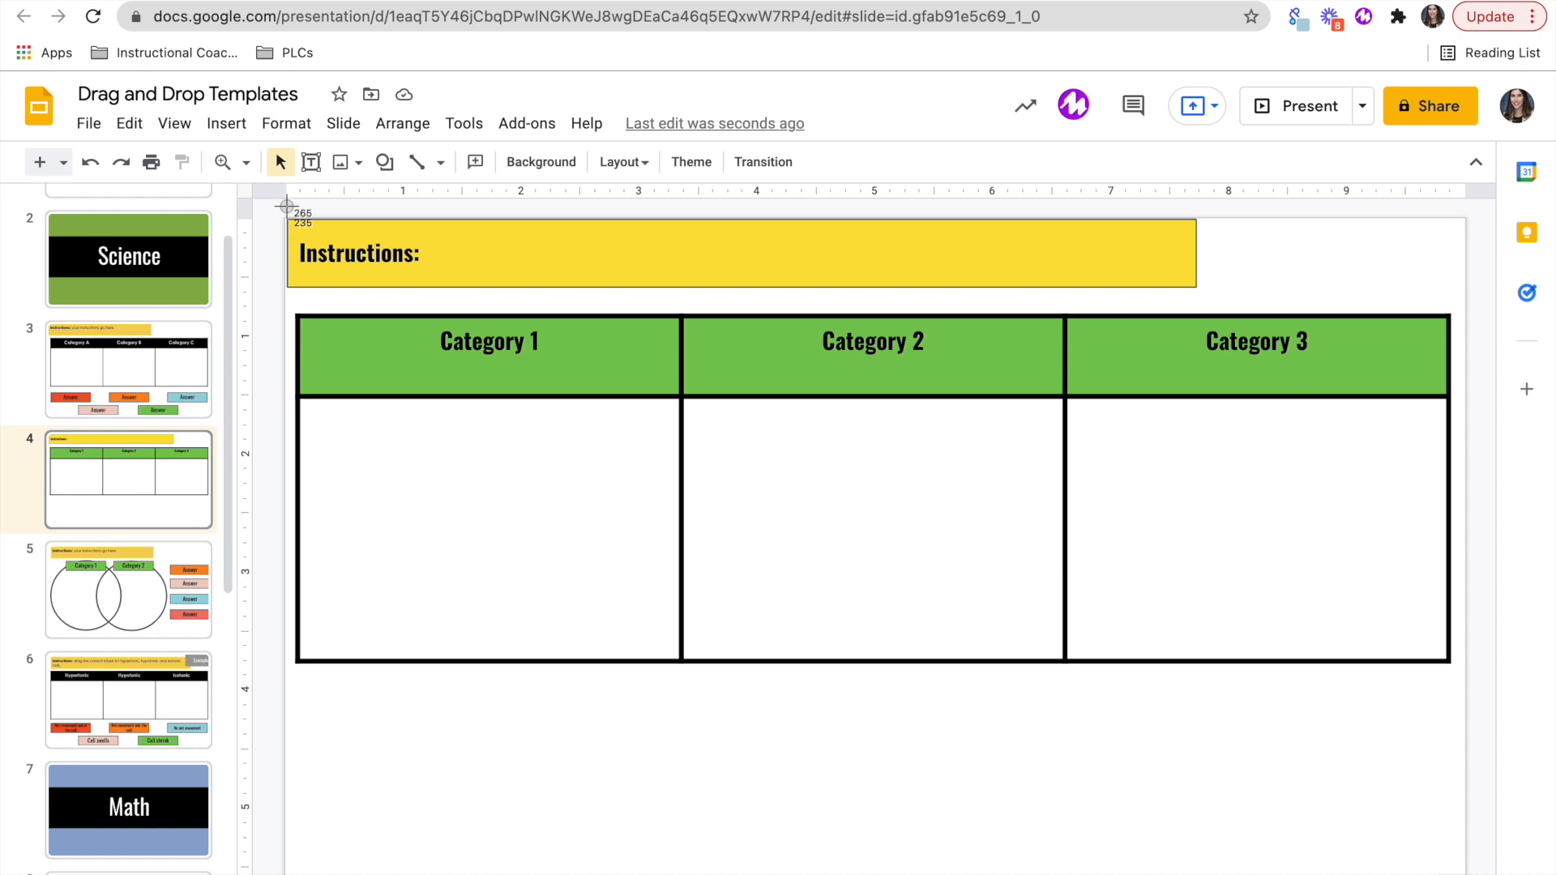
{"action": "left_click_drag", "start_coordinate": [288, 209], "coordinate": [1047, 674]}
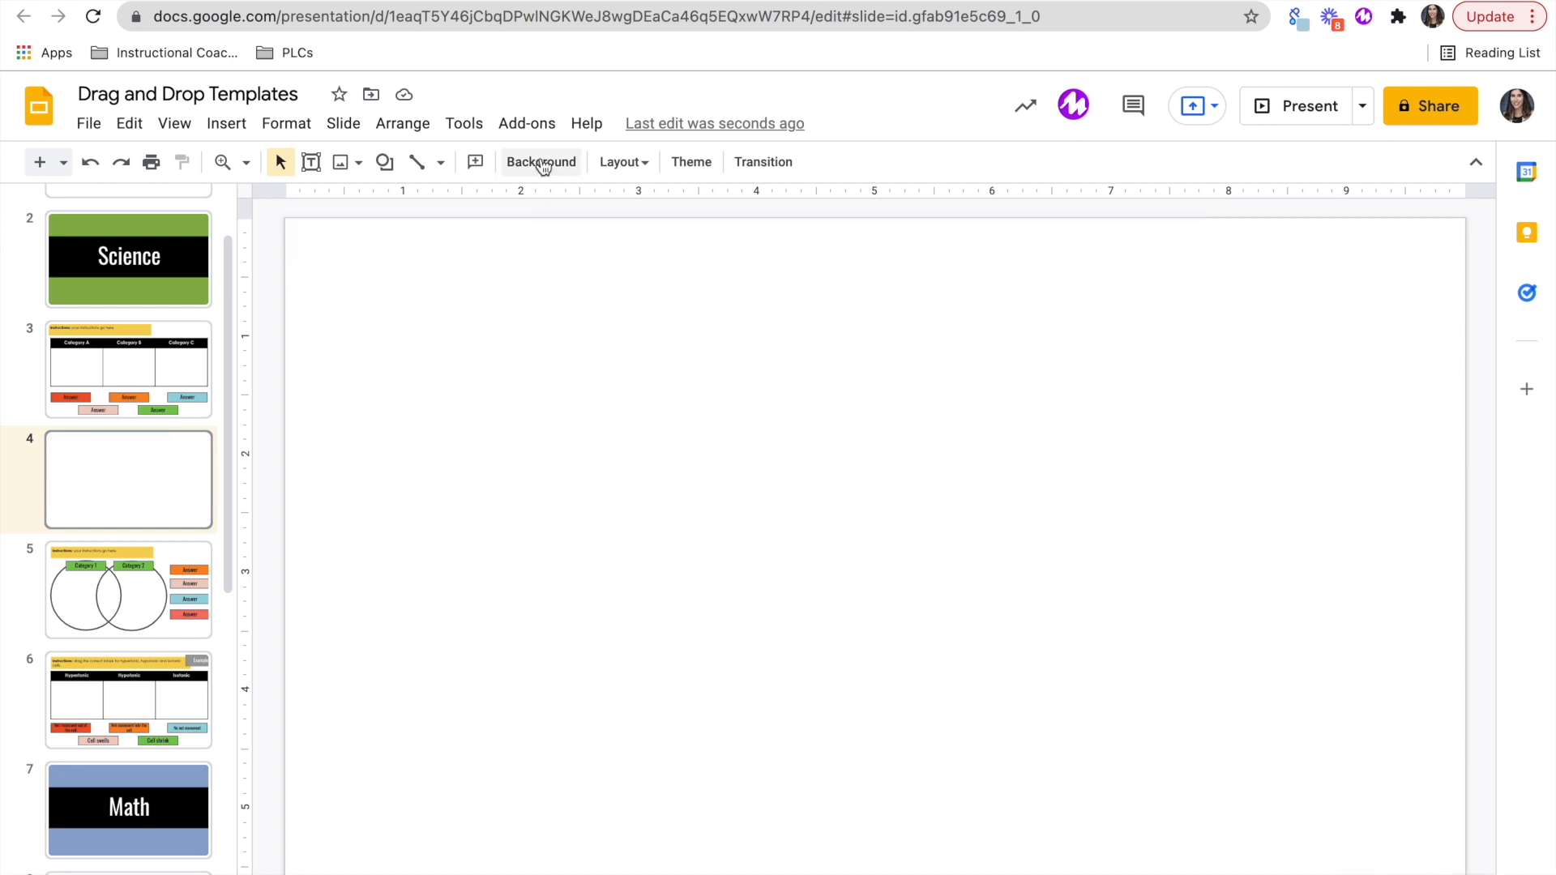
Step: Set the template screenshot as the slide background and confirm the table cannot be selected
{"action": "left_click", "coordinate": [542, 162]}
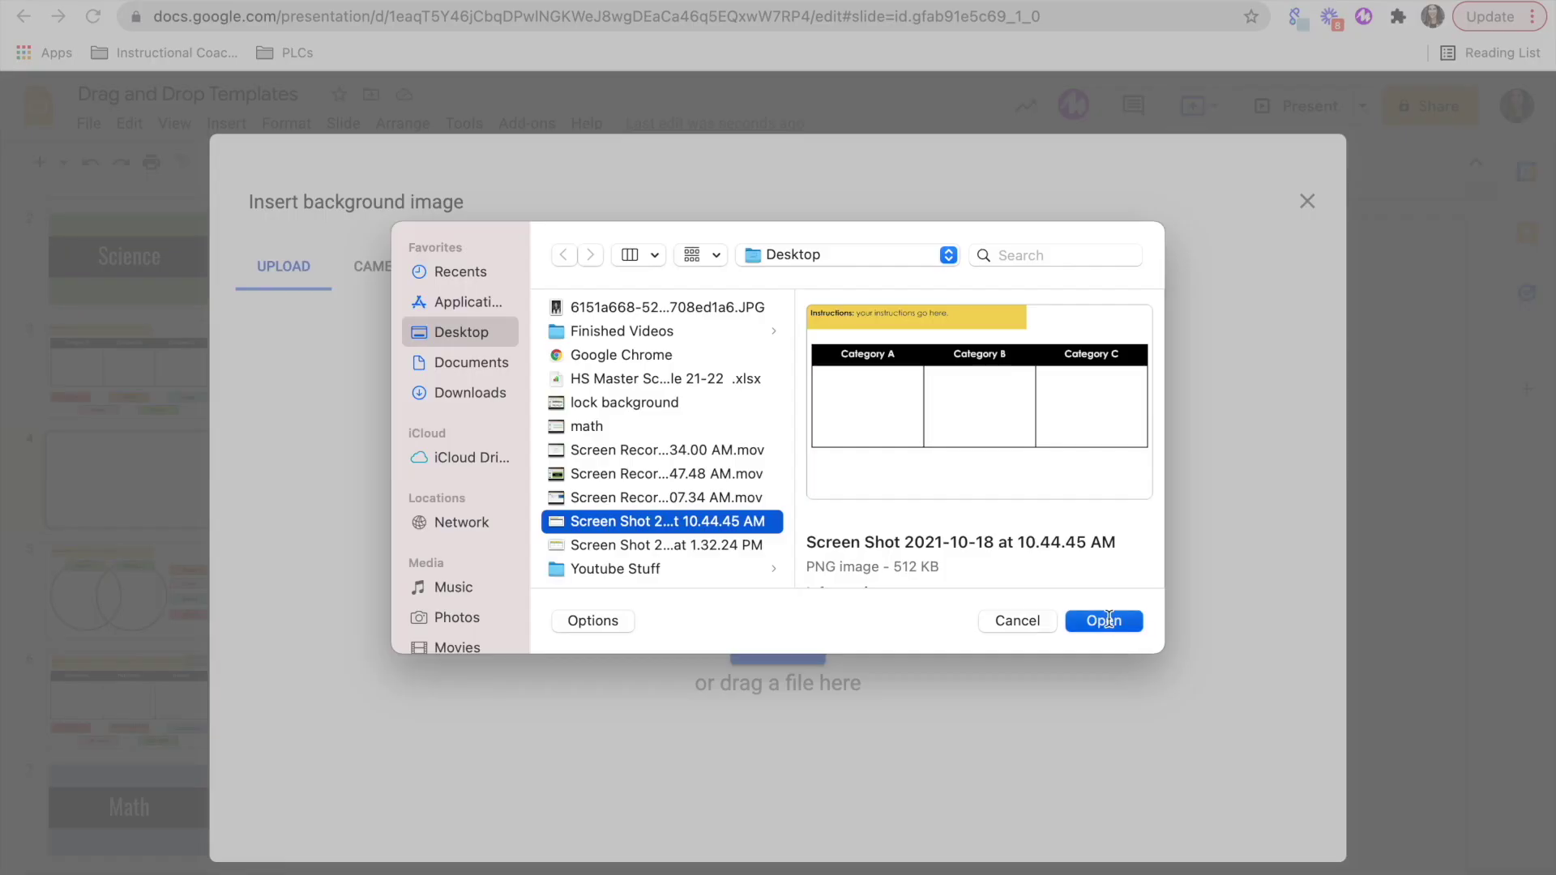
{"action": "left_click", "coordinate": [1104, 621]}
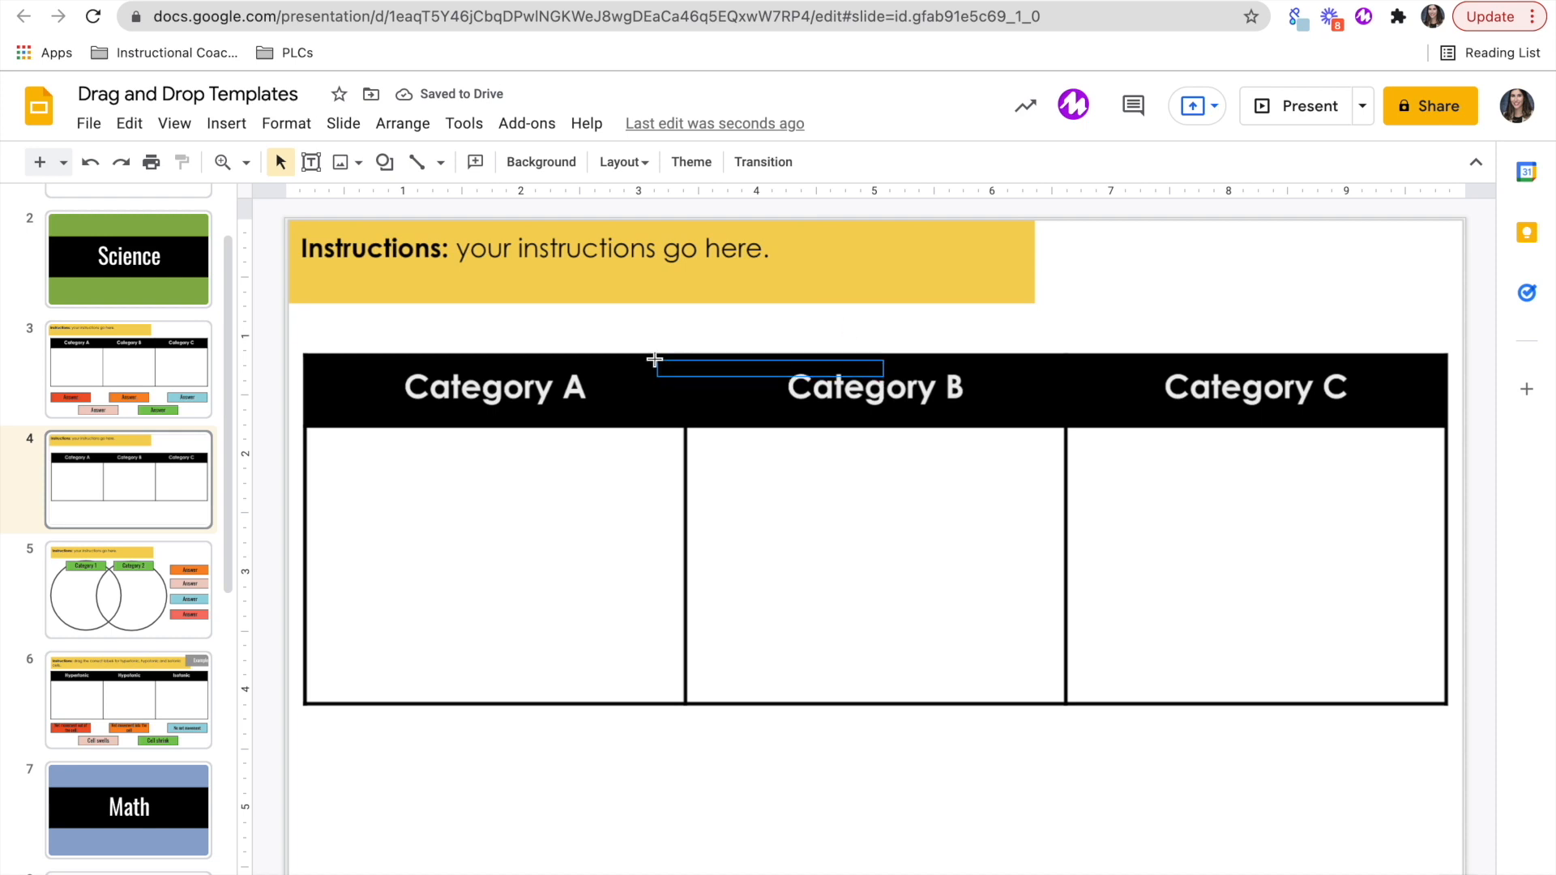
{"action": "left_click", "coordinate": [743, 467]}
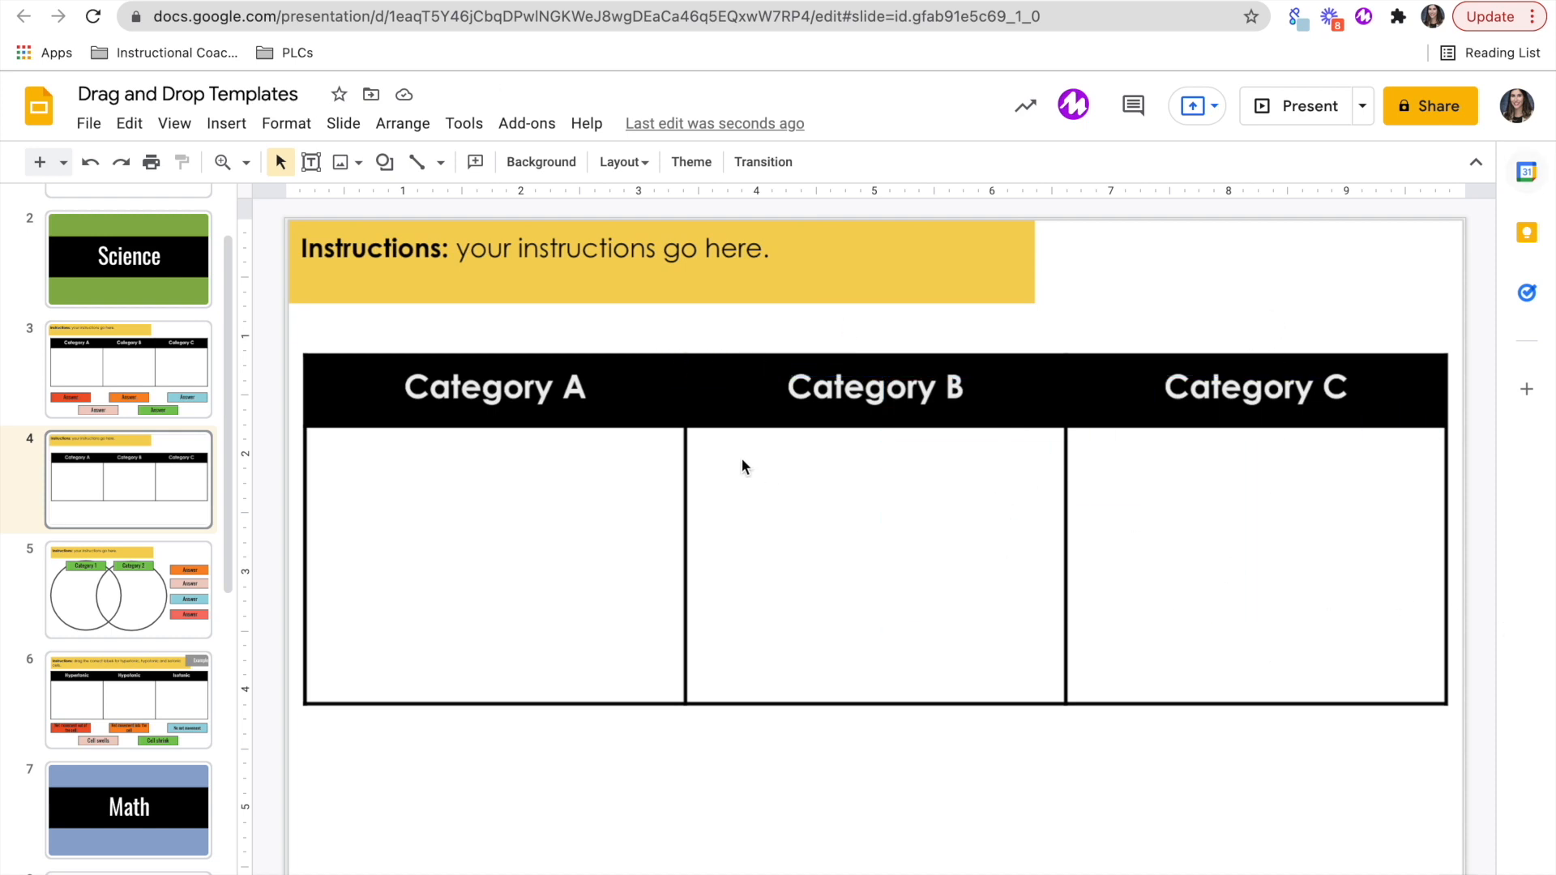
{"action": "mouse_move", "coordinate": [370, 237]}
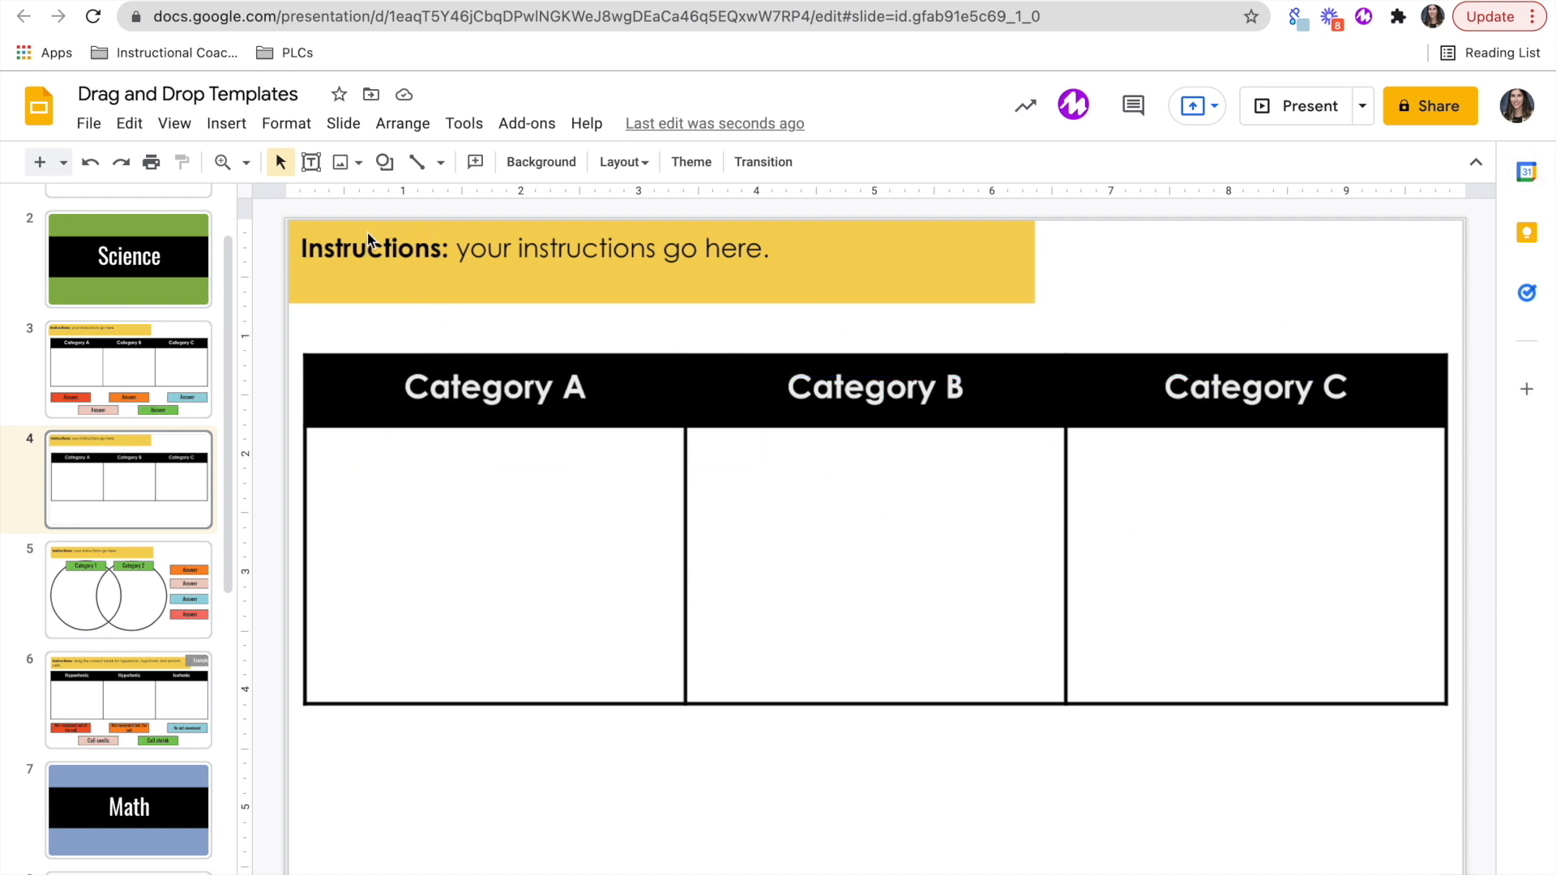
{"action": "mouse_move", "coordinate": [440, 313]}
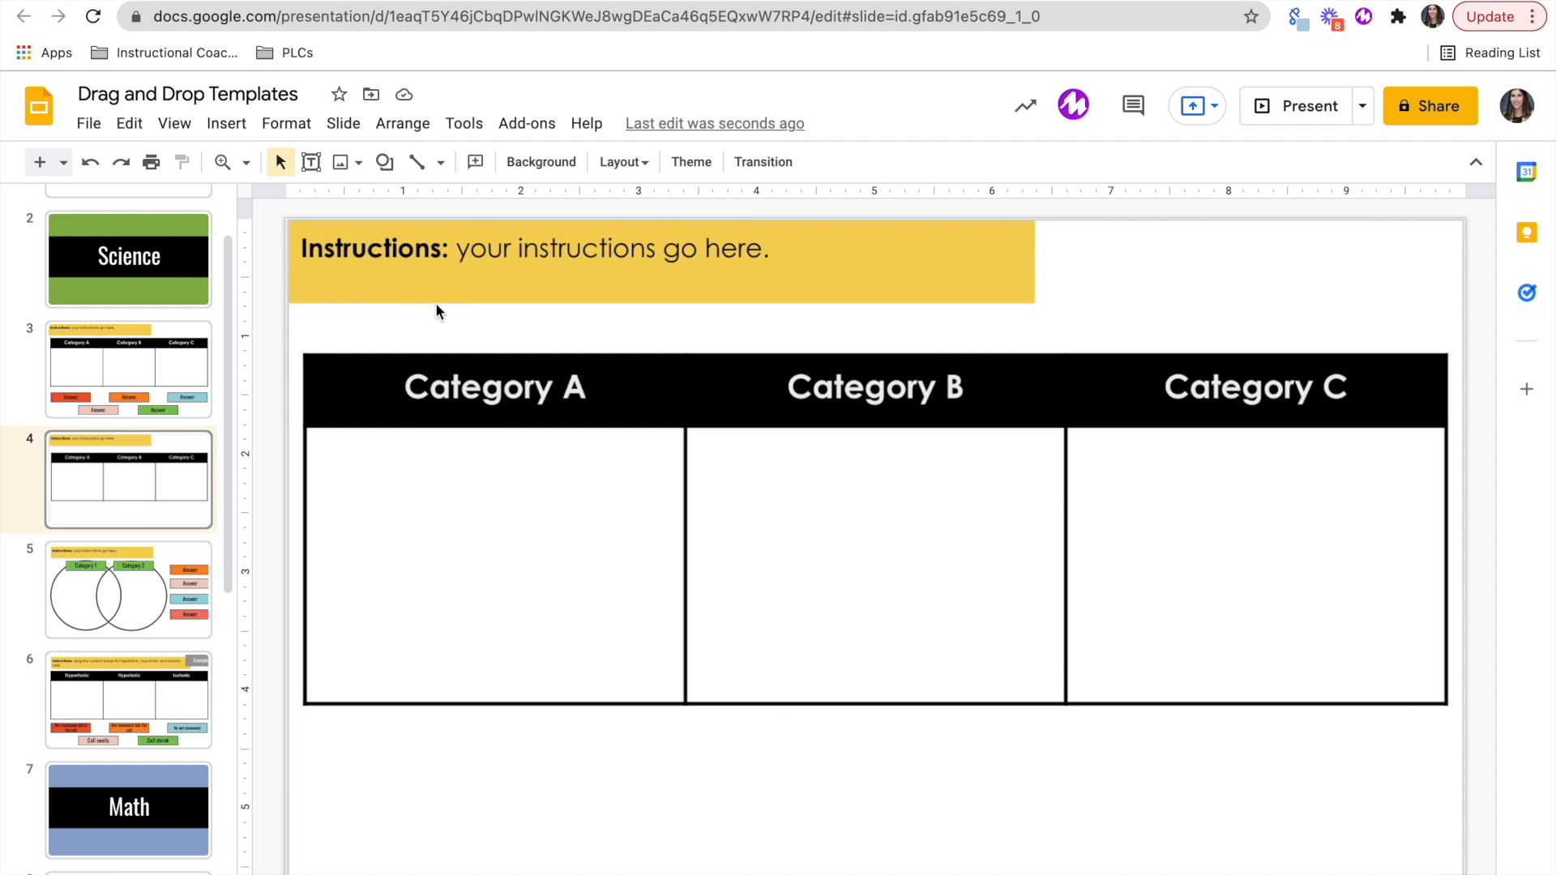
{"action": "left_click", "coordinate": [383, 162]}
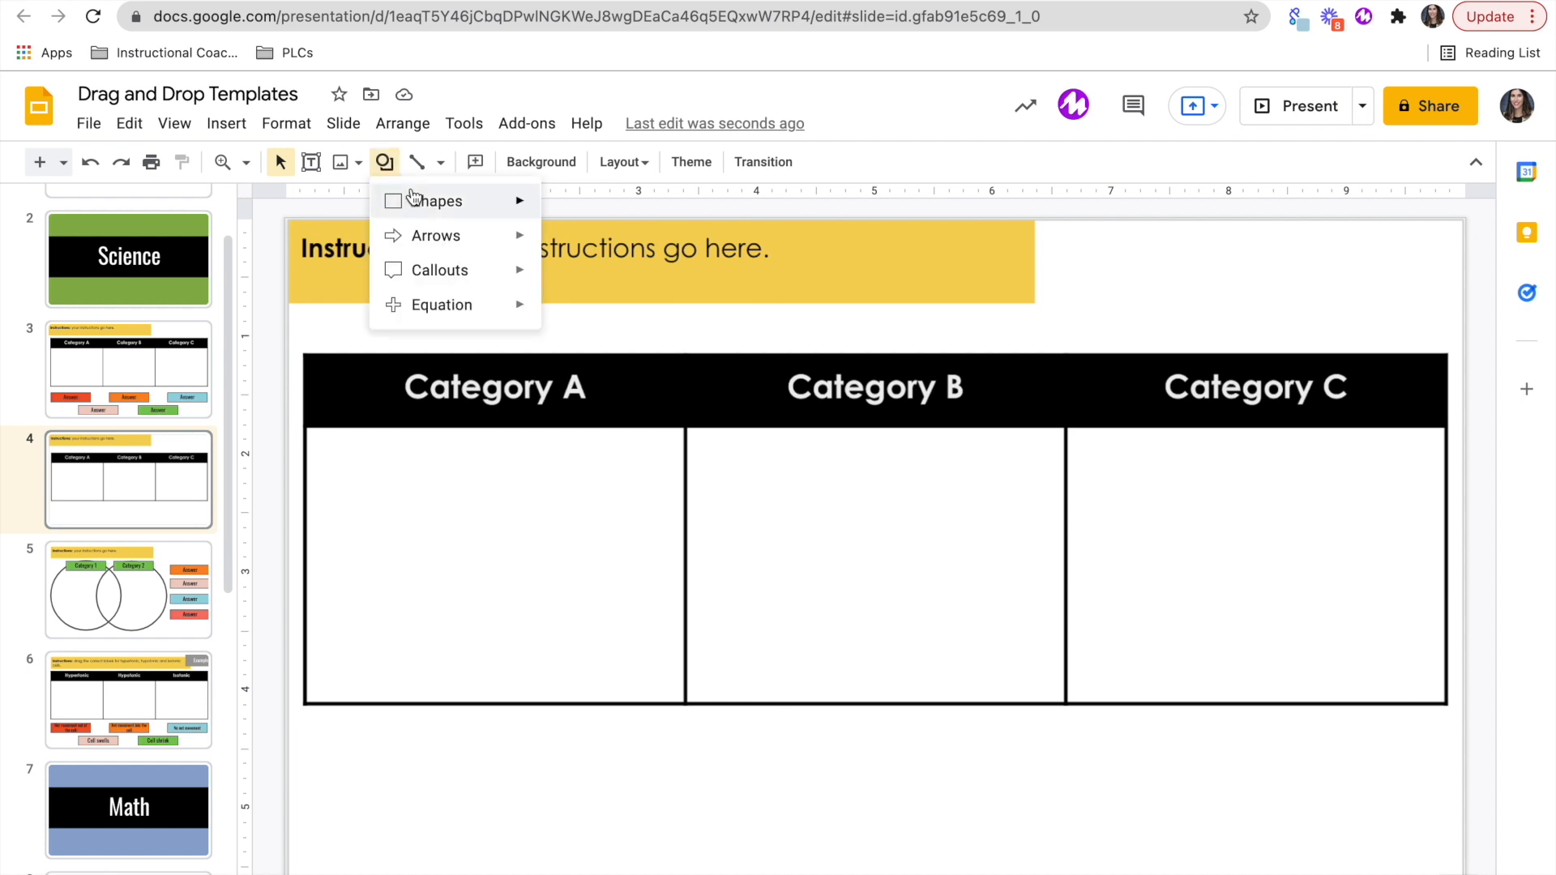
Step: Draw a rectangle labelled 'Answer 1' in Abril Fatface size 20
{"action": "left_click", "coordinate": [438, 201]}
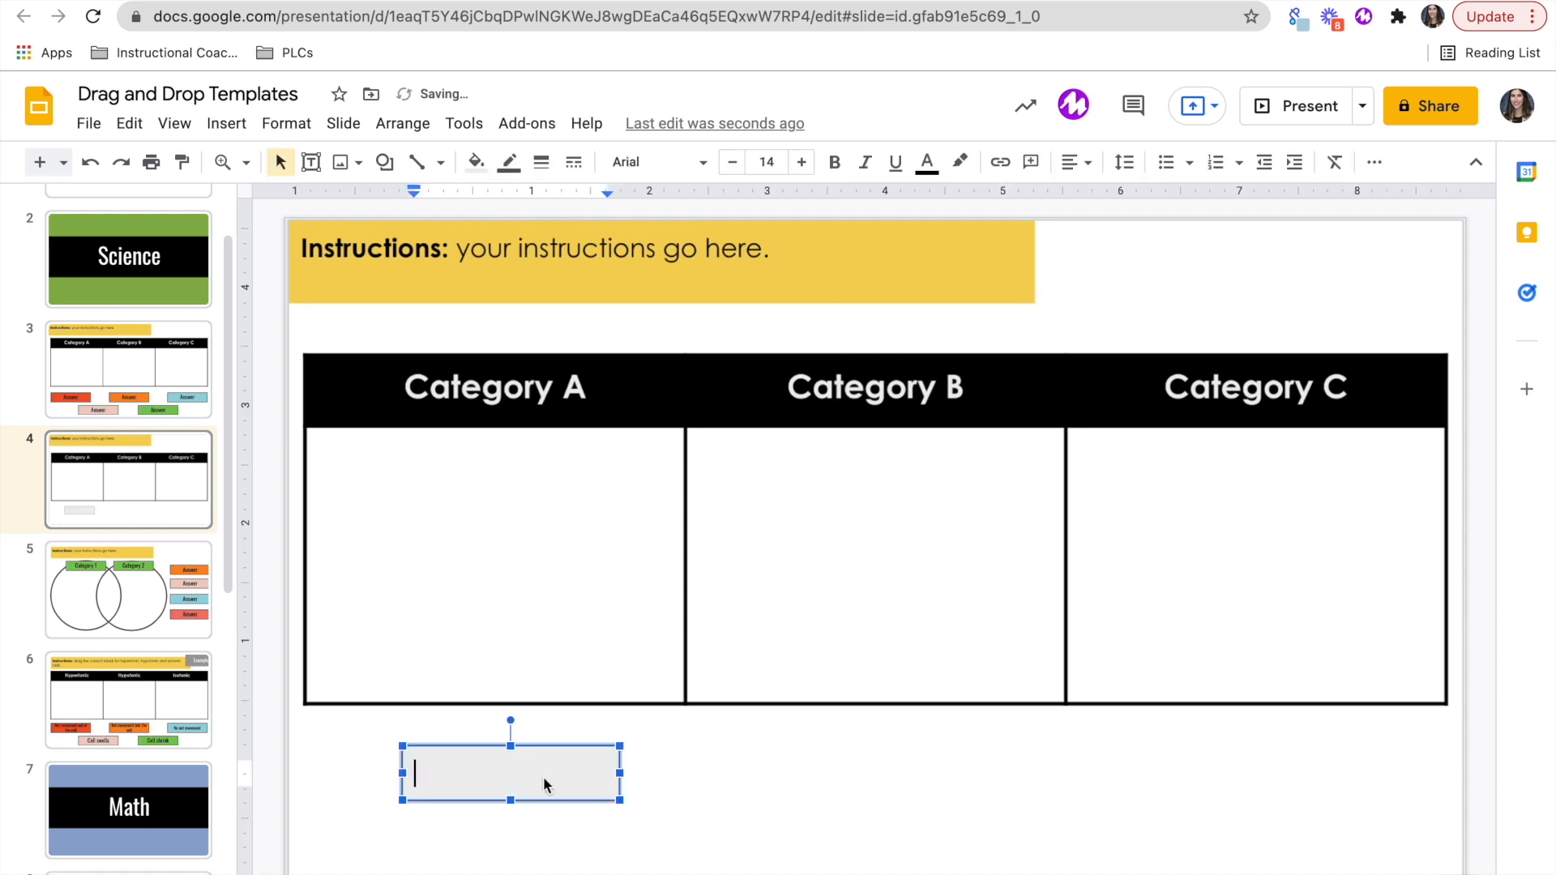
{"action": "type", "text": "Answer 1"}
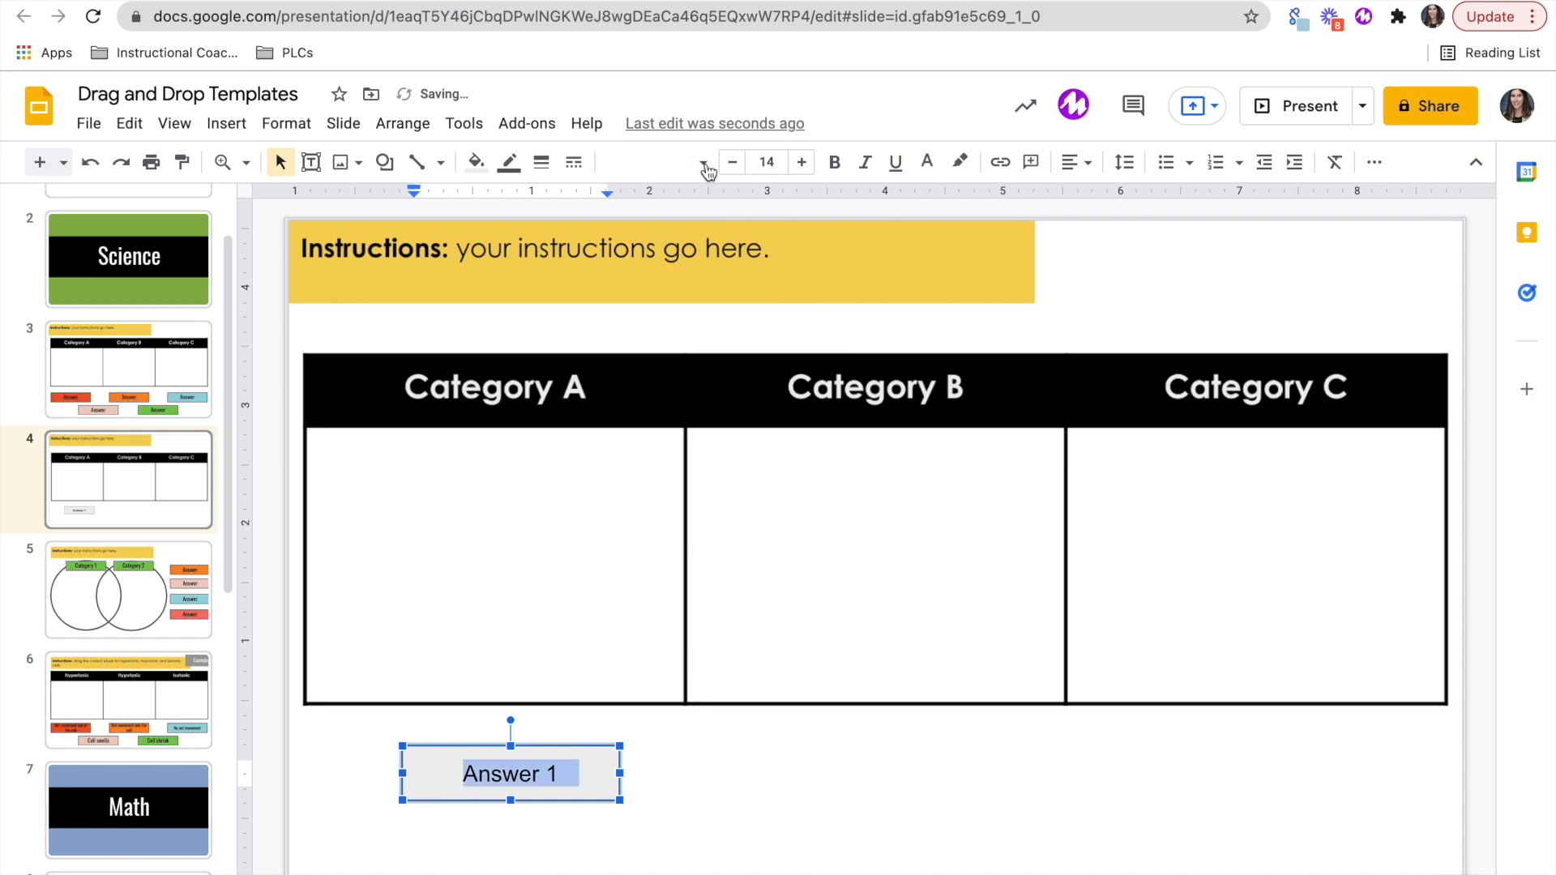
{"action": "left_click", "coordinate": [801, 162]}
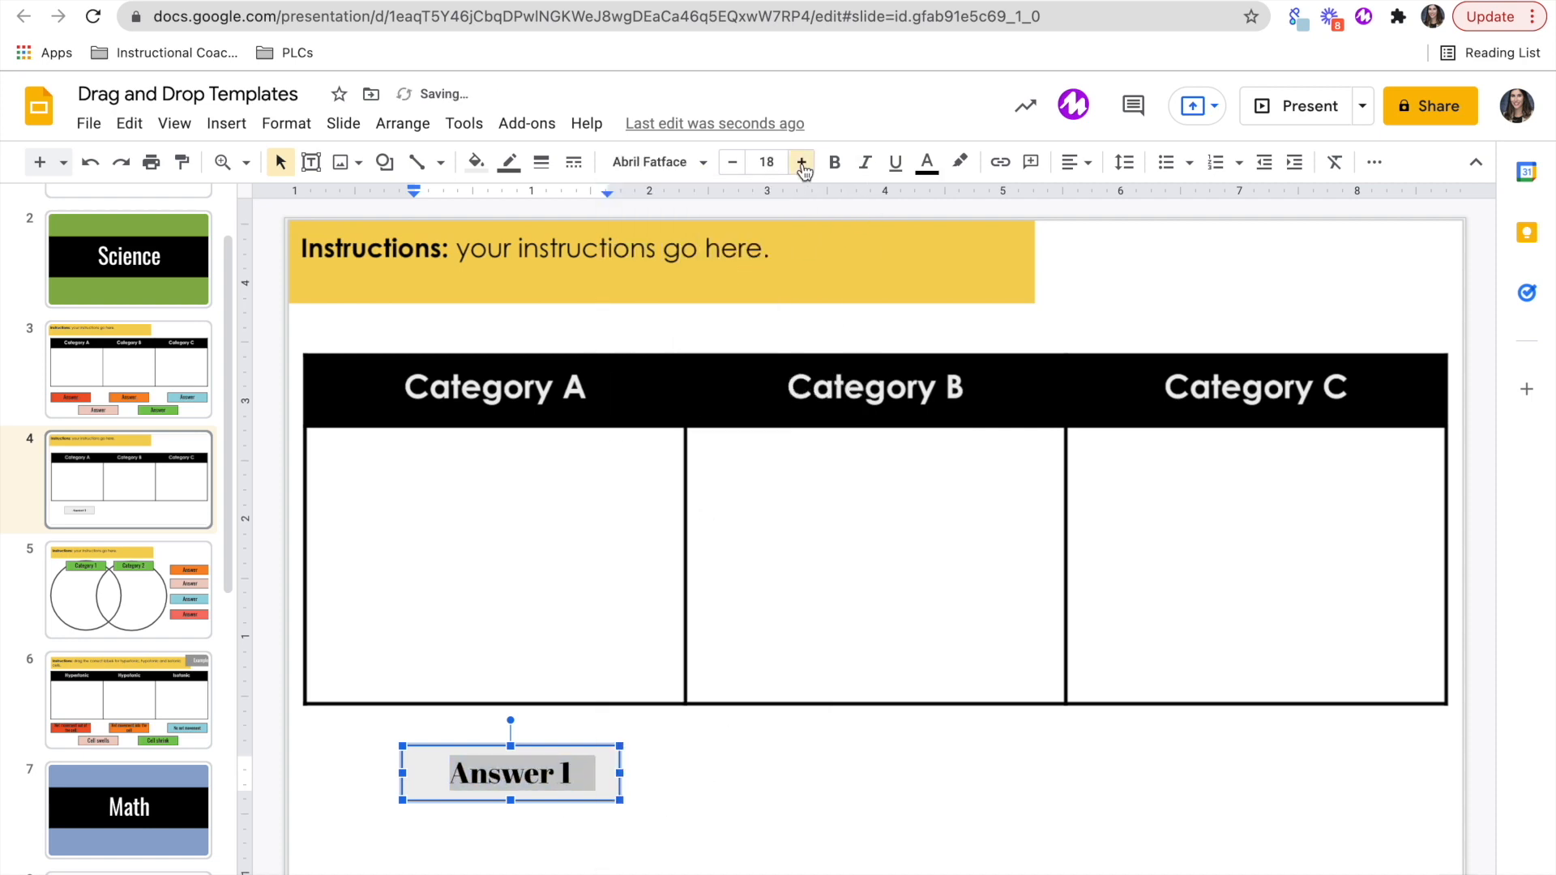
{"action": "left_click", "coordinate": [475, 163]}
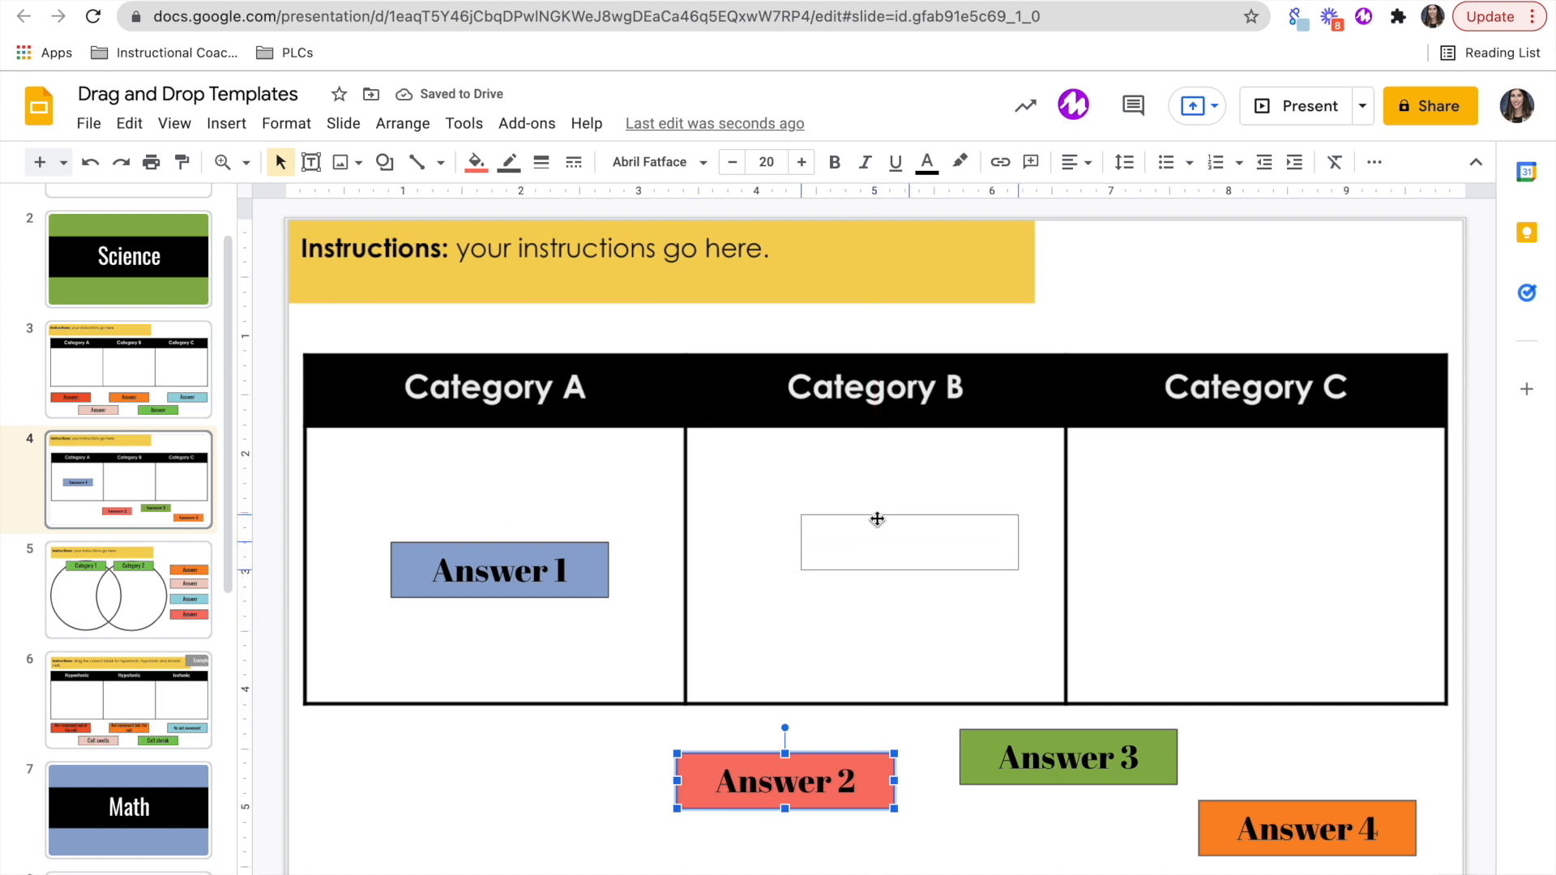
Step: Move Answer 2 into Category B, Answer 3 under Answer 1 in Category A and Answer 4 into Category C
{"action": "left_click_drag", "start_coordinate": [784, 782], "coordinate": [889, 557]}
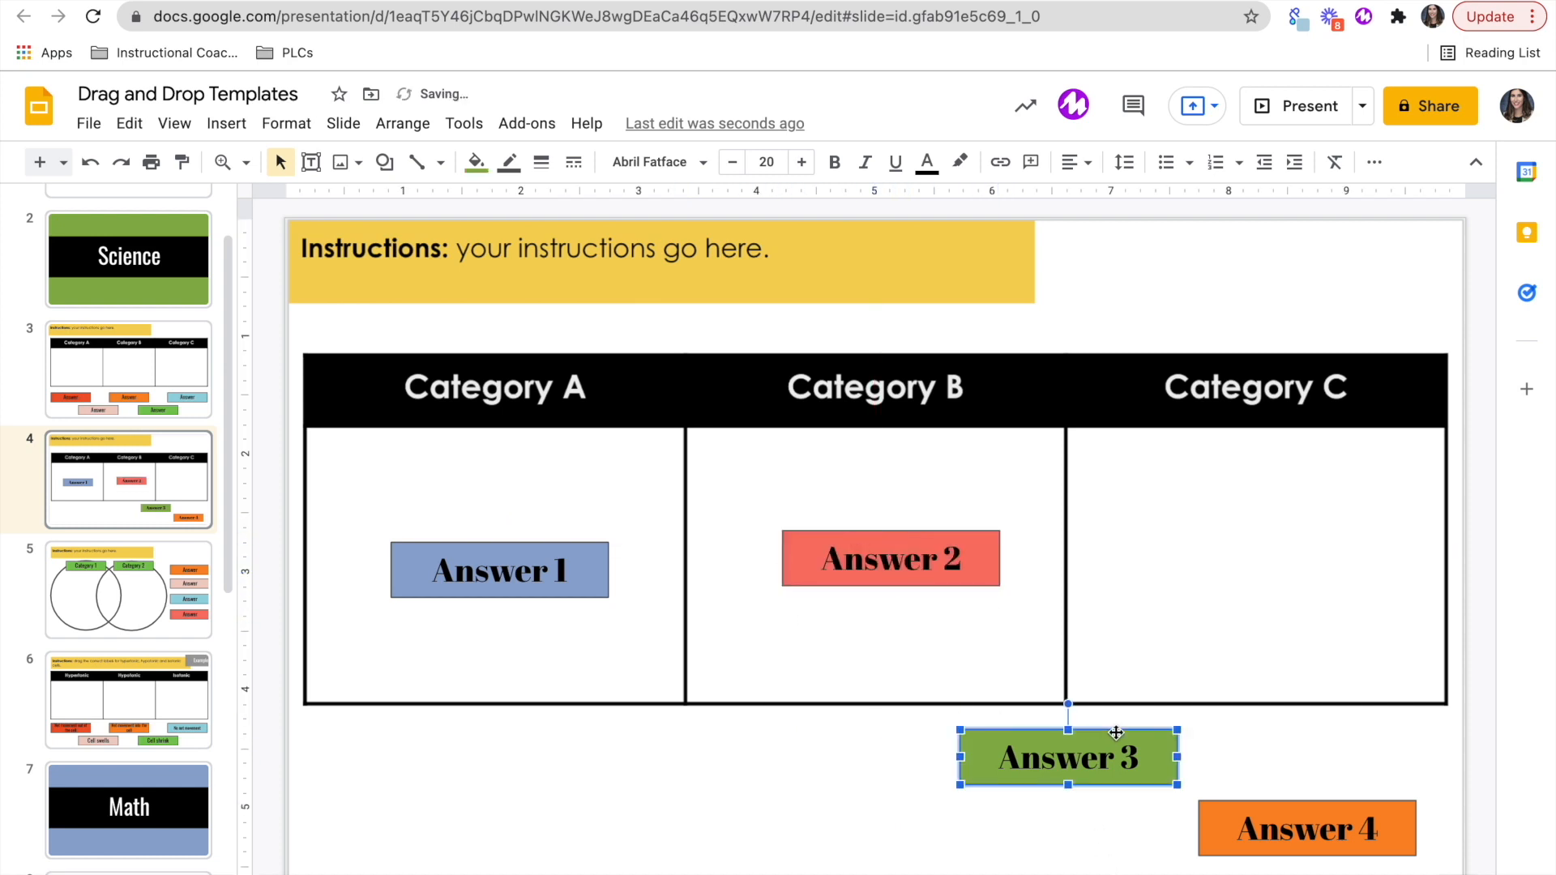
{"action": "left_click_drag", "start_coordinate": [1067, 757], "coordinate": [514, 651]}
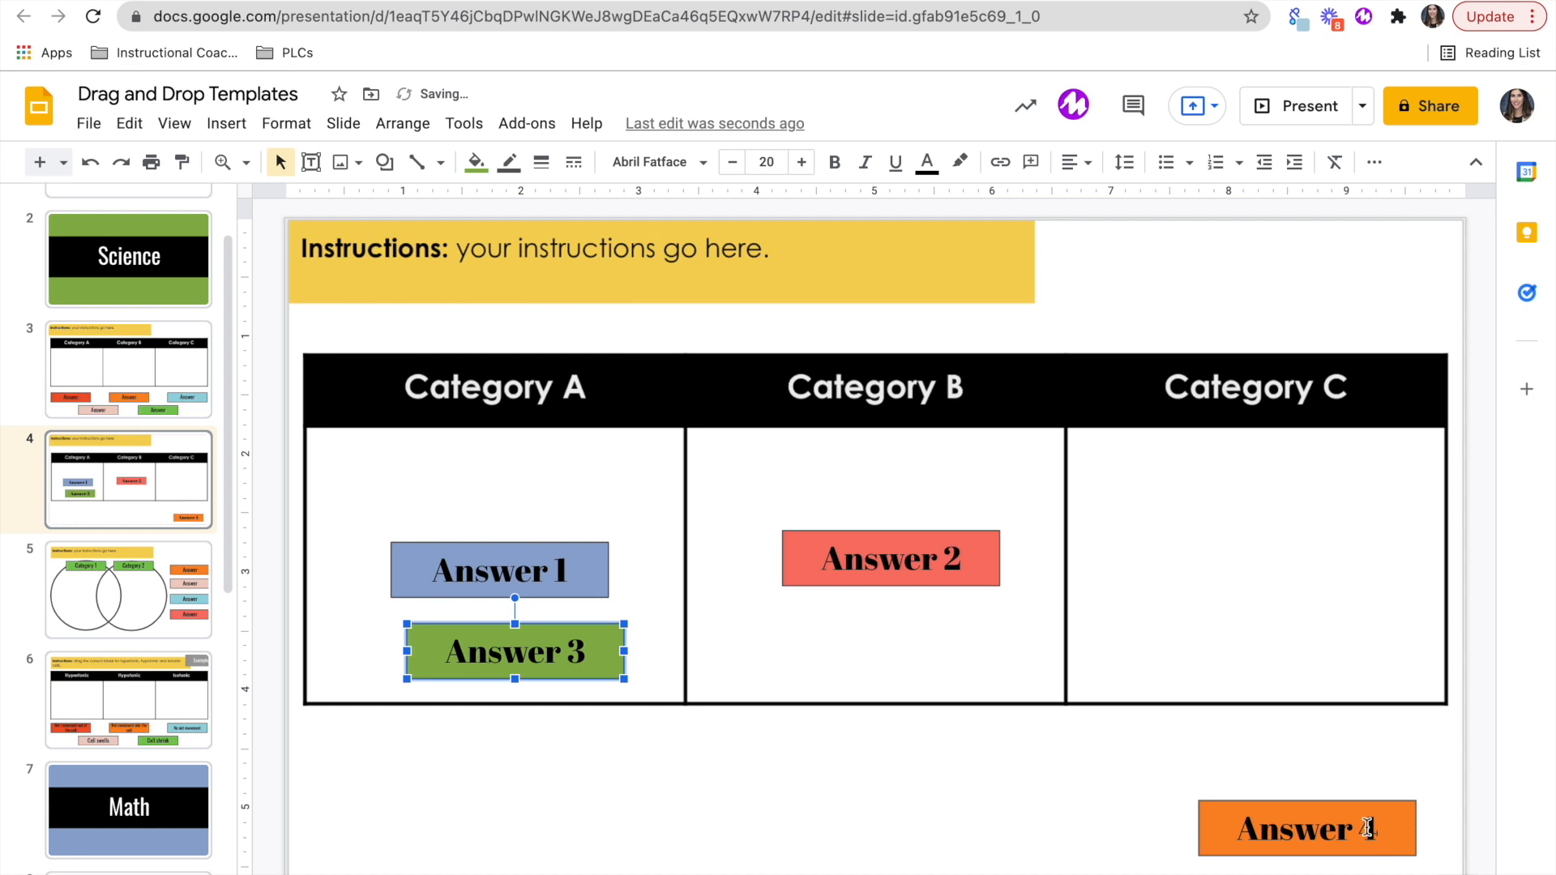
{"action": "left_click_drag", "start_coordinate": [1308, 828], "coordinate": [1281, 597]}
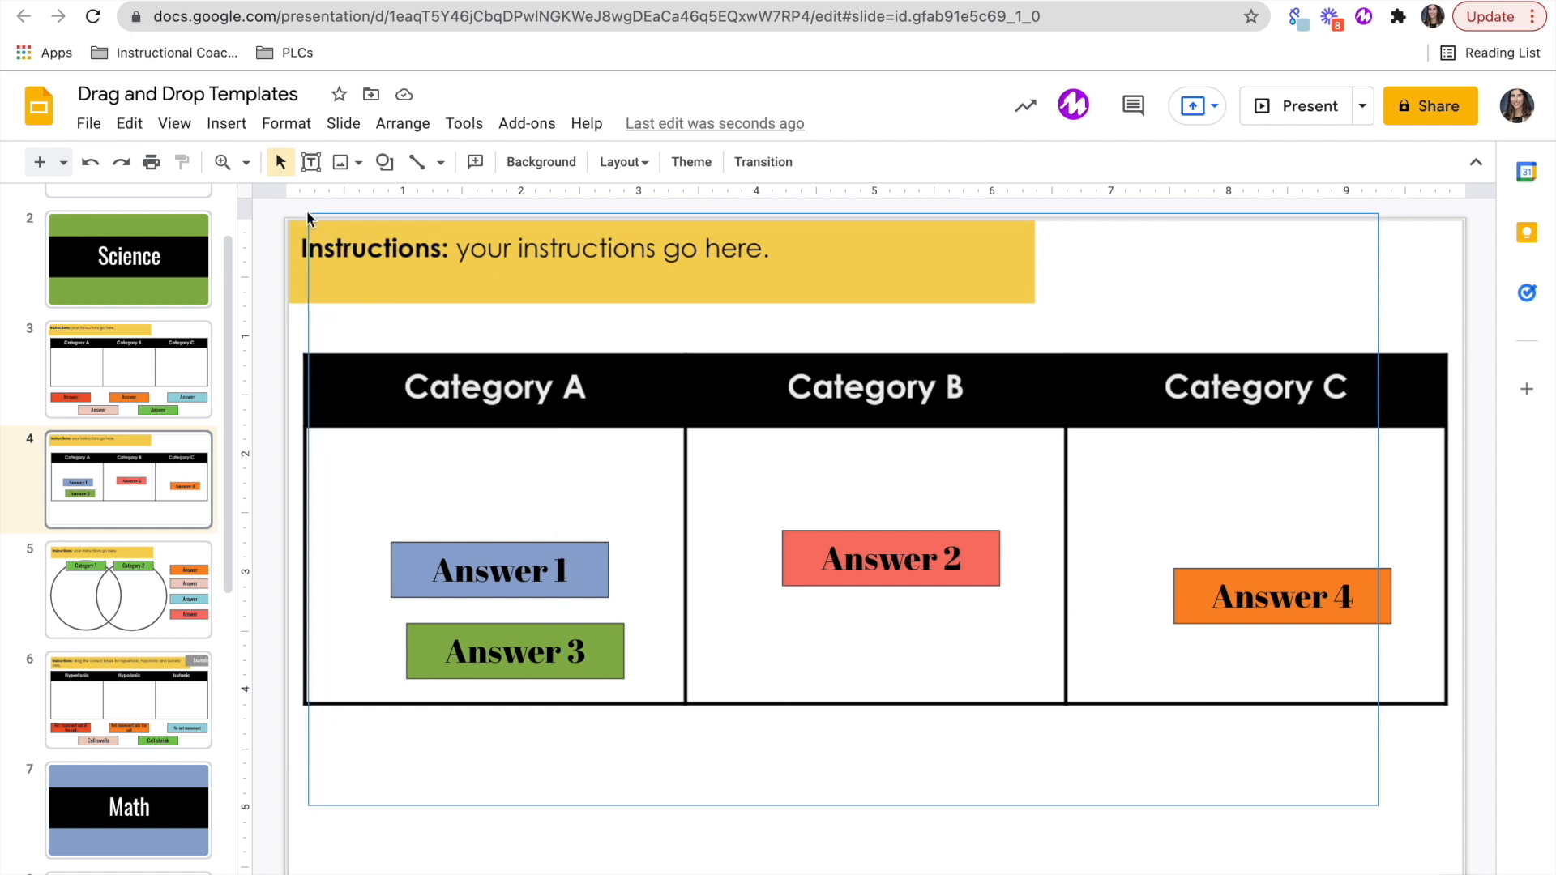
{"action": "key", "text": "Delete"}
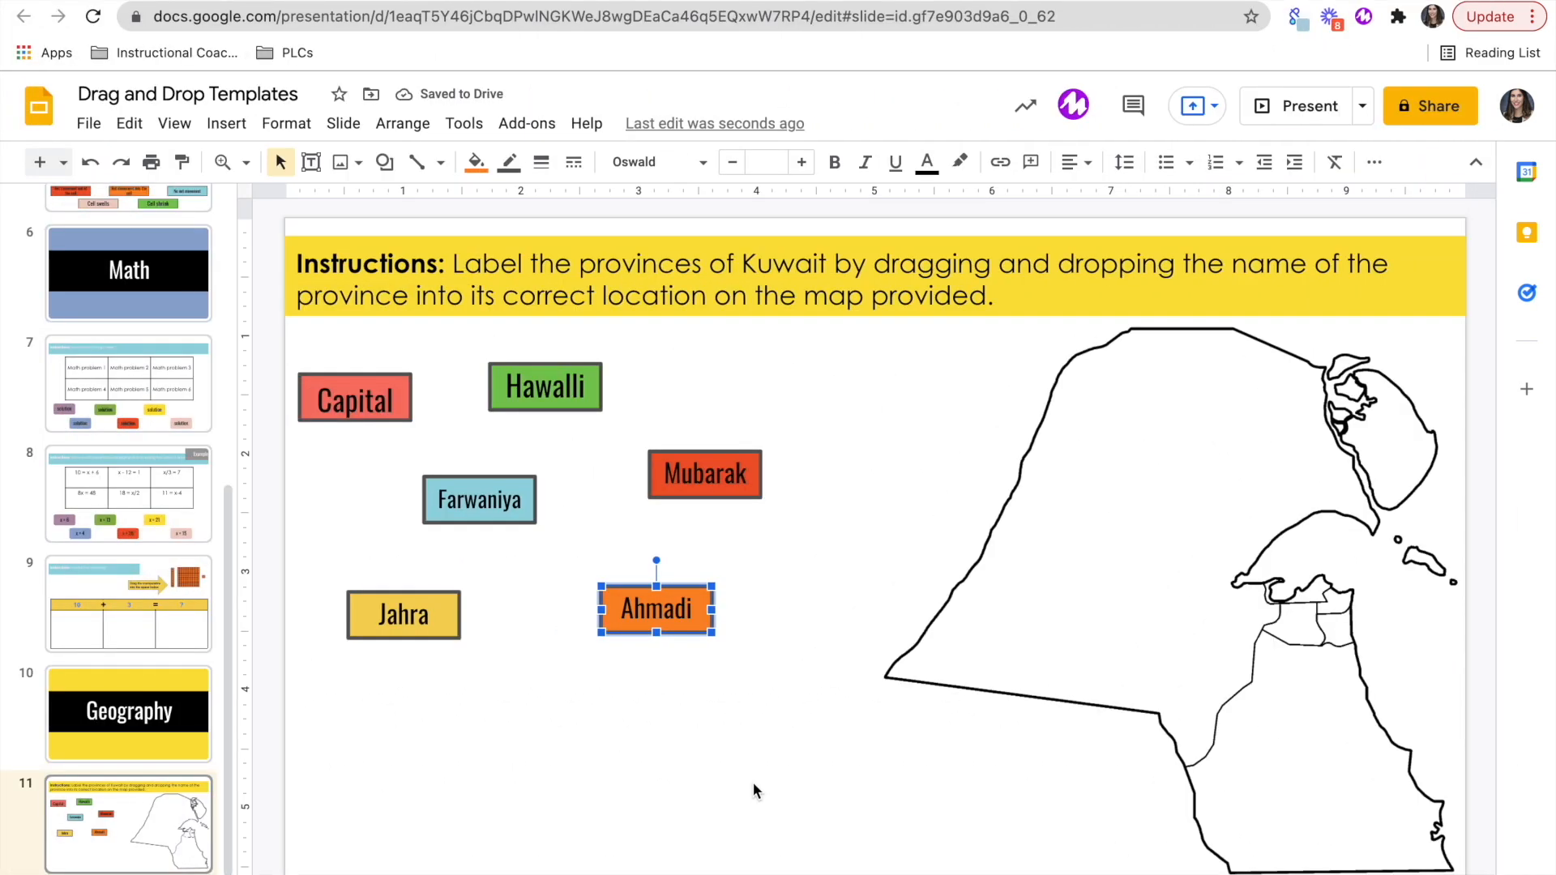
{"action": "mouse_move", "coordinate": [835, 654]}
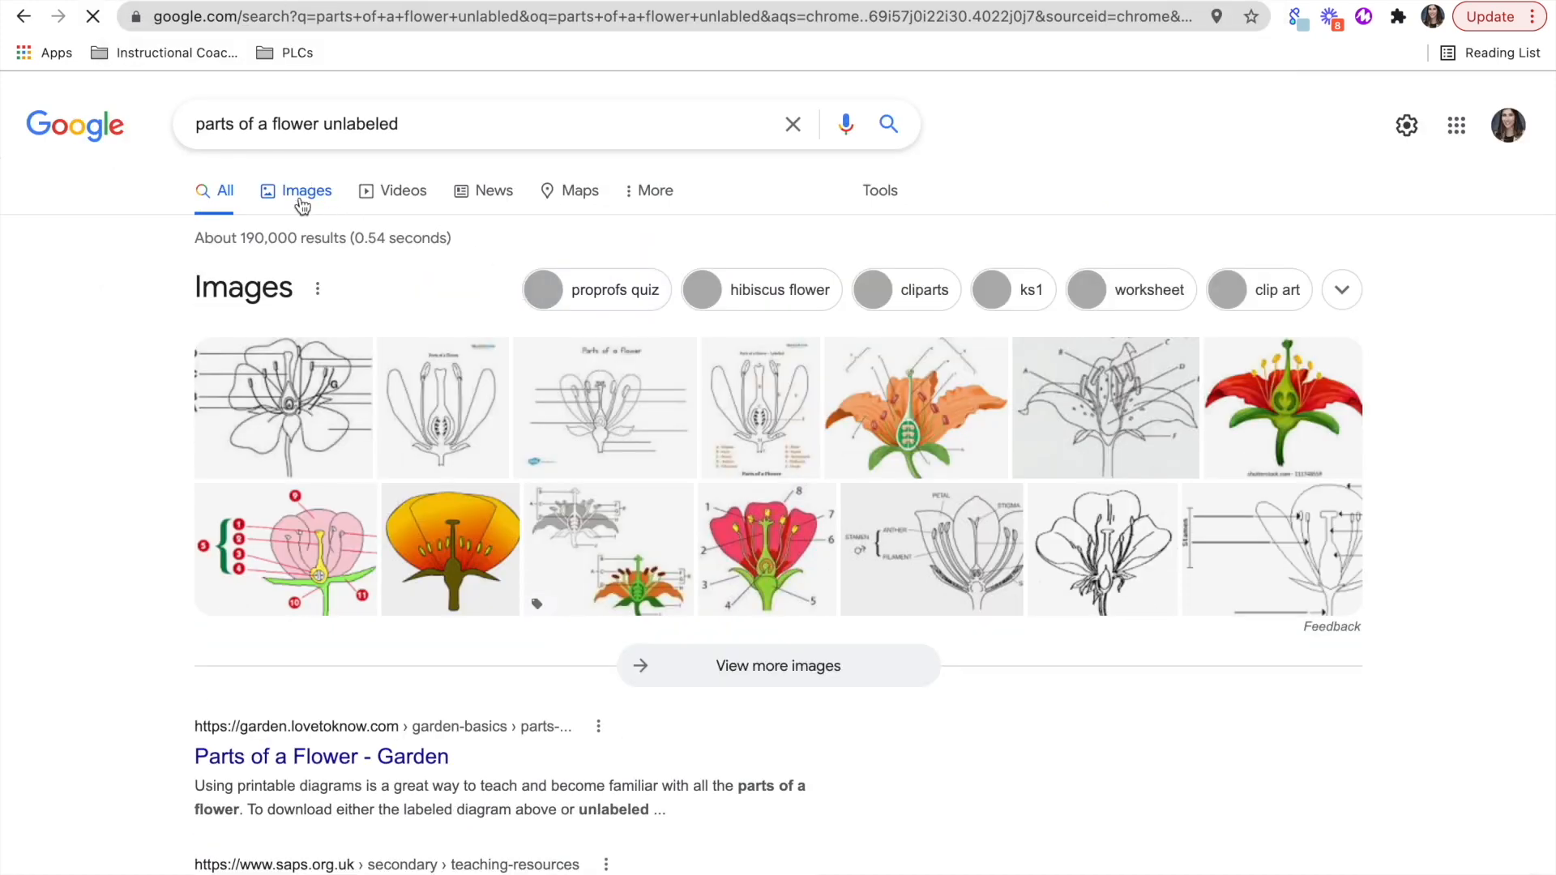
Step: Copy the ProProfs unlabeled flower diagram from the image results
{"action": "left_click", "coordinate": [307, 191]}
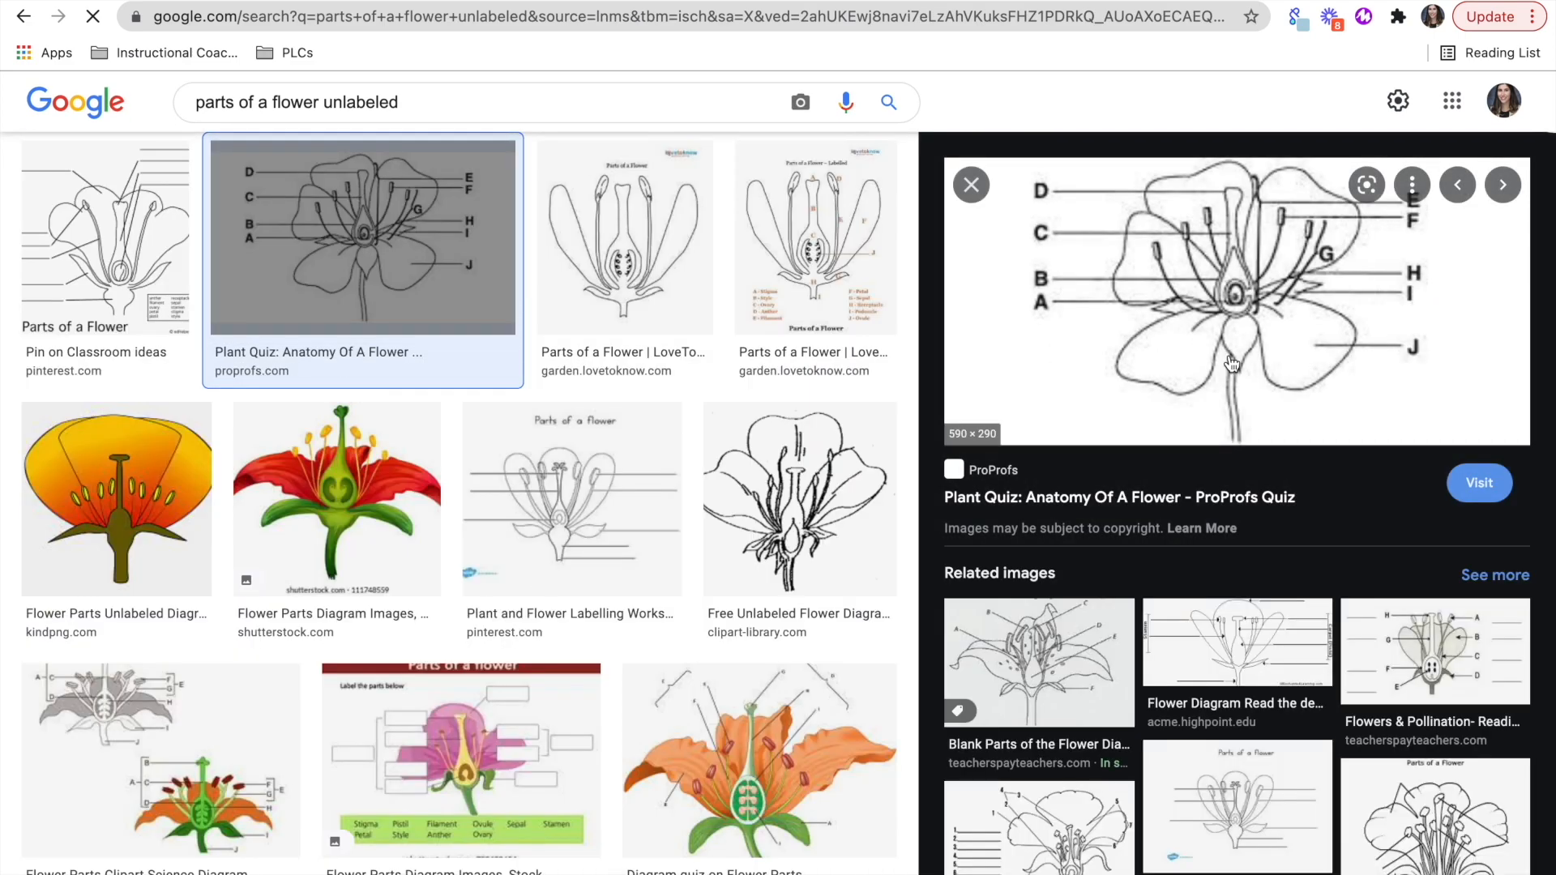
{"action": "right_click", "coordinate": [1232, 363]}
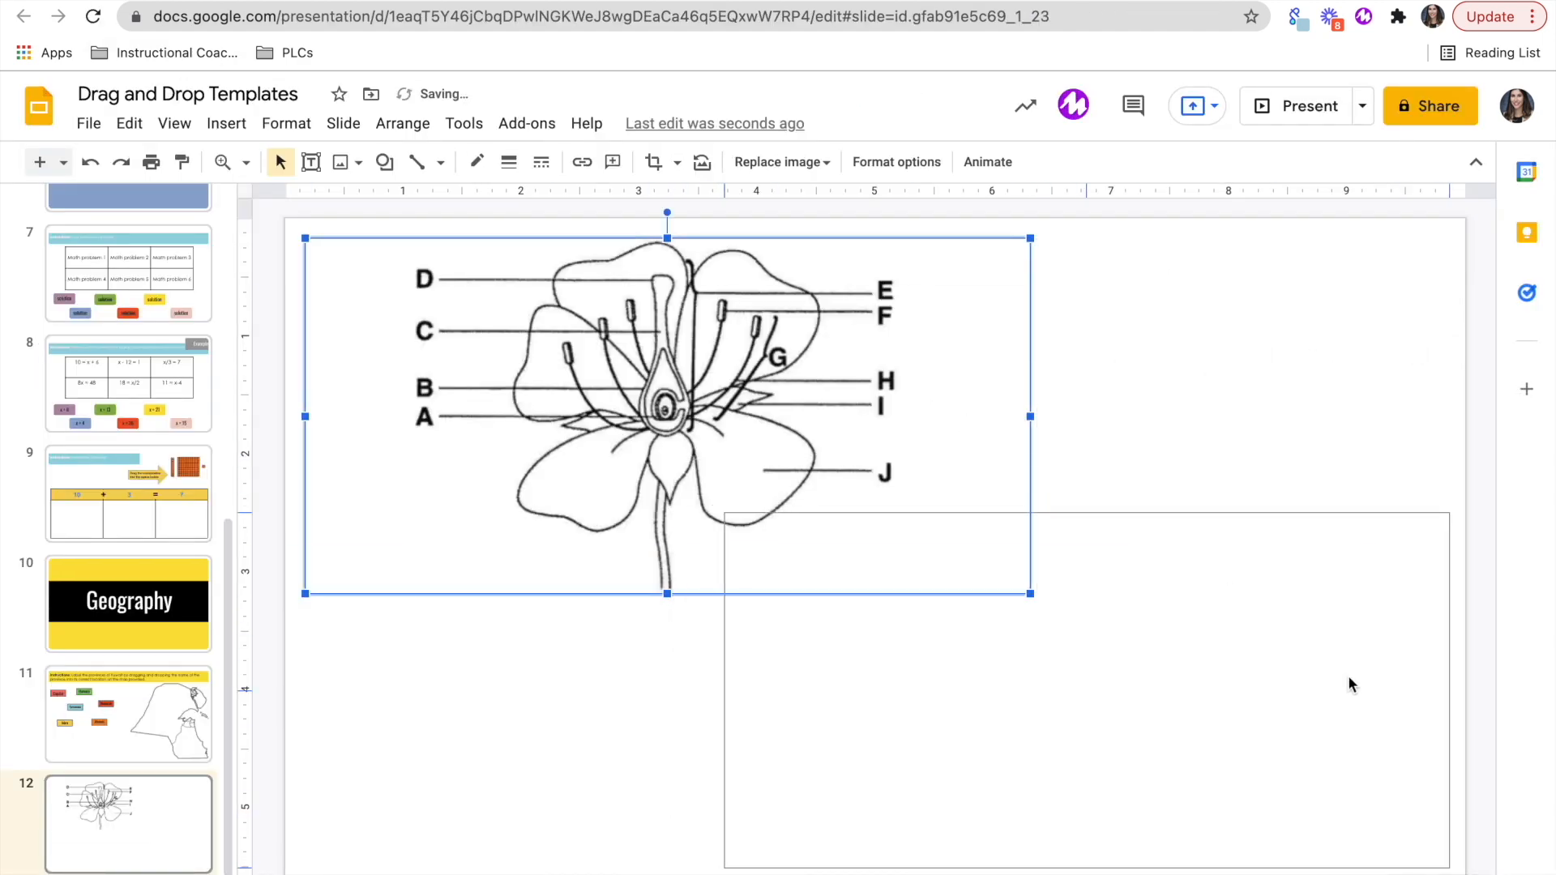
Step: Add the text box 'Instructions: Label the parts of the flower shown below.' above the diagram
{"action": "type", "text": "Instructions: Label the par"}
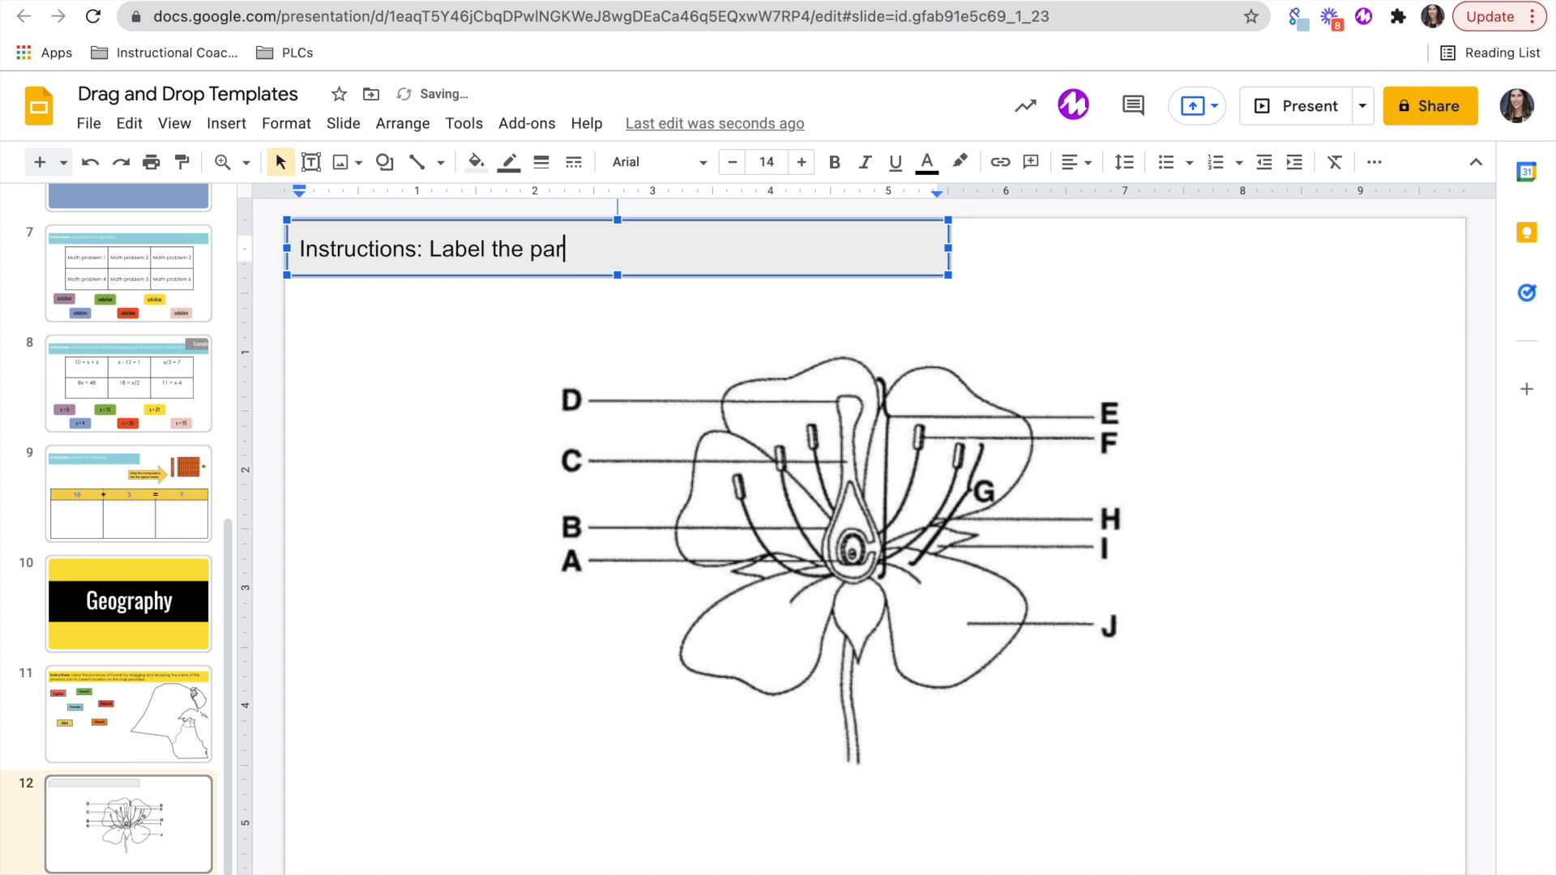
{"action": "type", "text": "ts of the flower"}
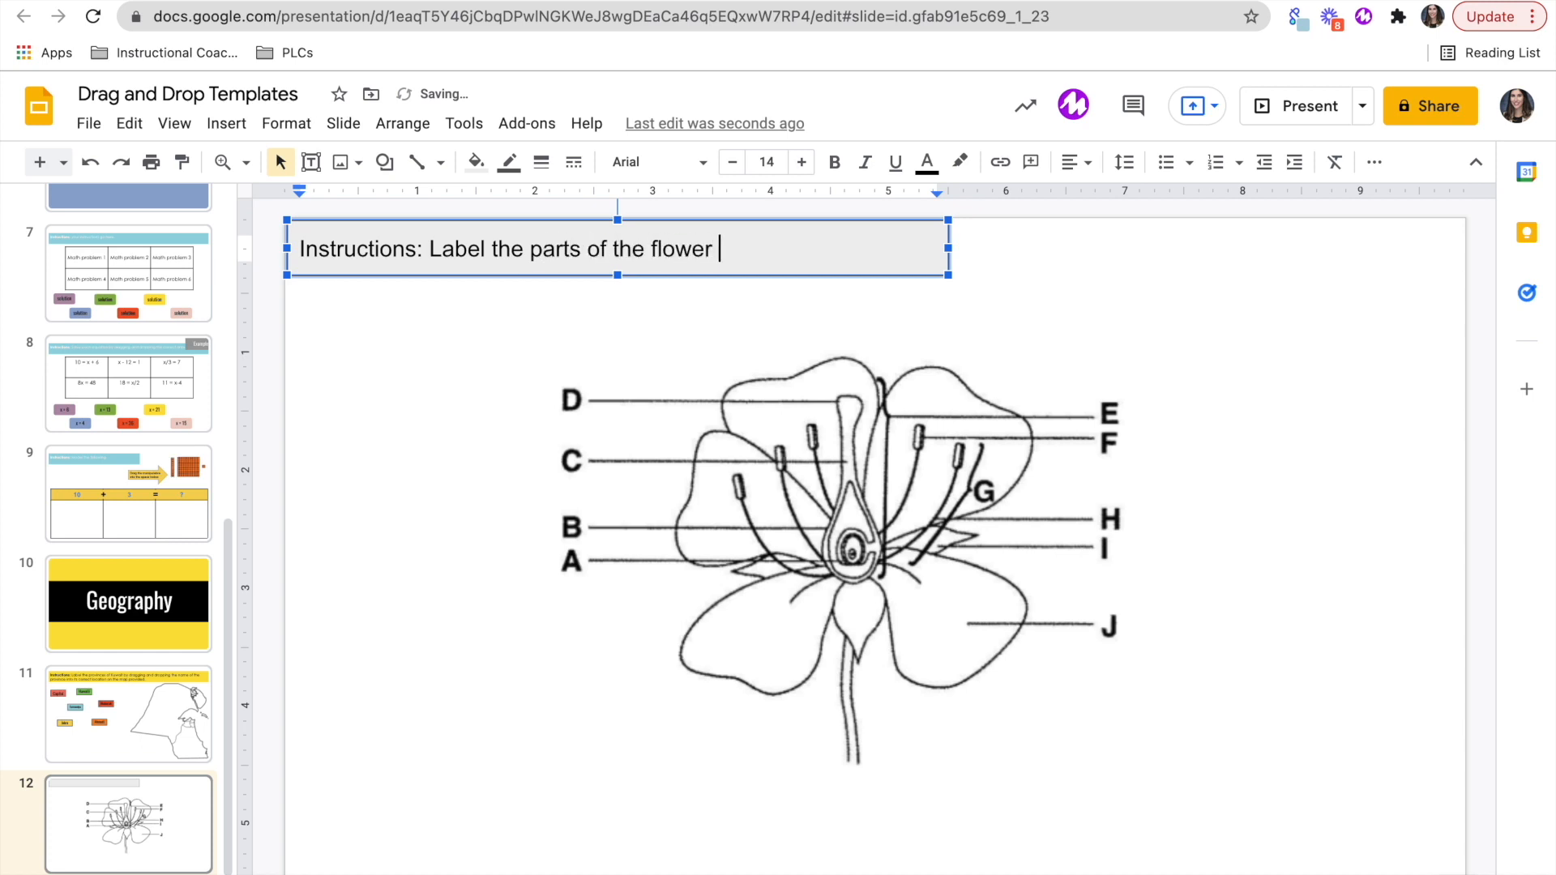
{"action": "type", "text": "shown below."}
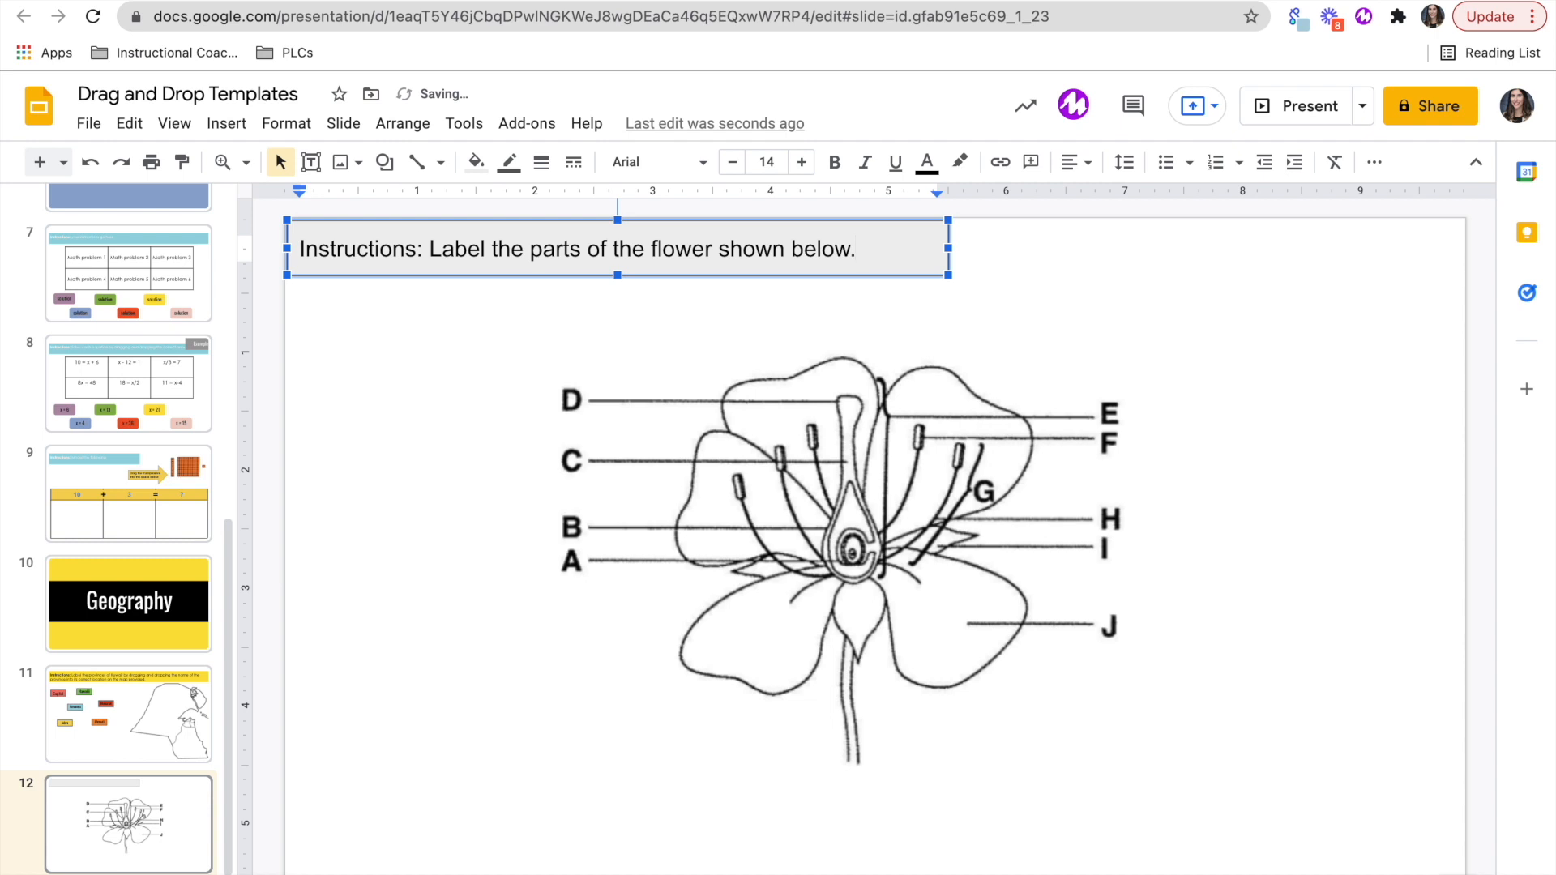
{"action": "left_click", "coordinate": [477, 162]}
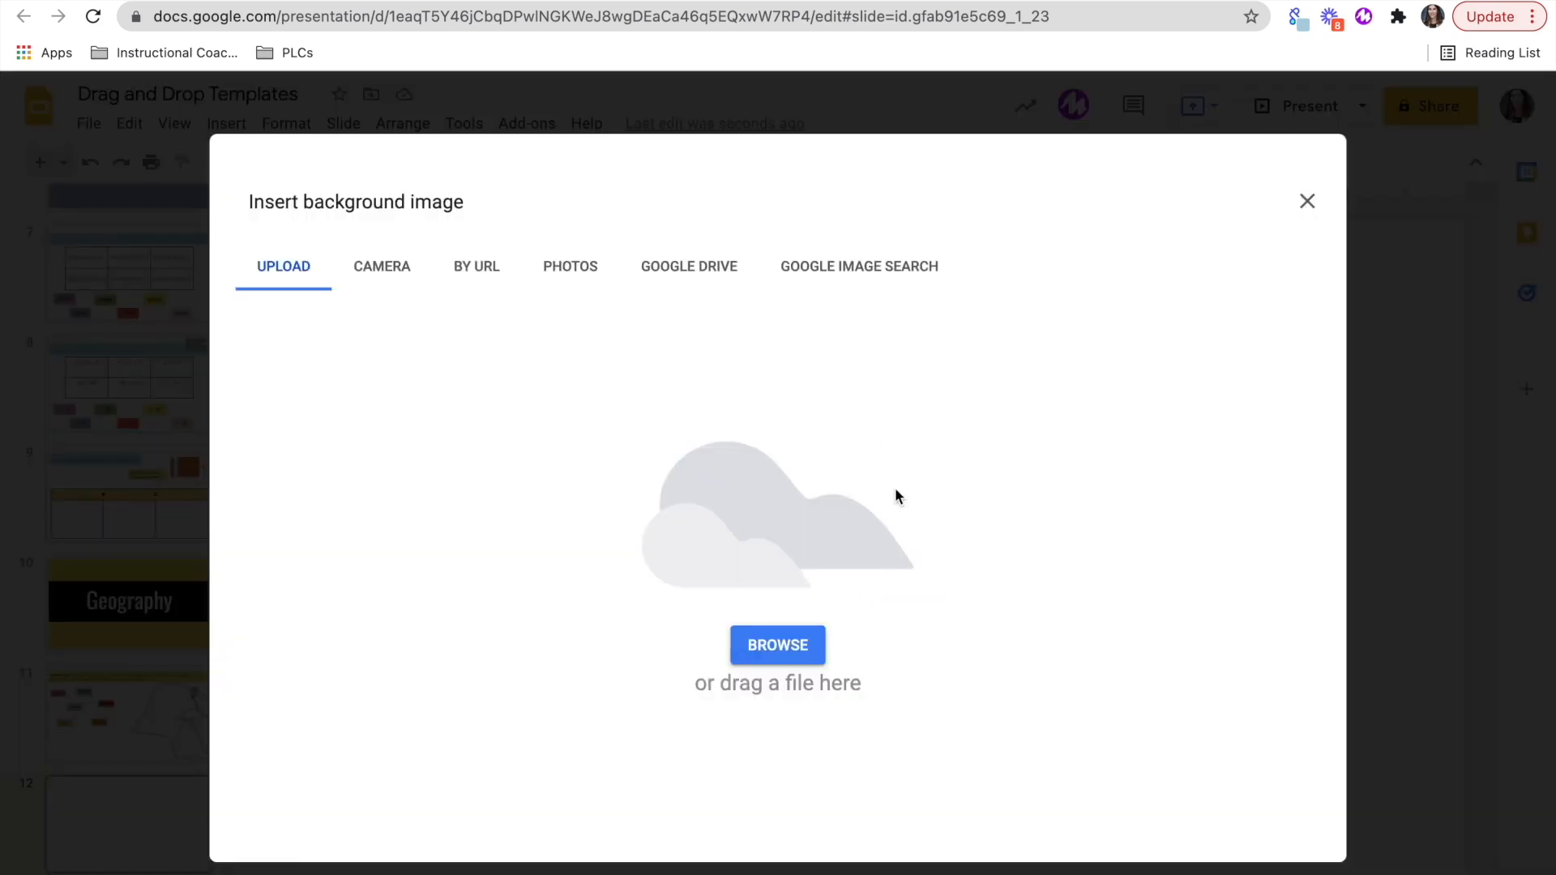
Step: Upload the Desktop screenshot of the banner and lettered diagram as slide 12's background
{"action": "left_click", "coordinate": [778, 645]}
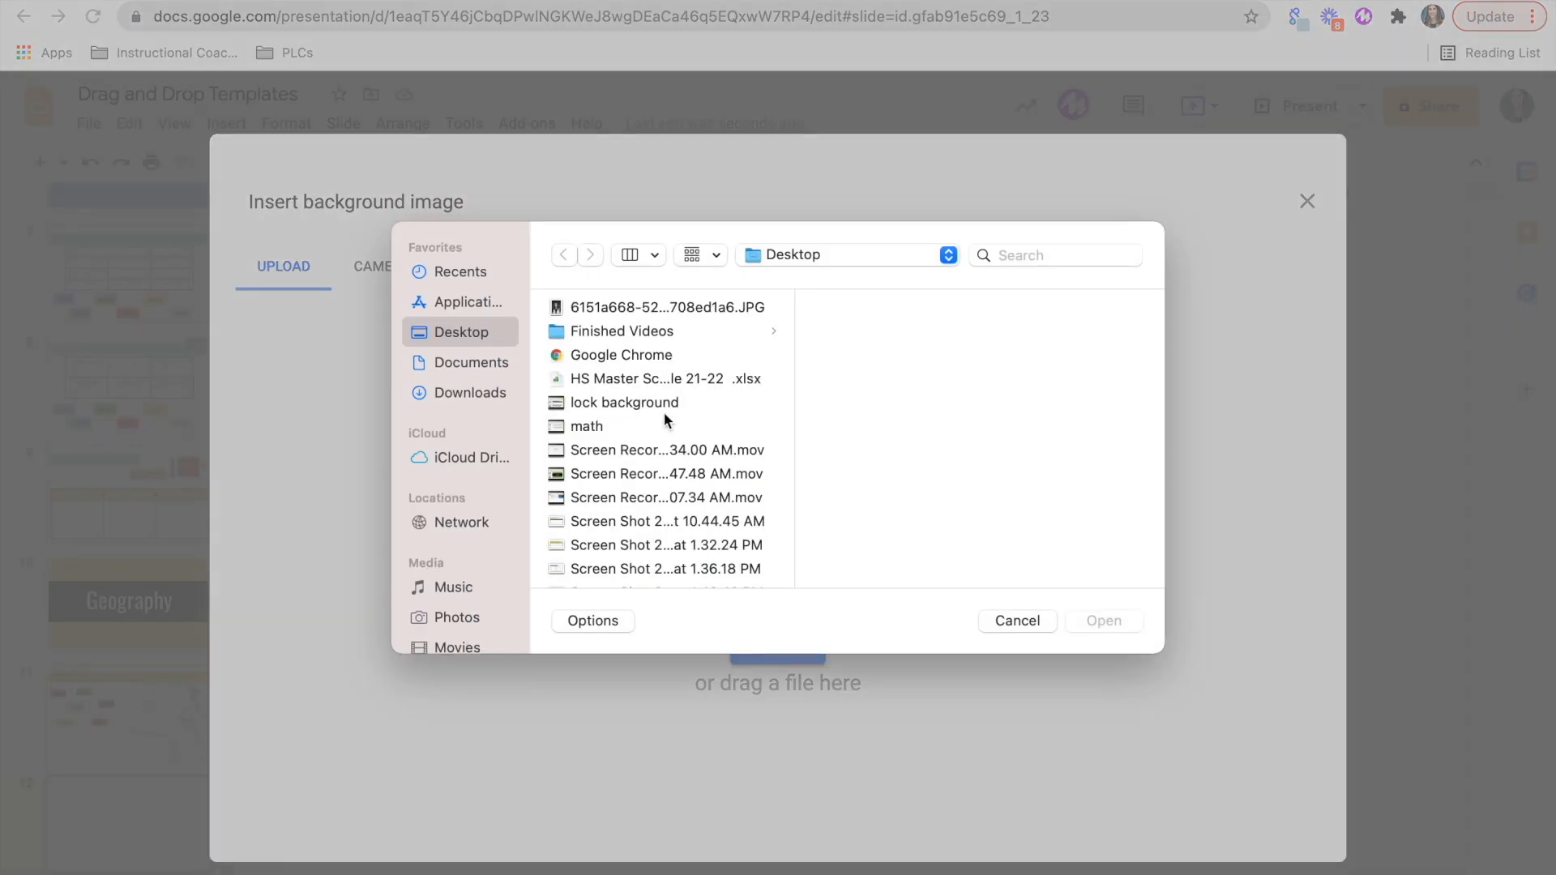
{"action": "left_click", "coordinate": [661, 522]}
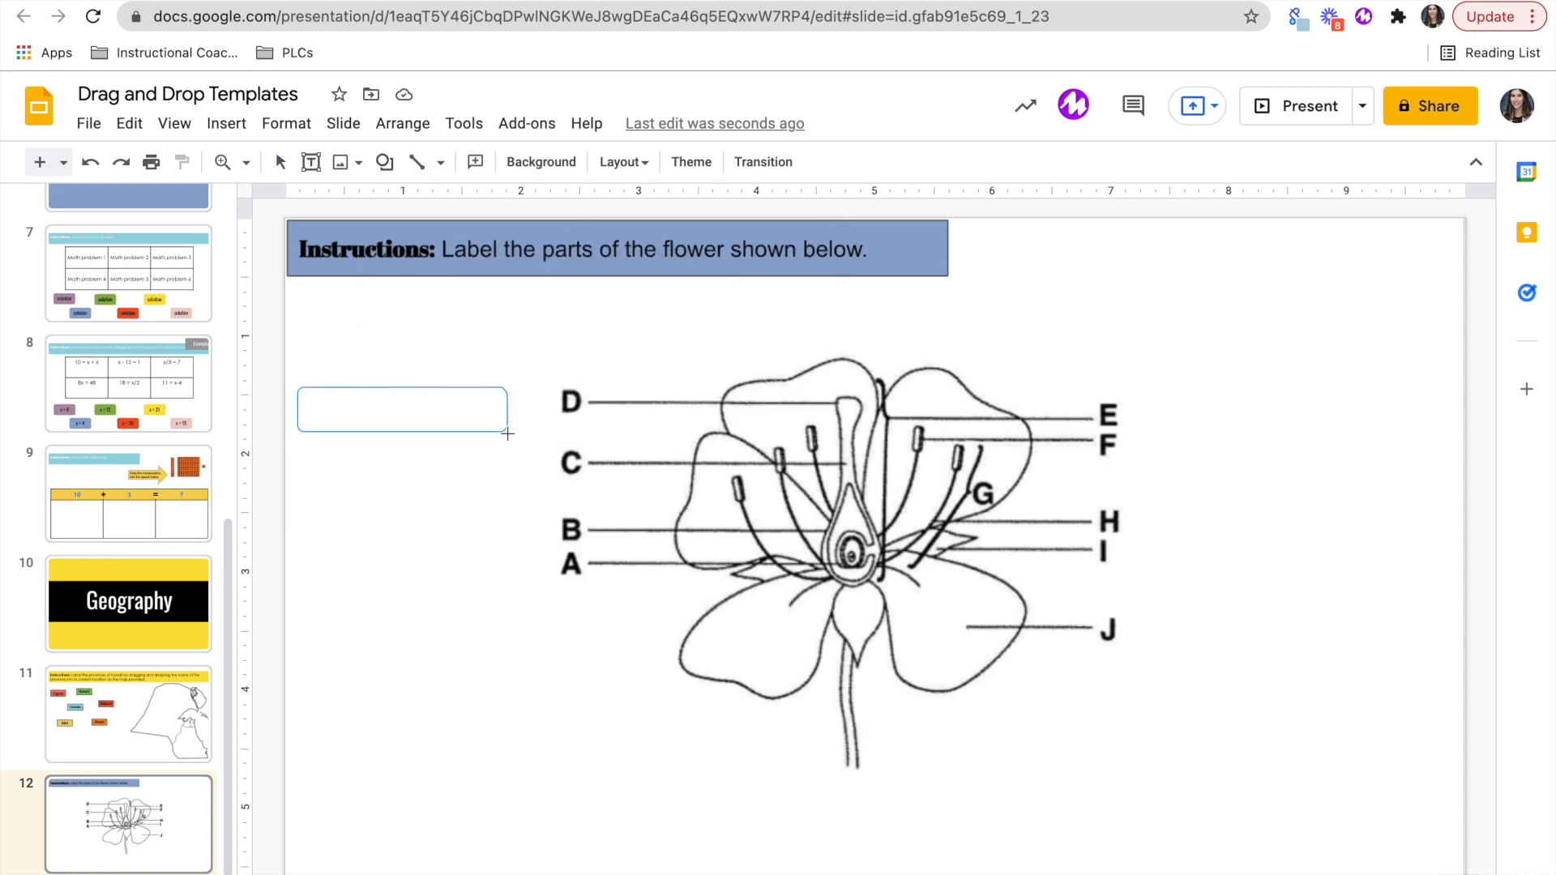
Step: Draw an empty rectangle answer box left of the diagram's D label
{"action": "left_click", "coordinate": [405, 411]}
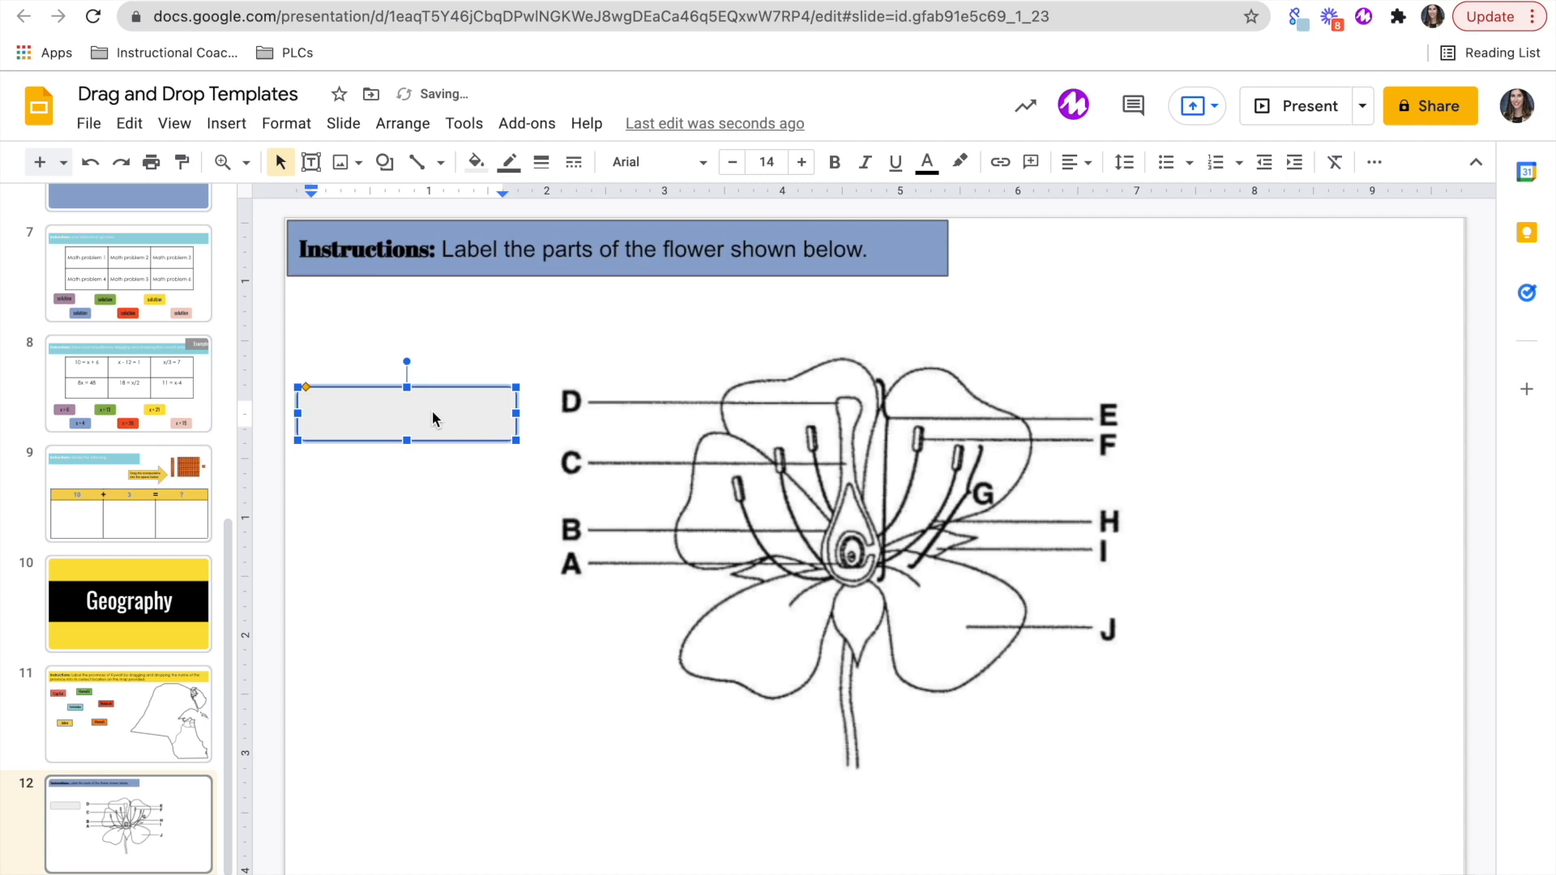